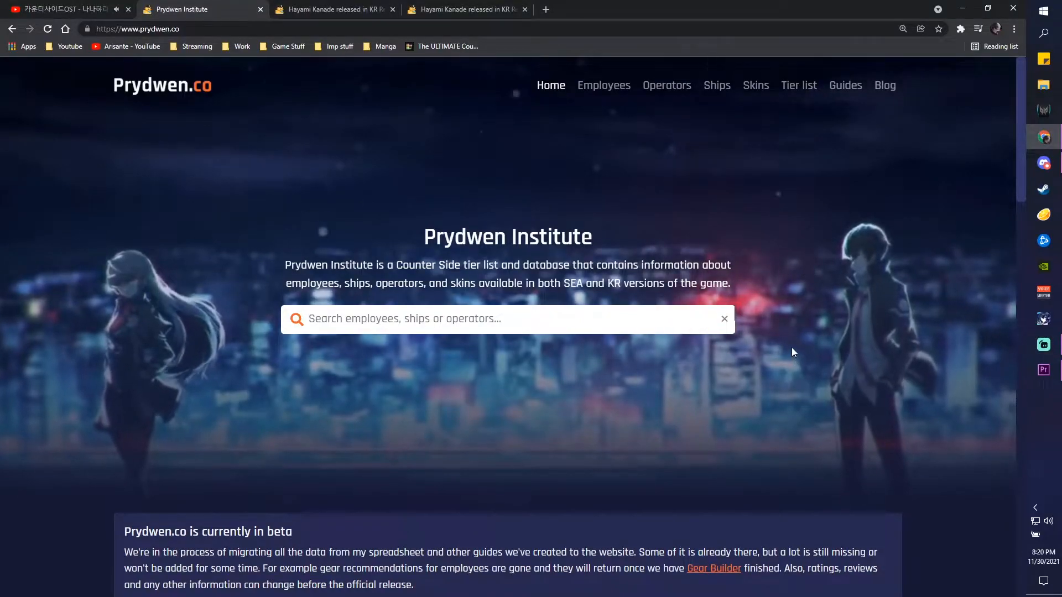
- Scroll the Counter:Side home page down past the beta notice and back up
scroll(down, 3)
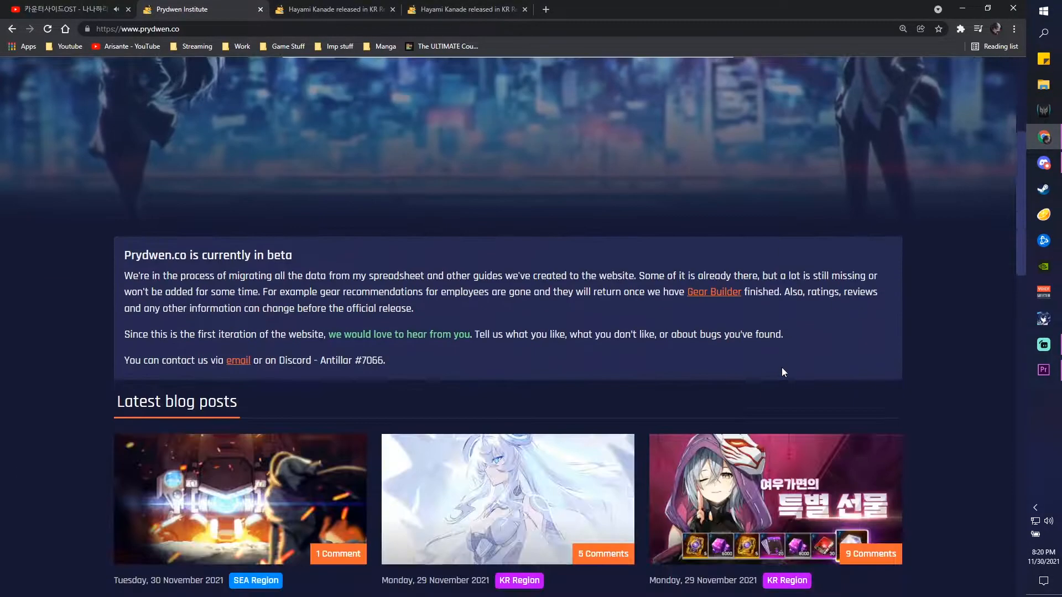
scroll(up, 3)
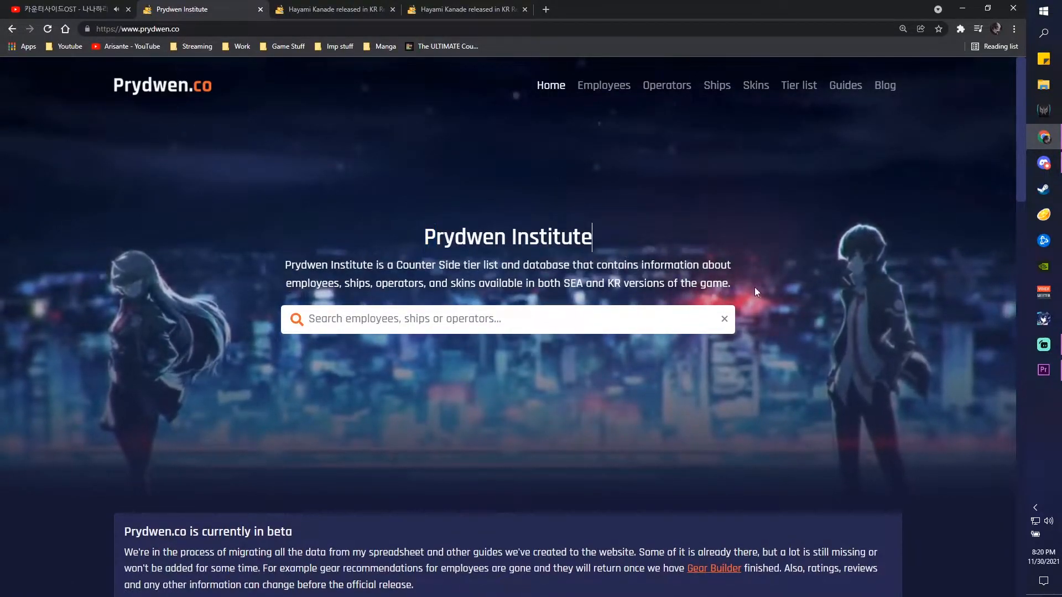
mouse_move(406, 349)
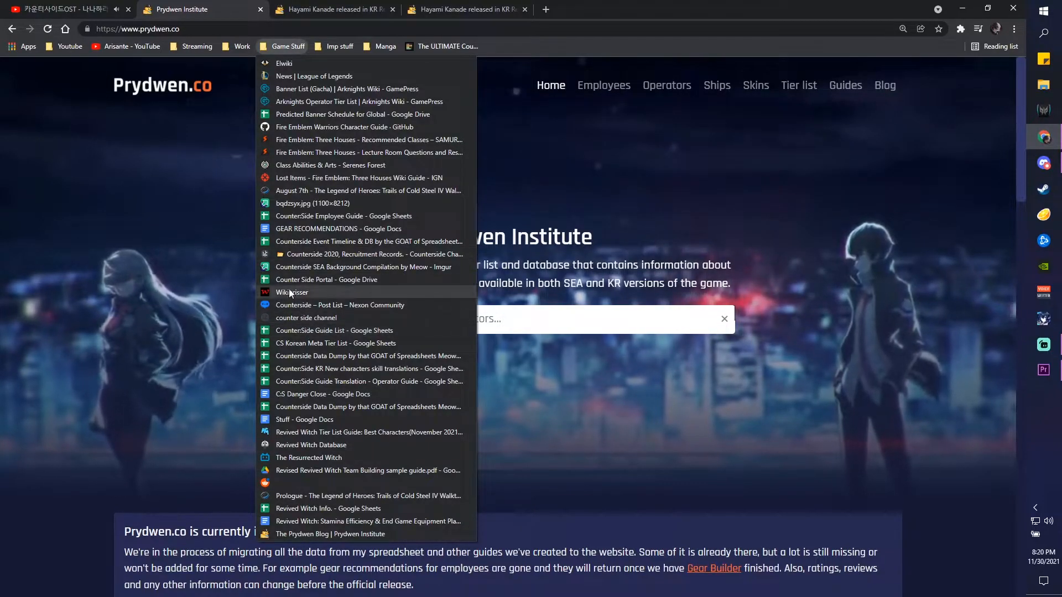
- View the Counter:Side Employee Guide spreadsheet in Google Sheets, then close its tab
click(292, 292)
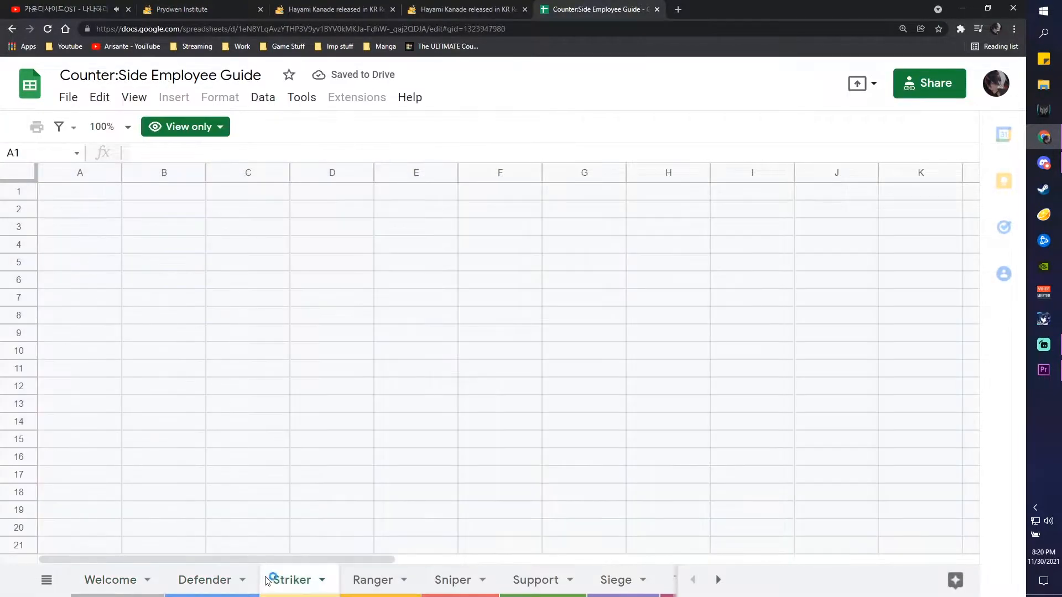
click(452, 580)
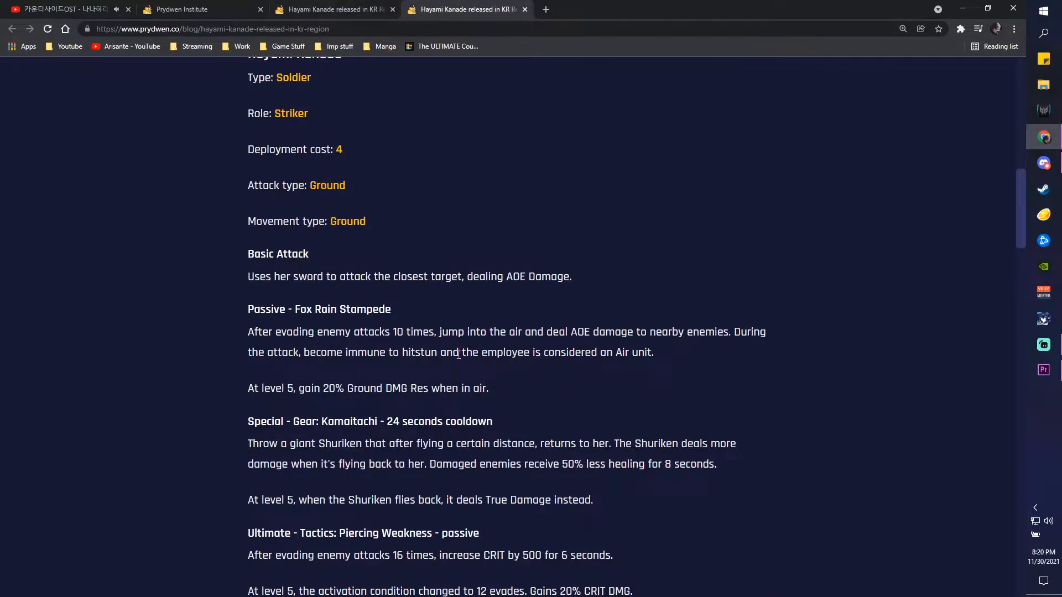
- Return to the Prydwen home page and search for Hayami Kanade
click(181, 9)
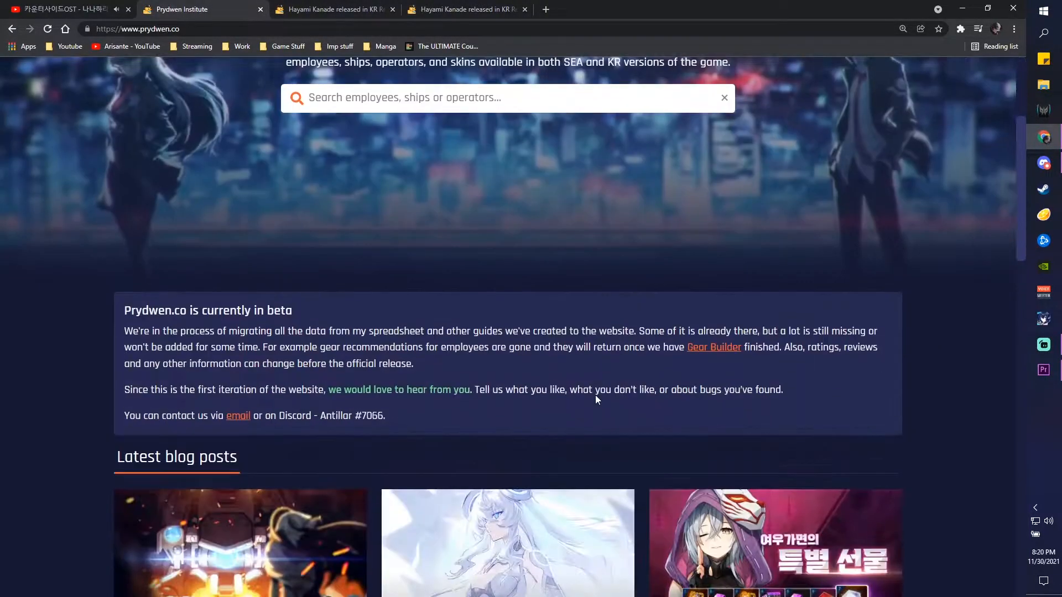
scroll(up, 3)
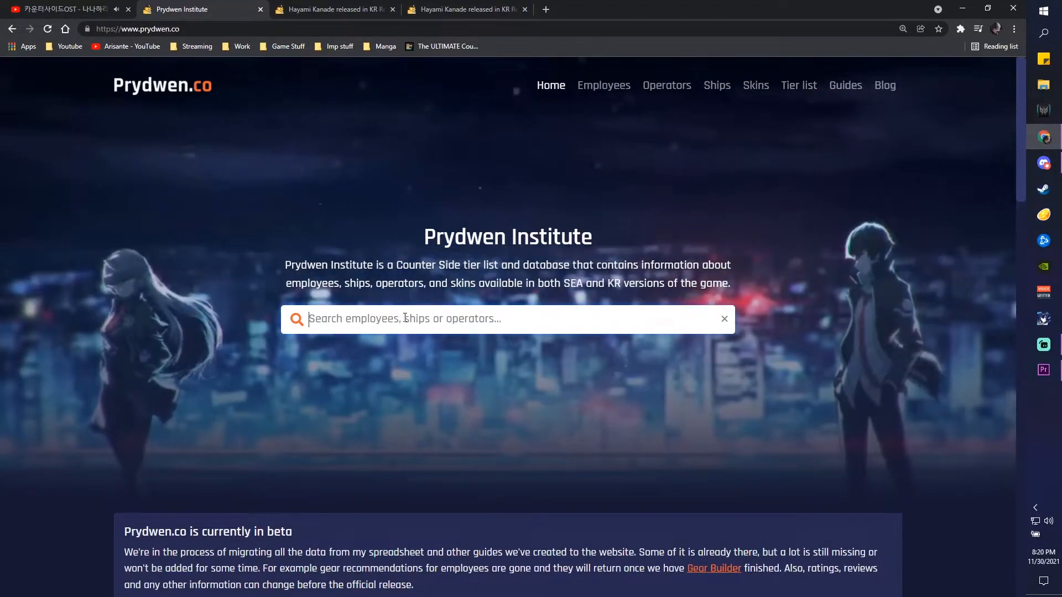
mouse_move(457, 414)
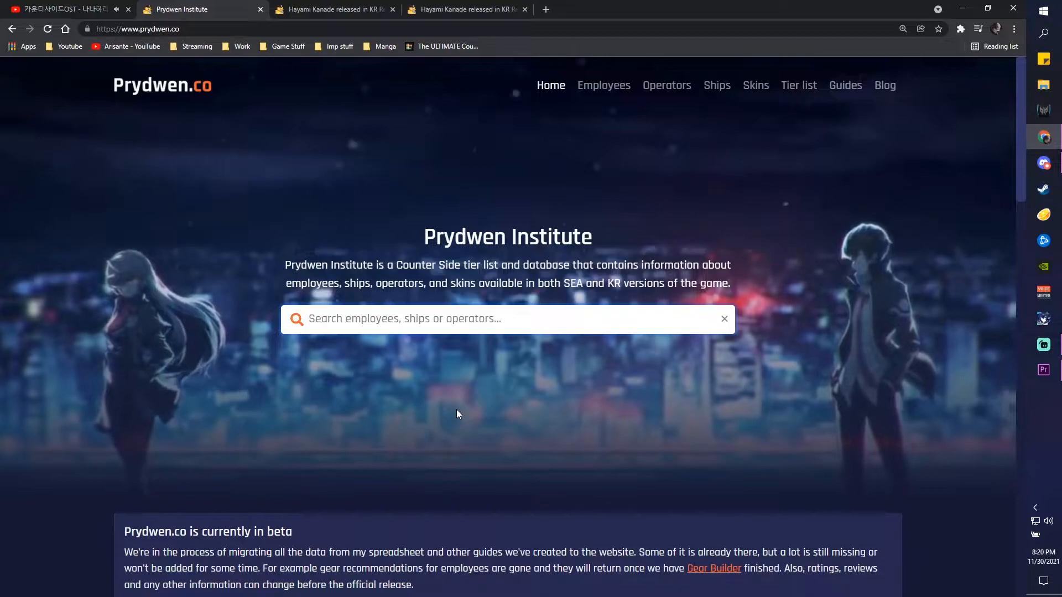
text(Hayami Kan)
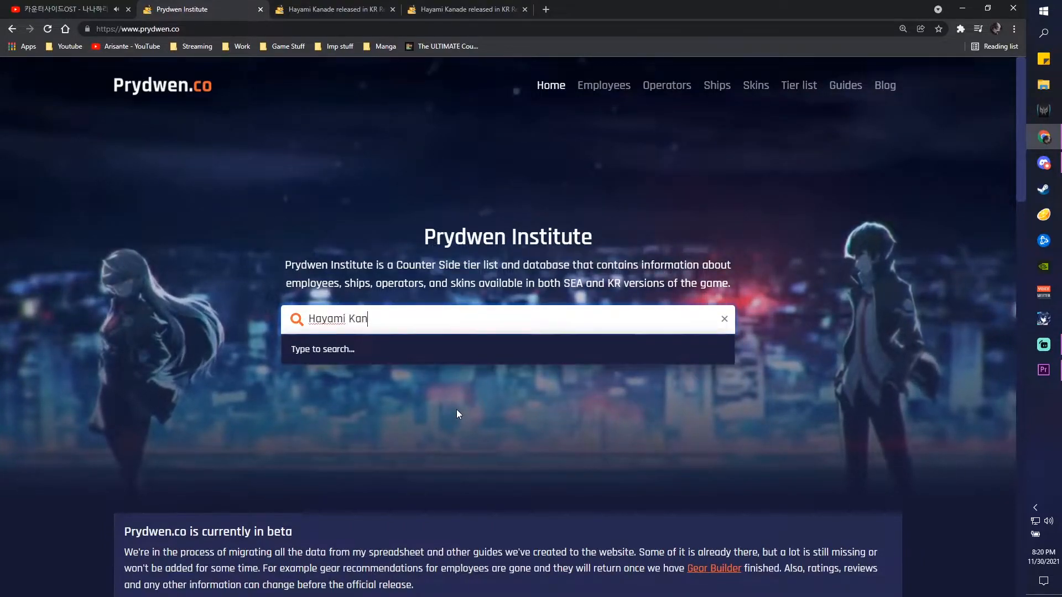
text(ade)
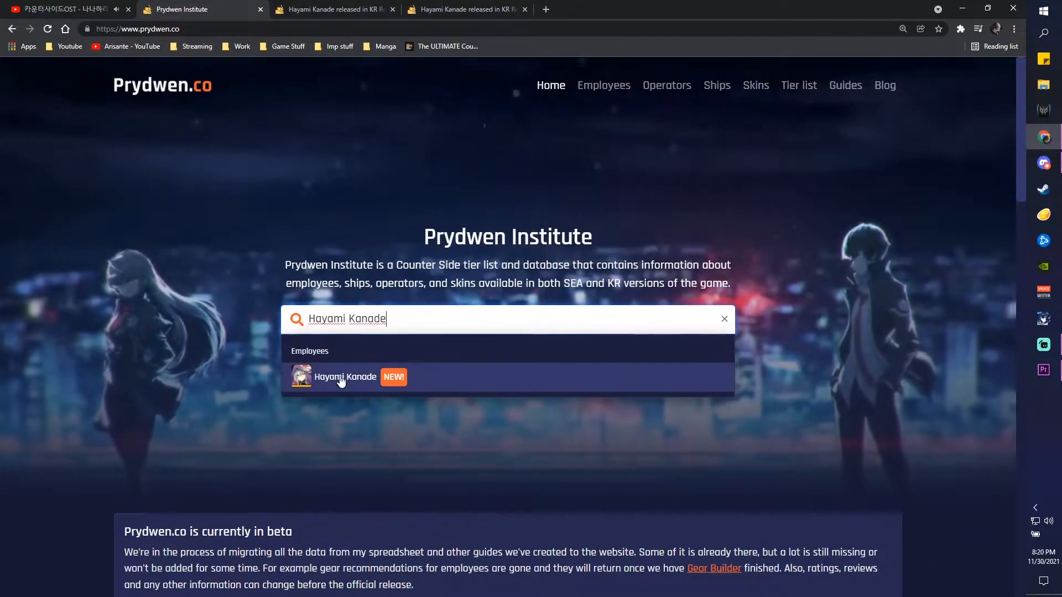
- Search for Evolved One and Horizon, clearing the search box after each
text(Ev)
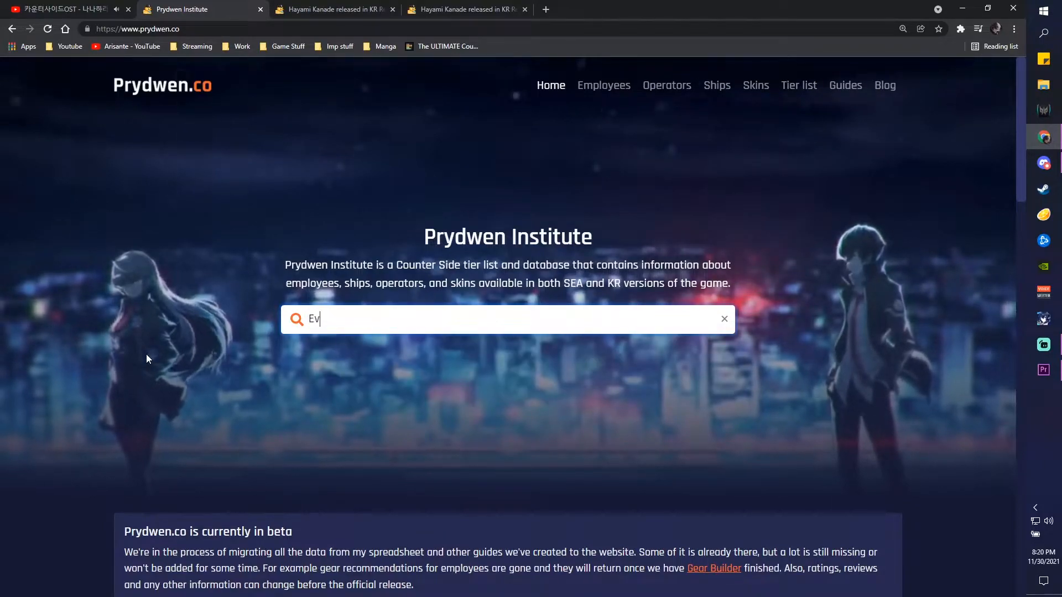
text(olved)
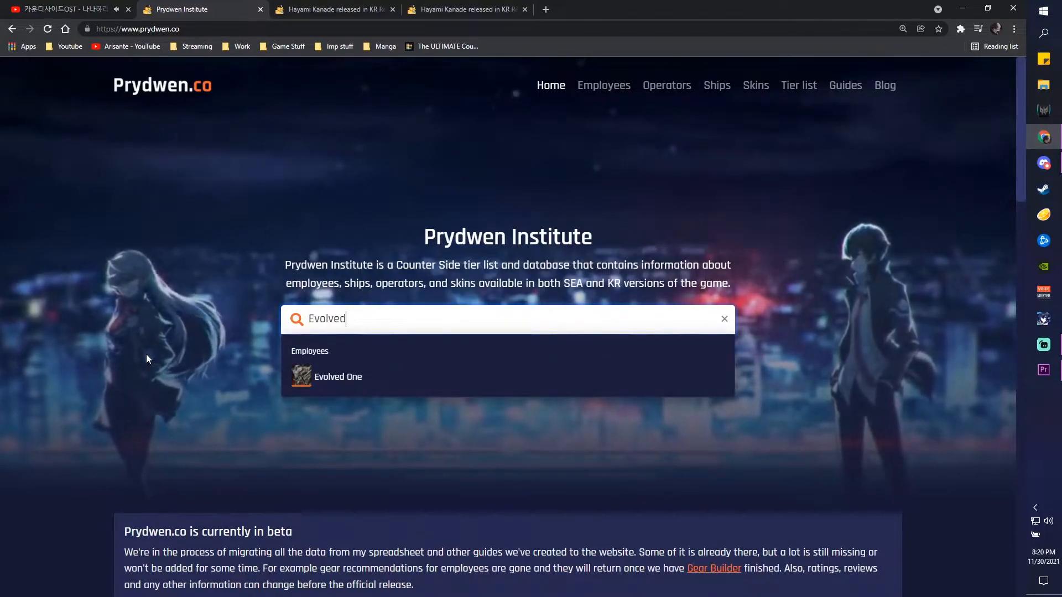
click(724, 320)
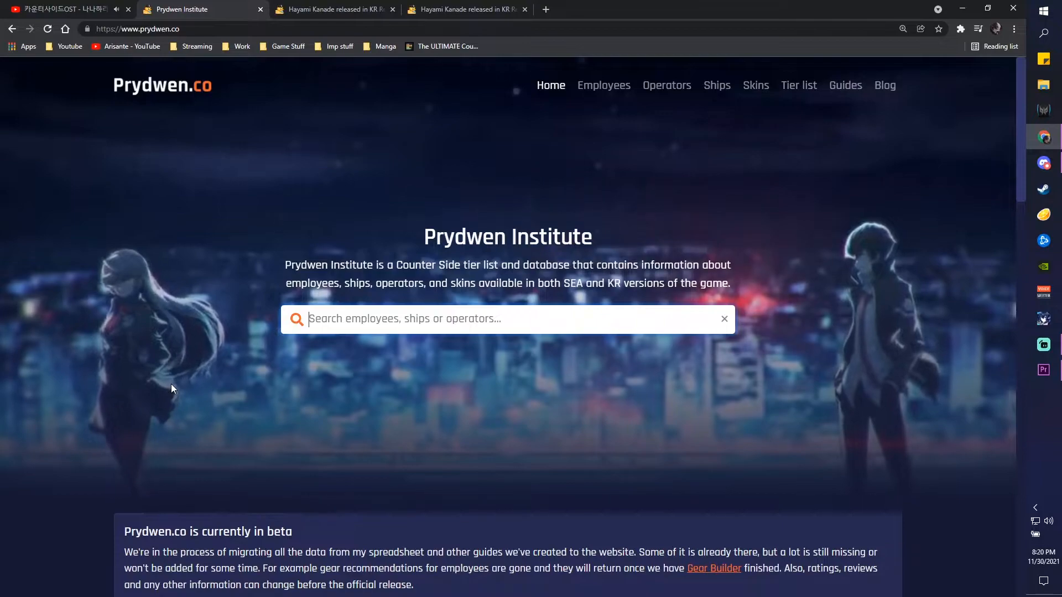
text(Horizon)
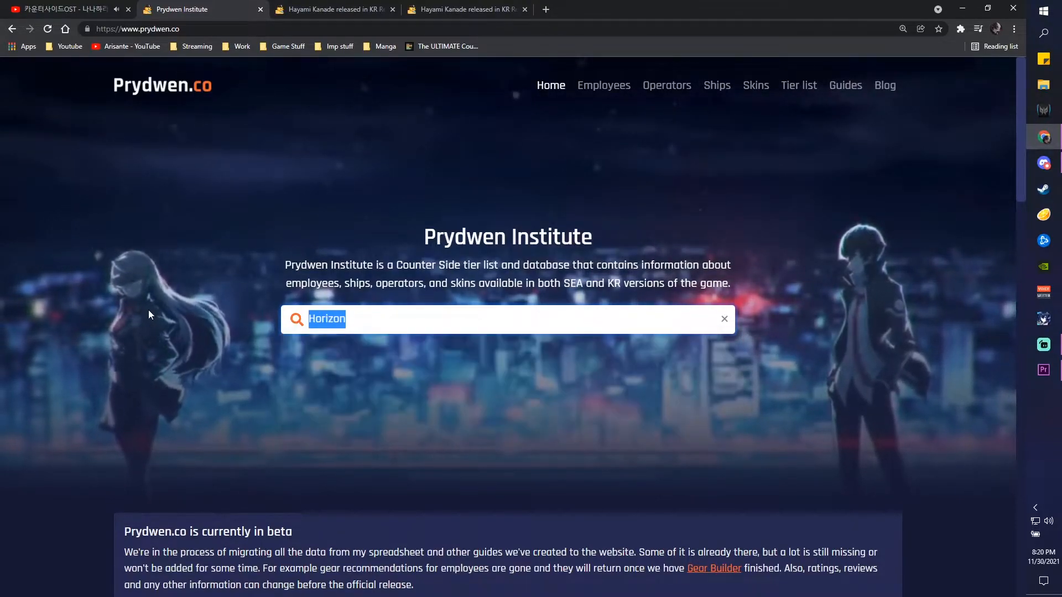
click(724, 319)
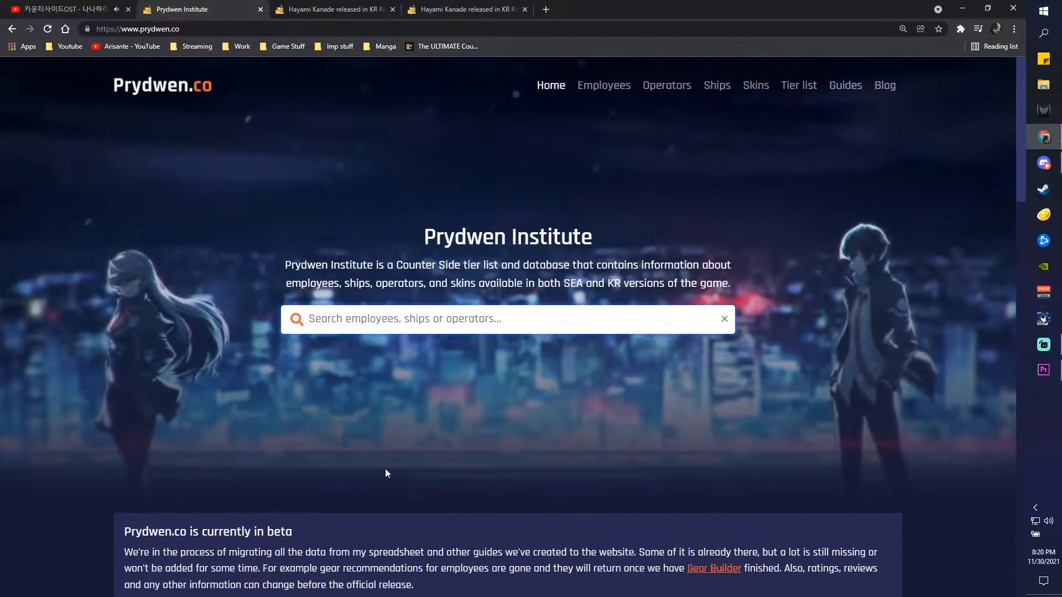
scroll(down, 3)
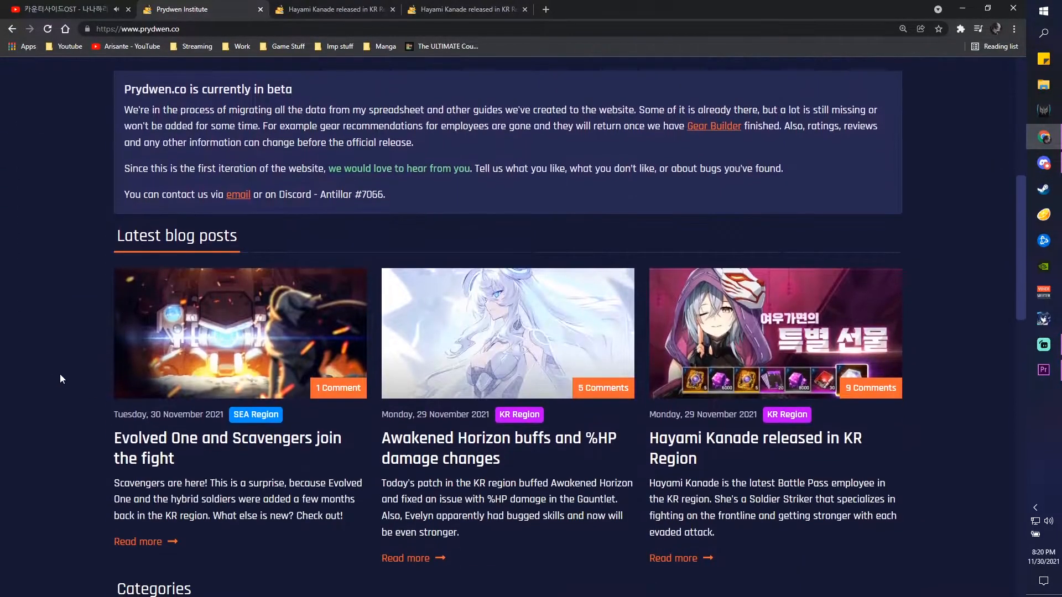
scroll(down, 3)
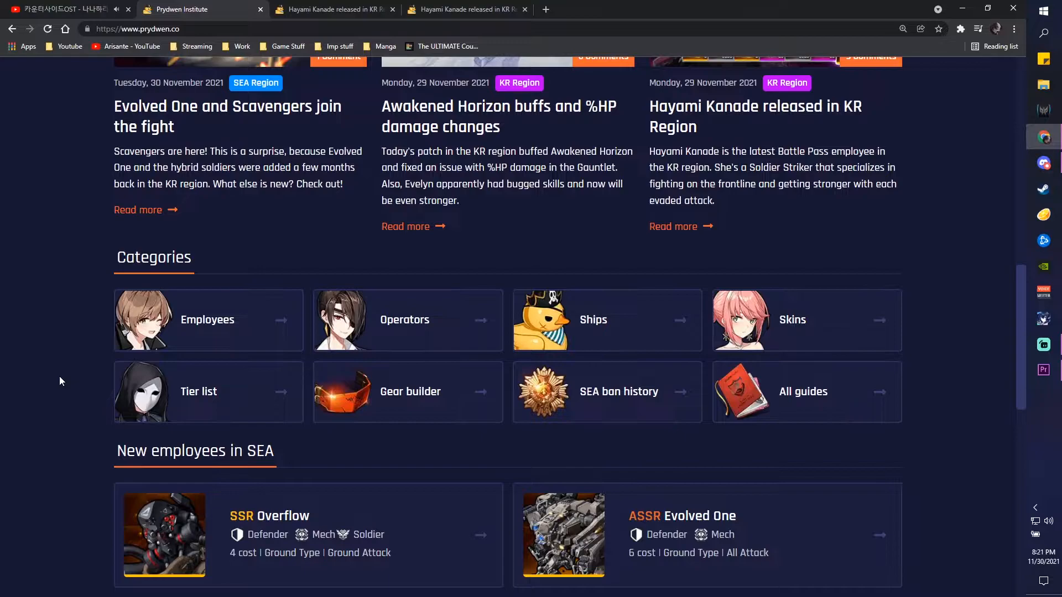
scroll(down, 3)
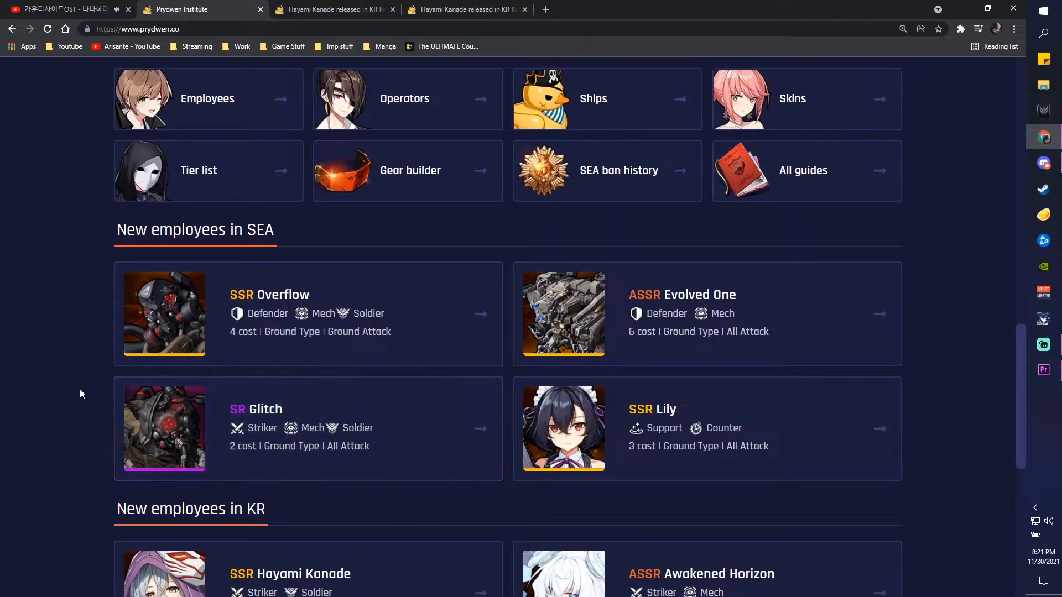
scroll(down, 3)
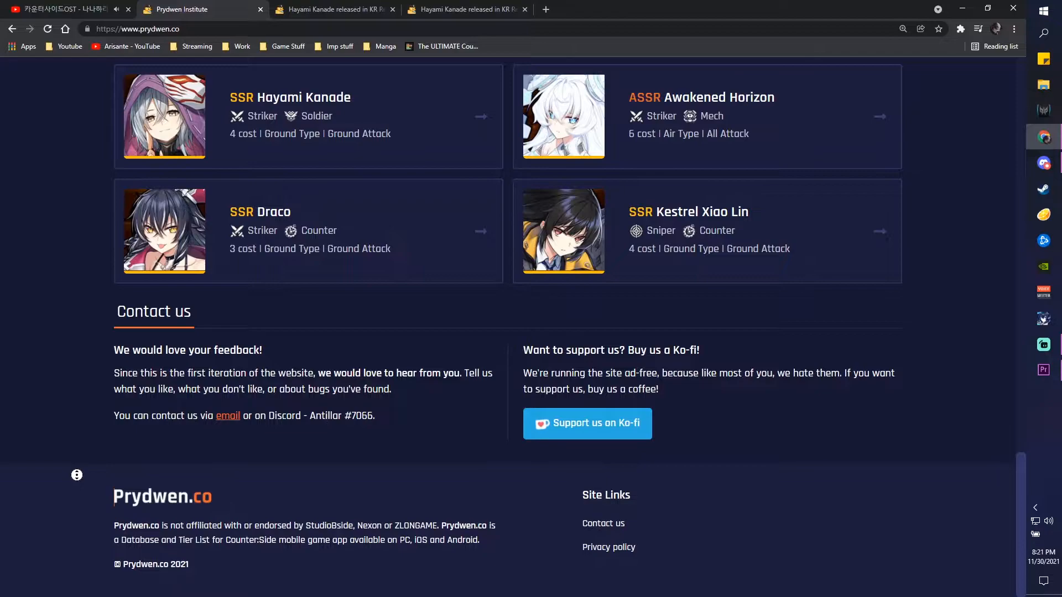
scroll(up, 3)
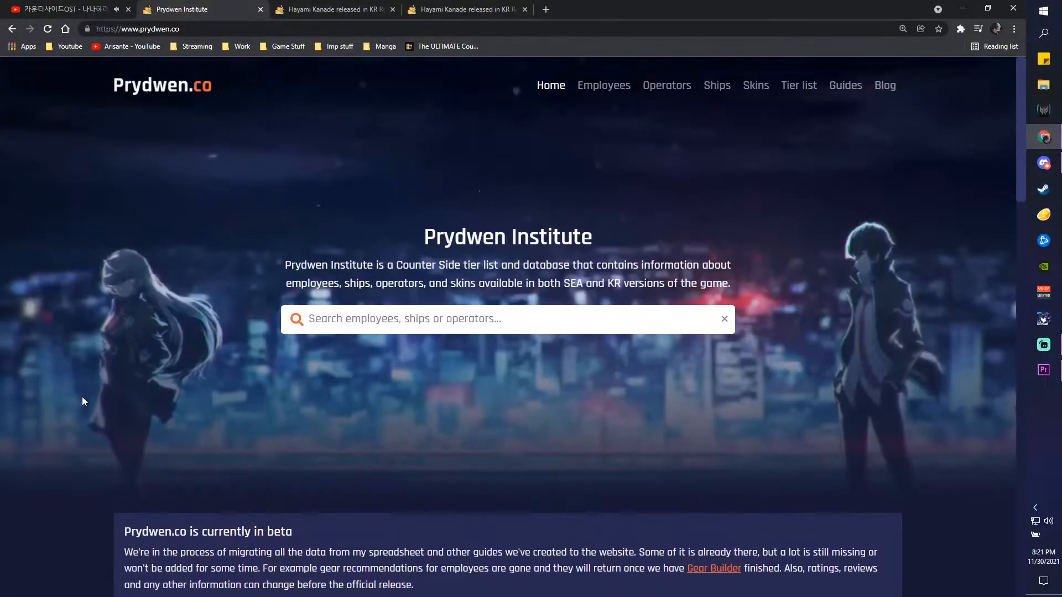
mouse_move(577, 218)
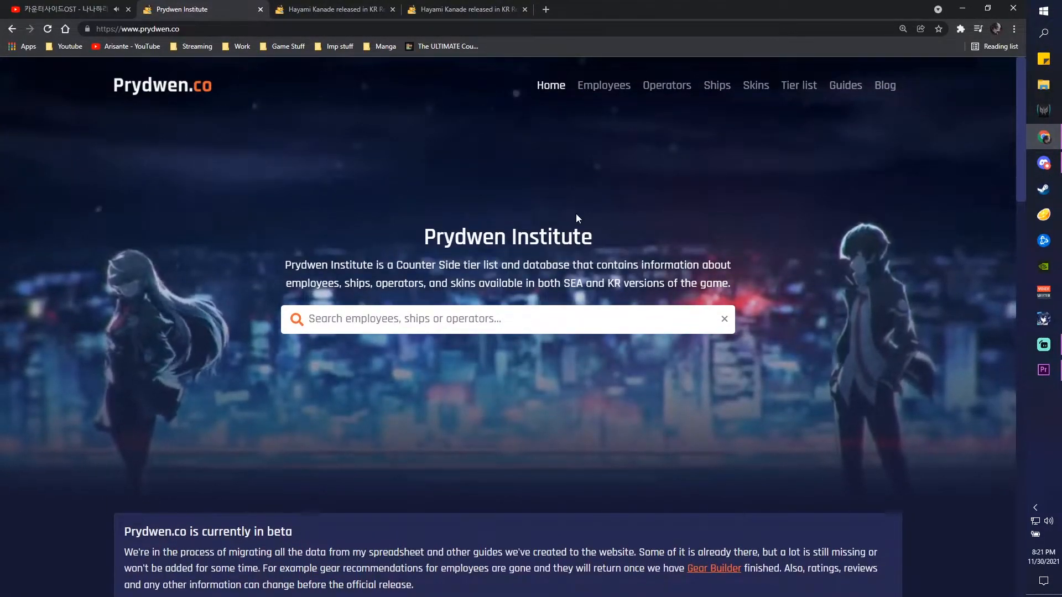
- Go to the Employees database listing 146 SEA server employees
click(603, 84)
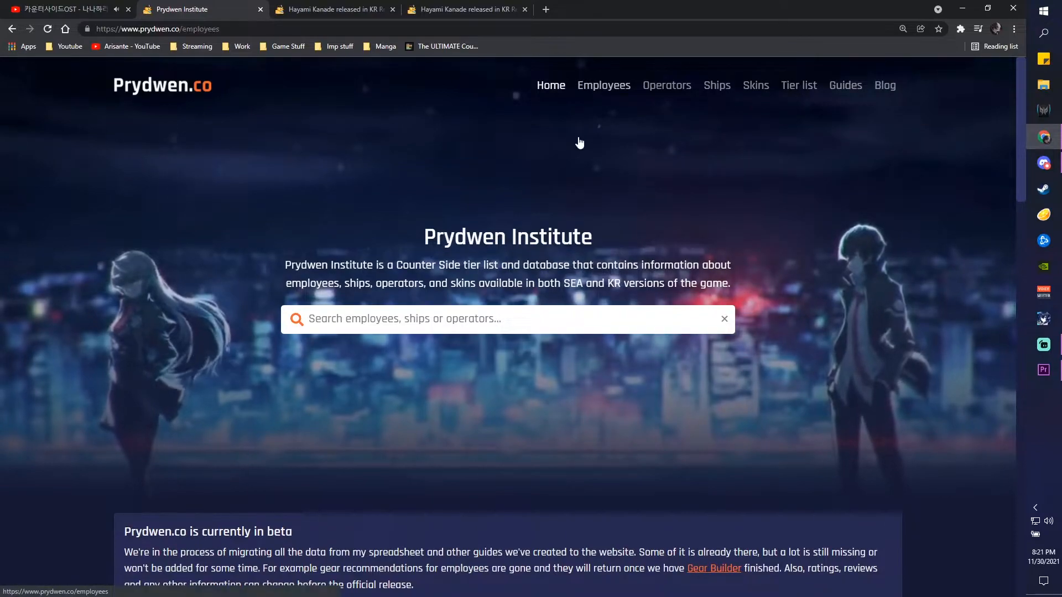
click(603, 85)
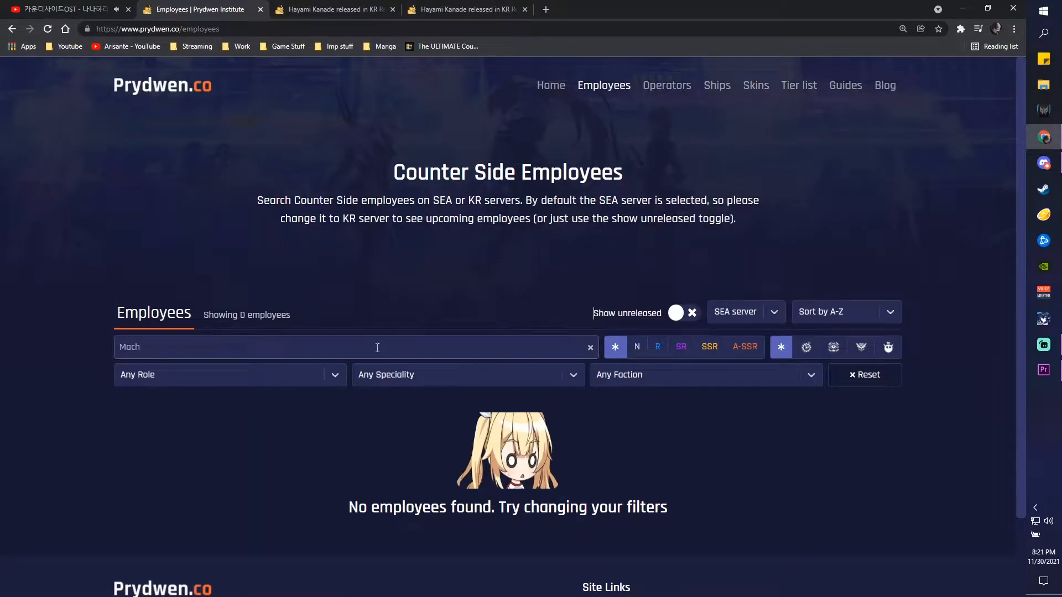
scroll(down, 3)
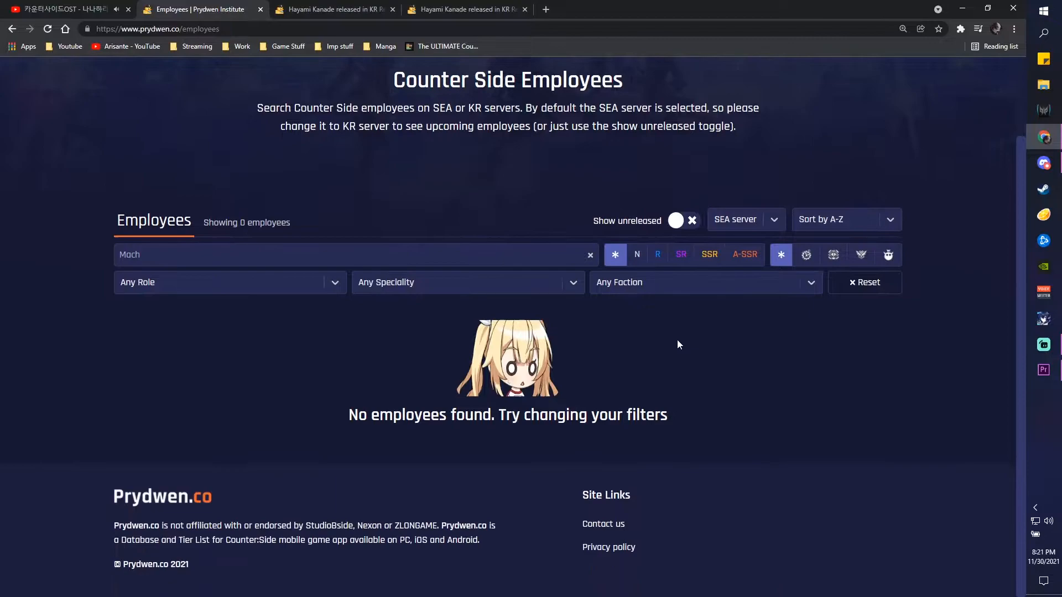
mouse_move(681, 362)
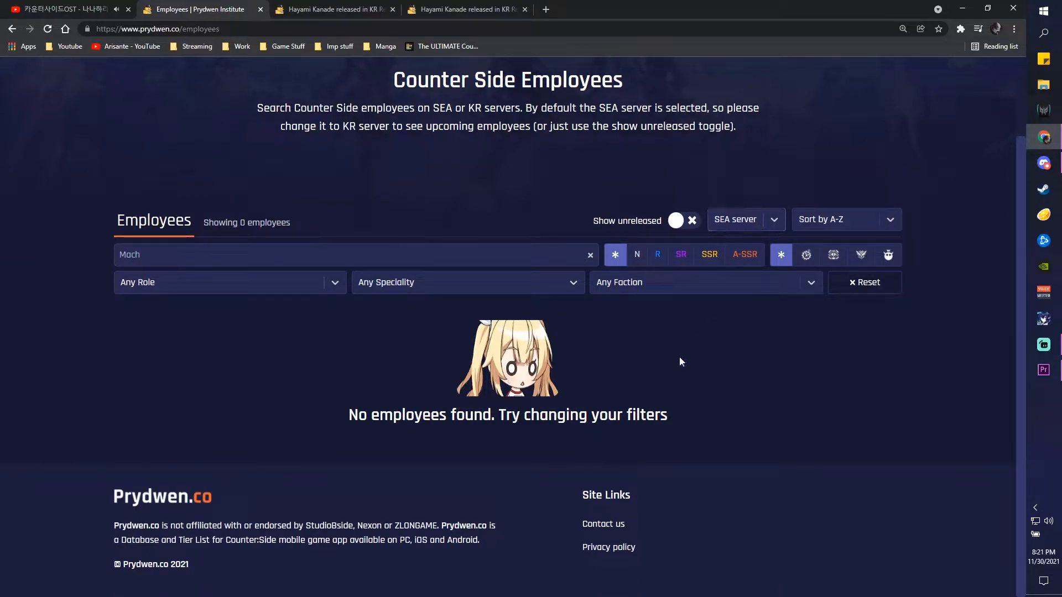
- Switch the list to the KR server and clear the Mach search to show all employees
click(744, 219)
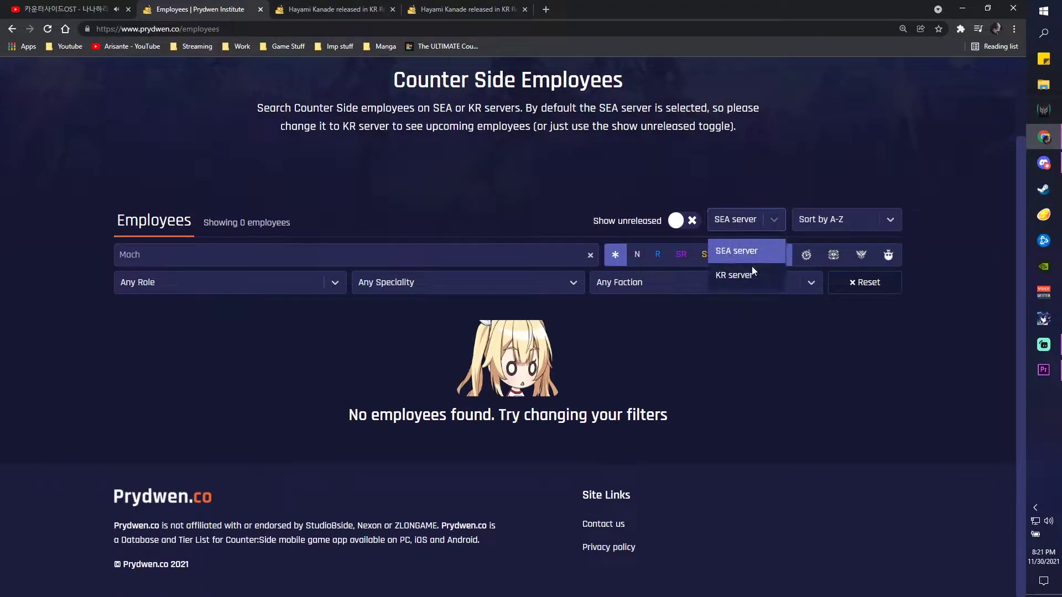
click(734, 274)
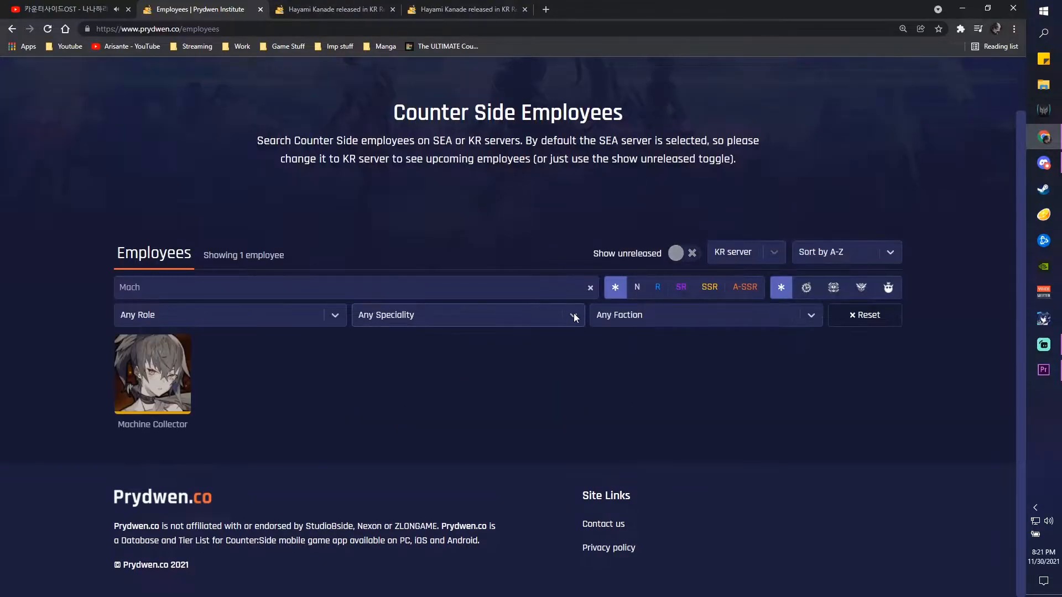
click(588, 287)
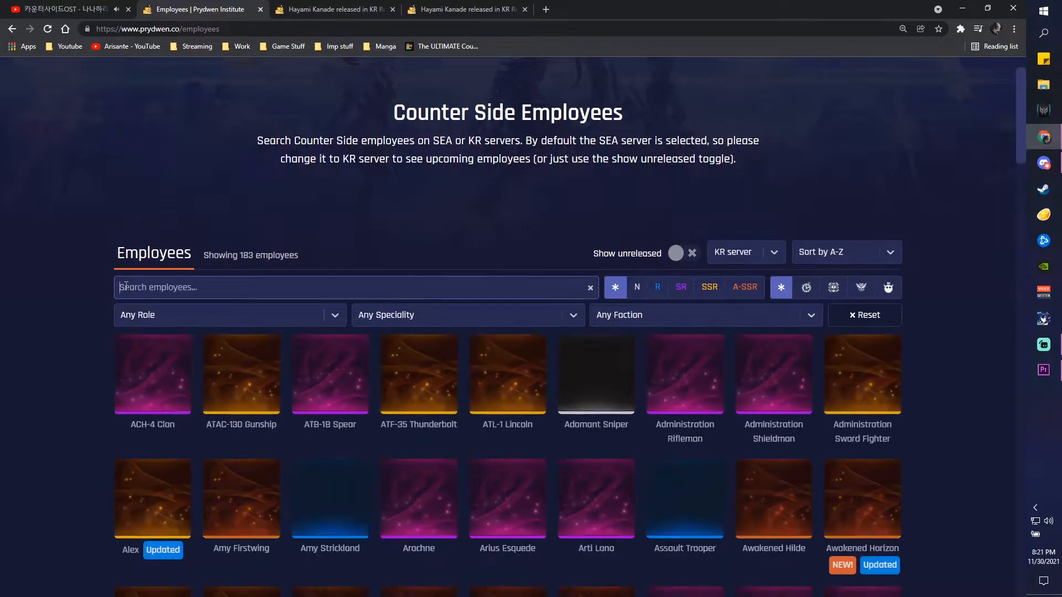
mouse_move(684, 374)
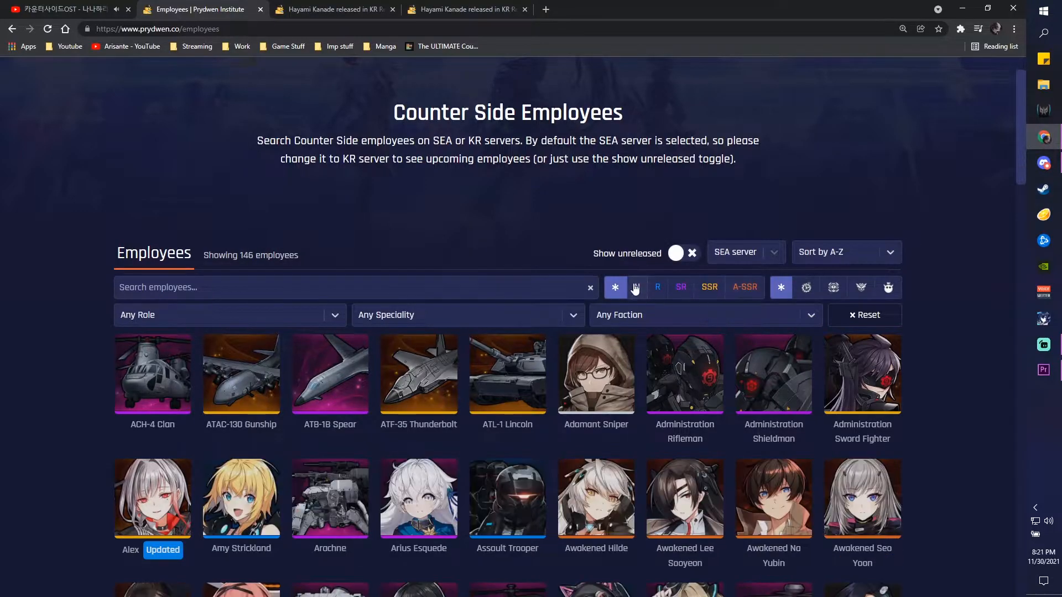
- Scroll through the full 183-employee KR server list and back up to the filters
scroll(down, 3)
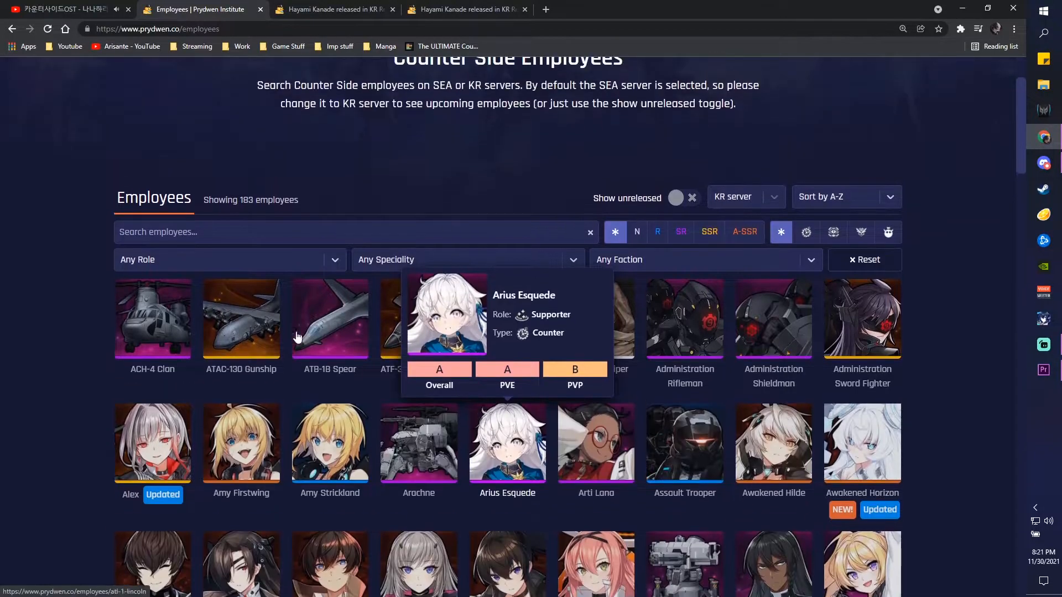
scroll(down, 3)
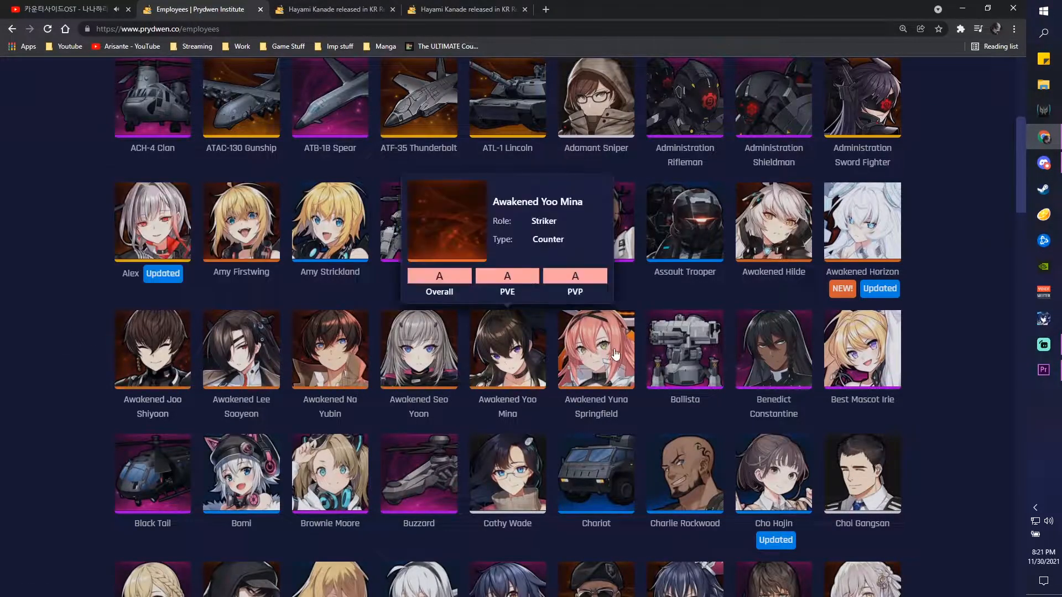
mouse_move(773, 224)
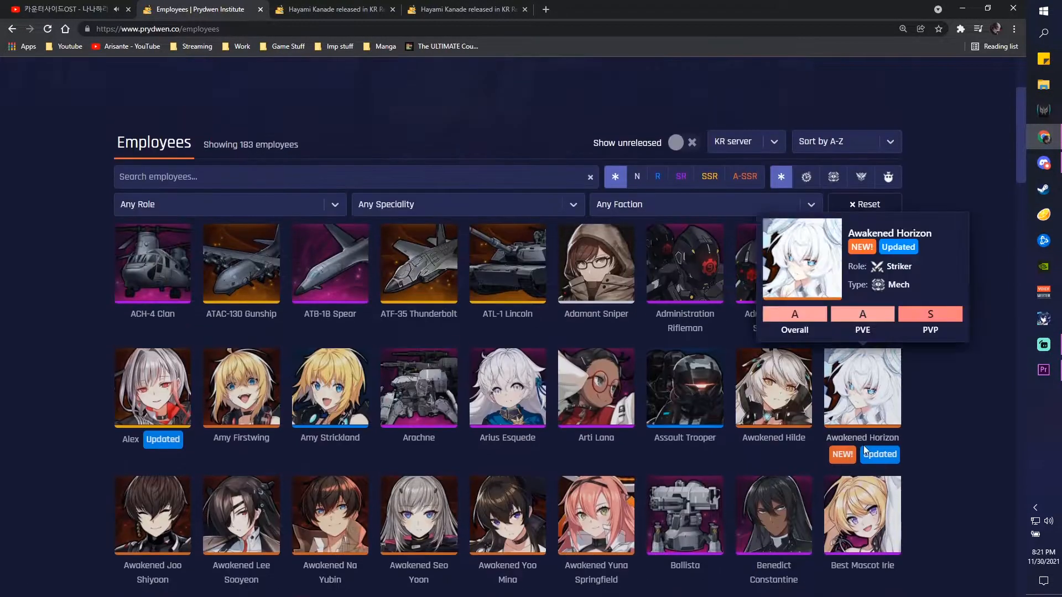
scroll(down, 3)
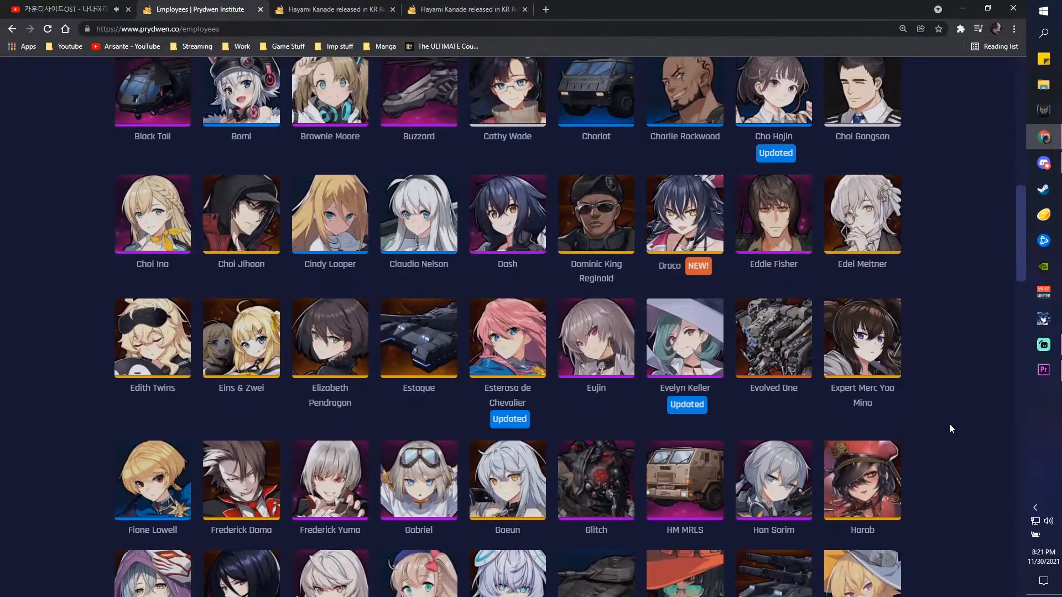
scroll(down, 3)
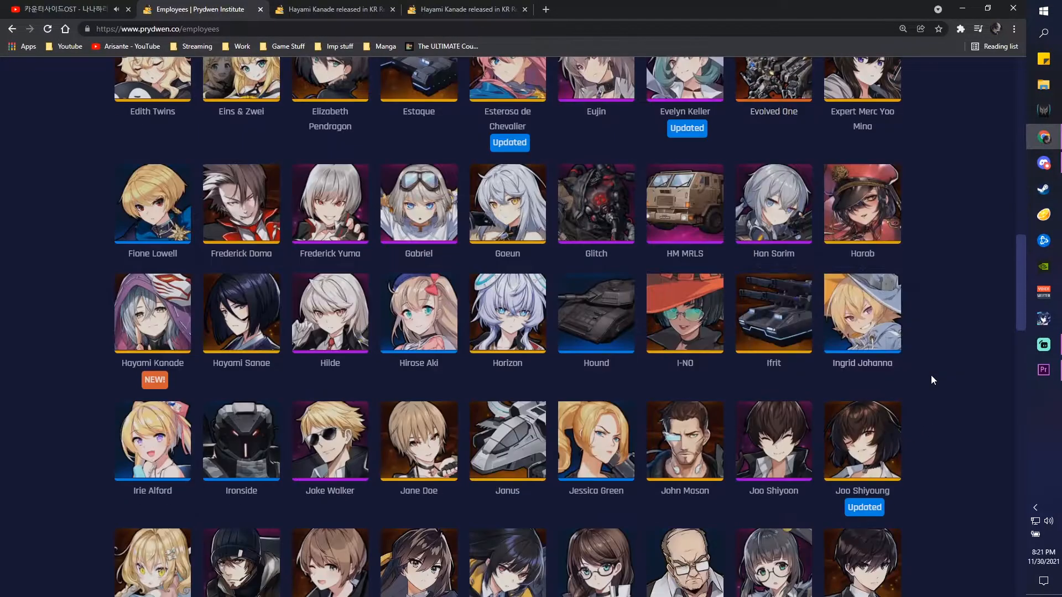
scroll(down, 3)
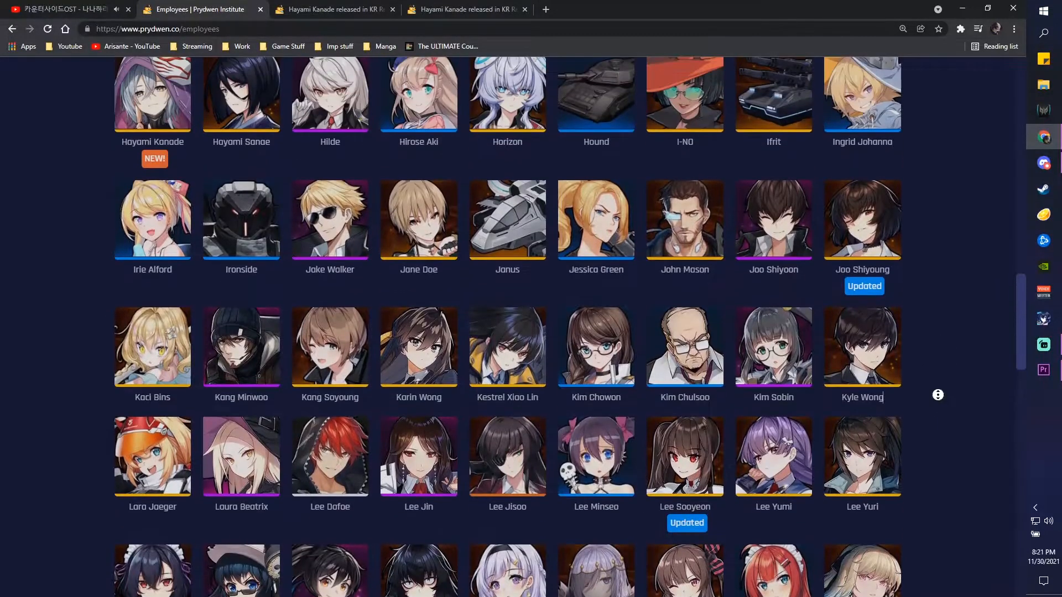
scroll(down, 3)
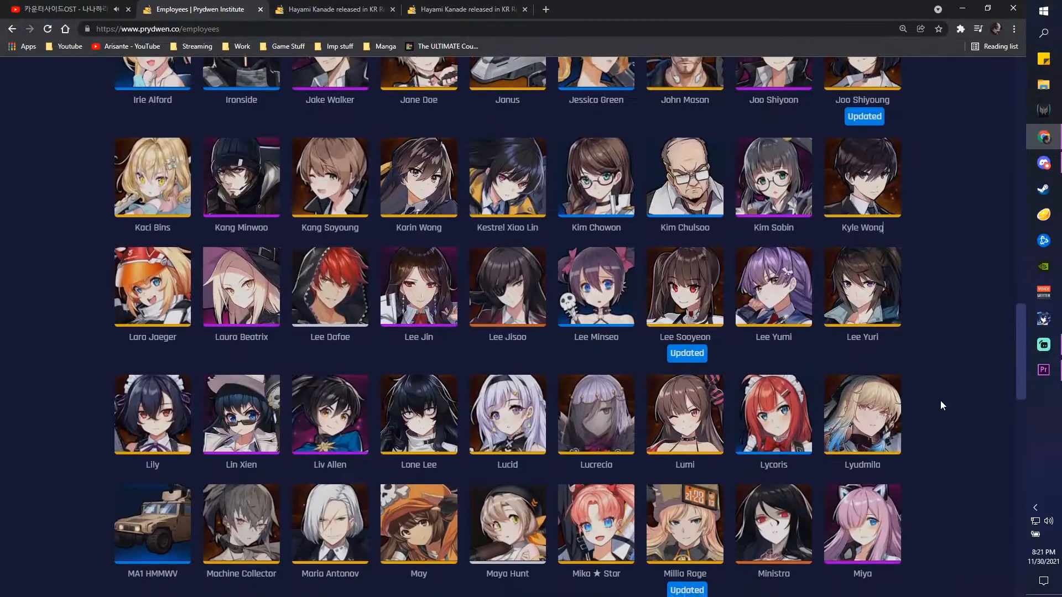
scroll(down, 3)
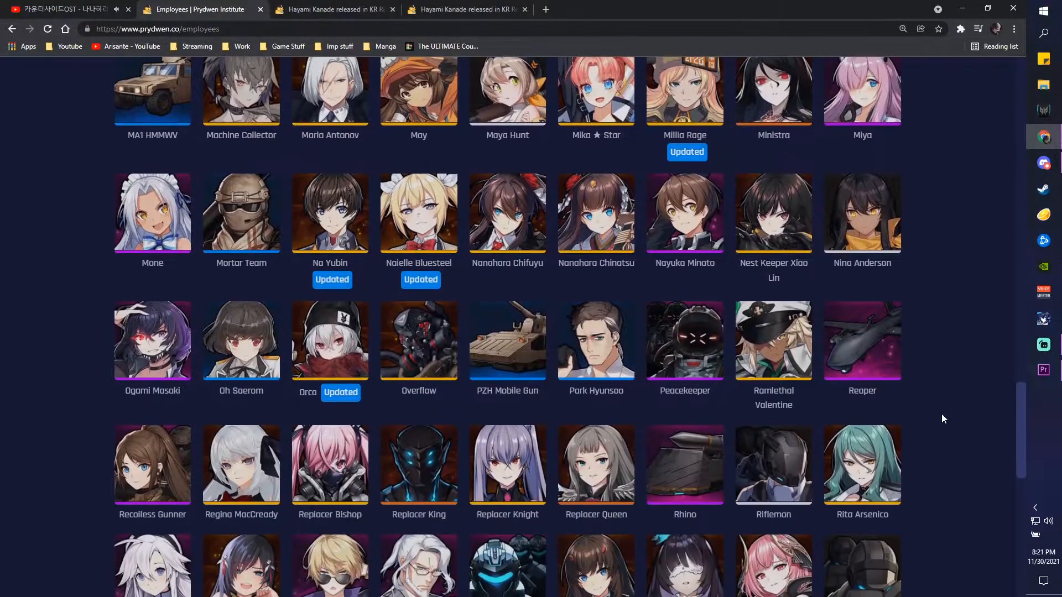
scroll(down, 3)
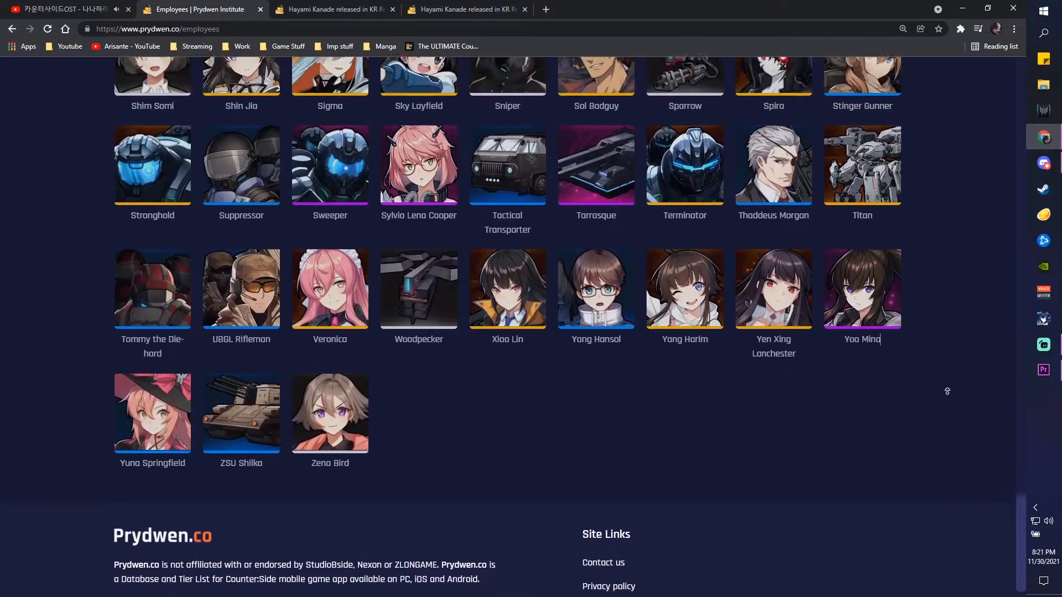
scroll(up, 3)
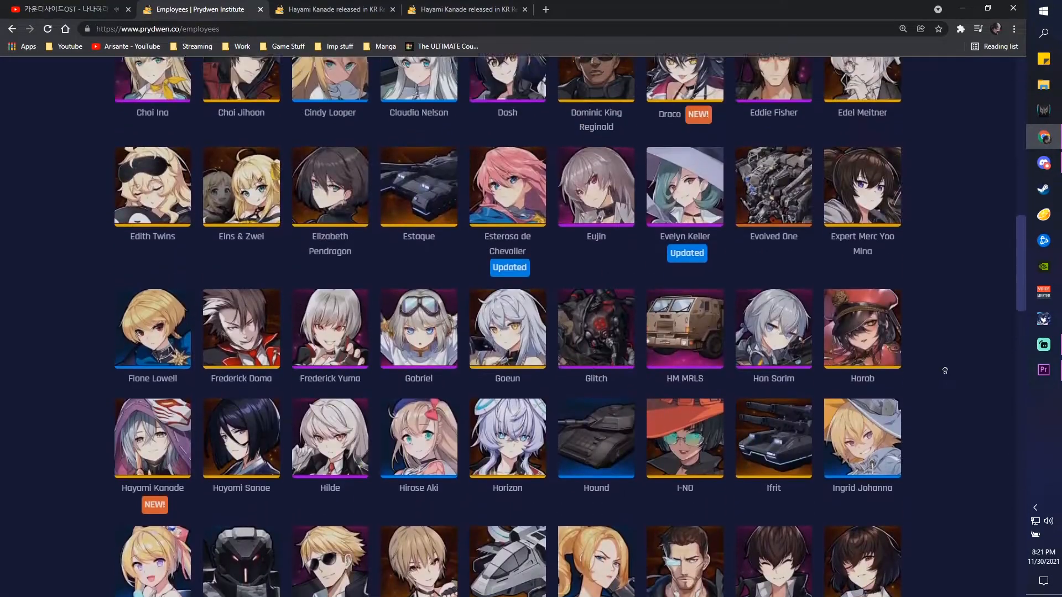
scroll(up, 3)
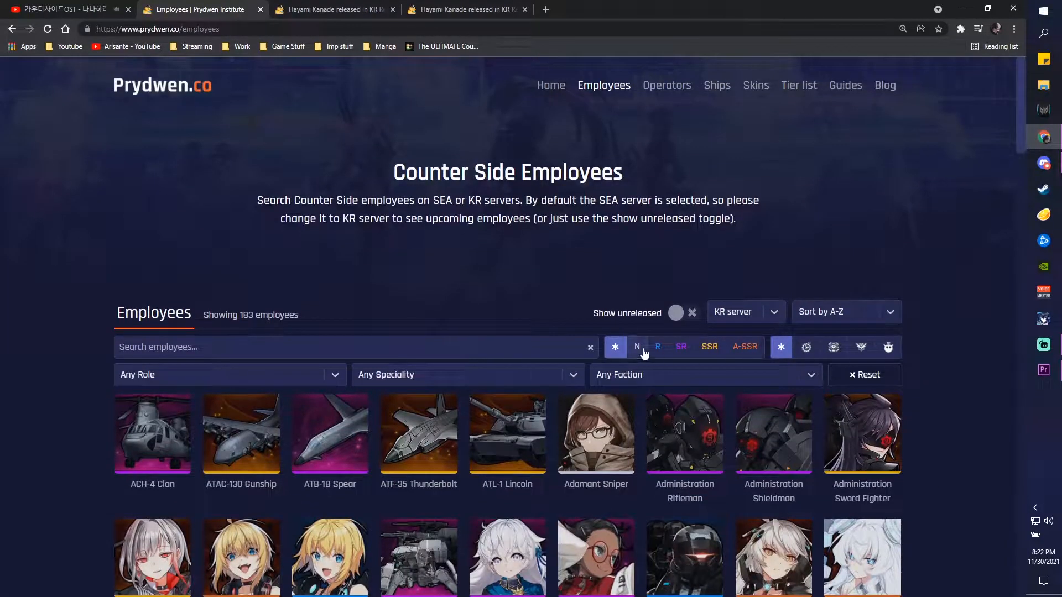
mouse_move(861, 347)
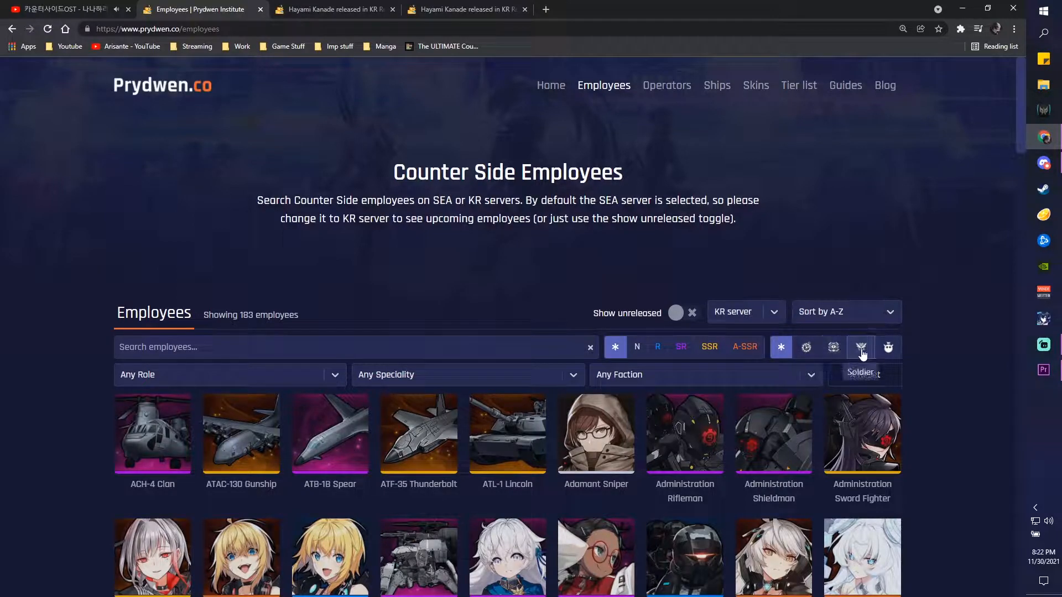
mouse_move(888, 347)
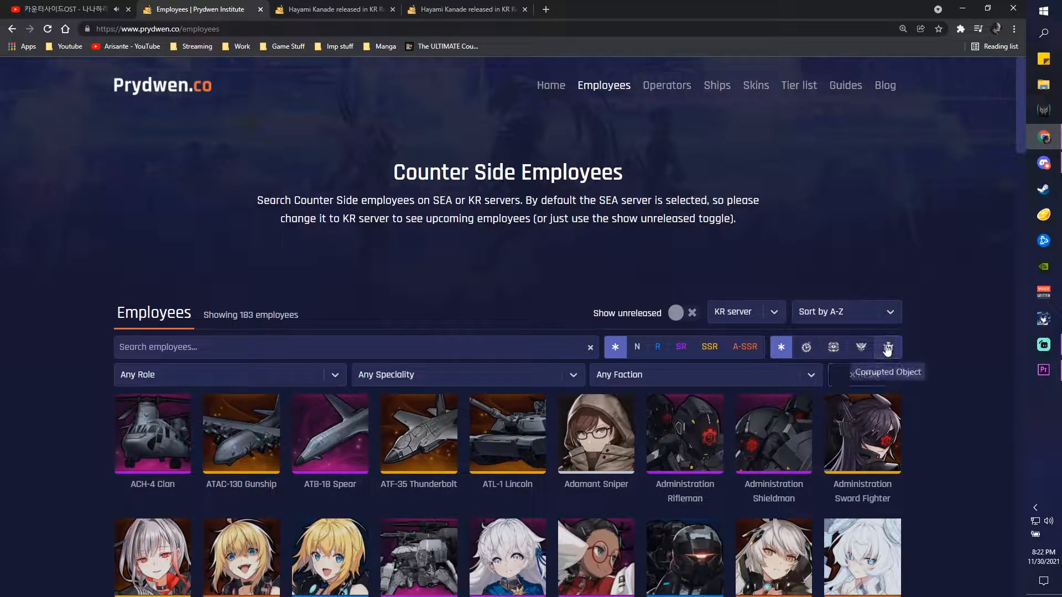
- Filter employees to The Militia faction (3 results), then reset all filters back to 183
click(705, 374)
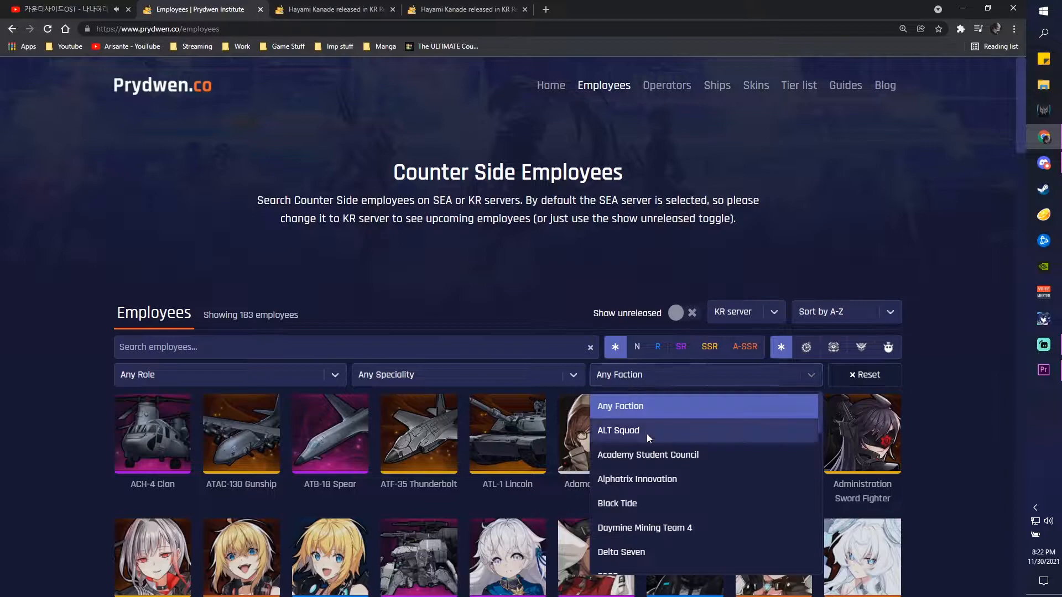
scroll(down, 3)
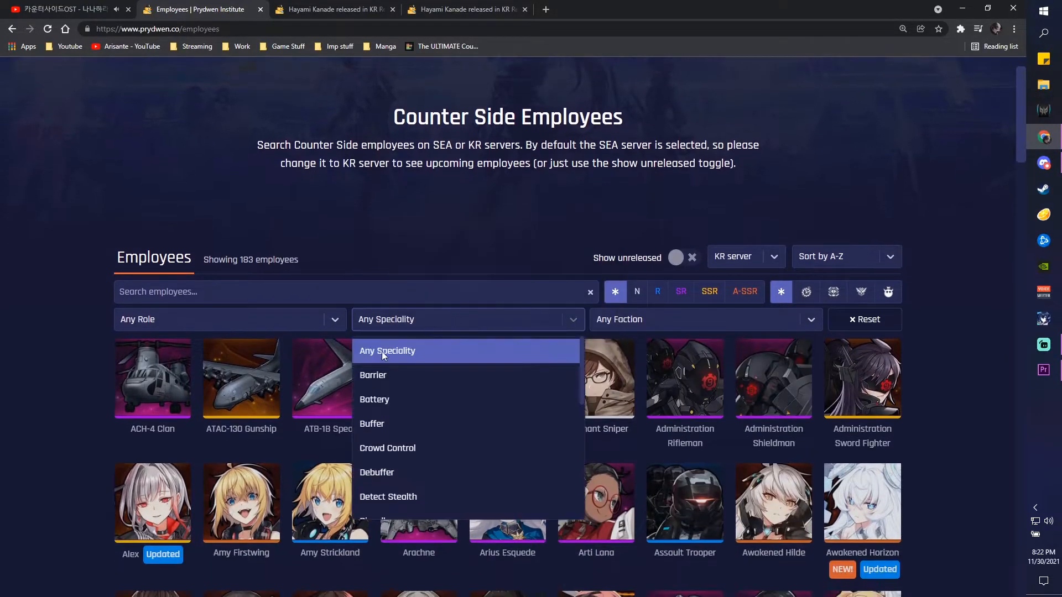
click(230, 319)
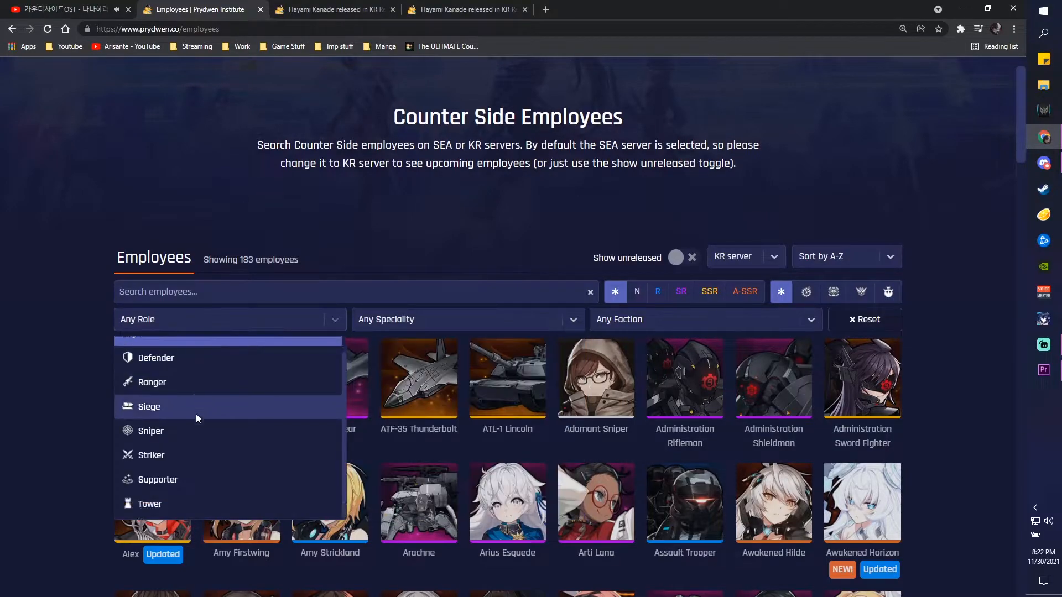
click(704, 319)
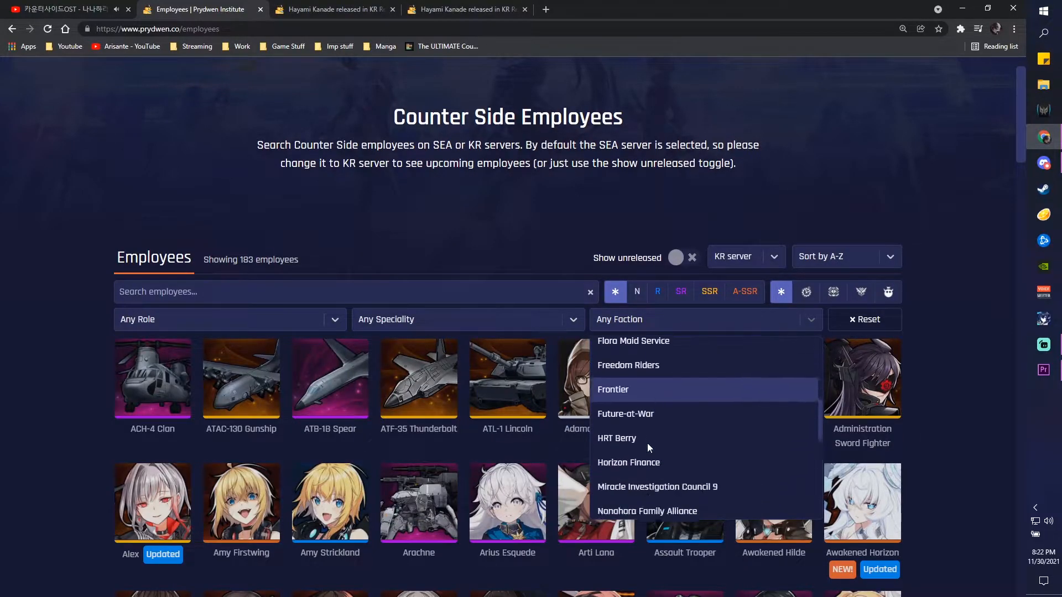
scroll(down, 3)
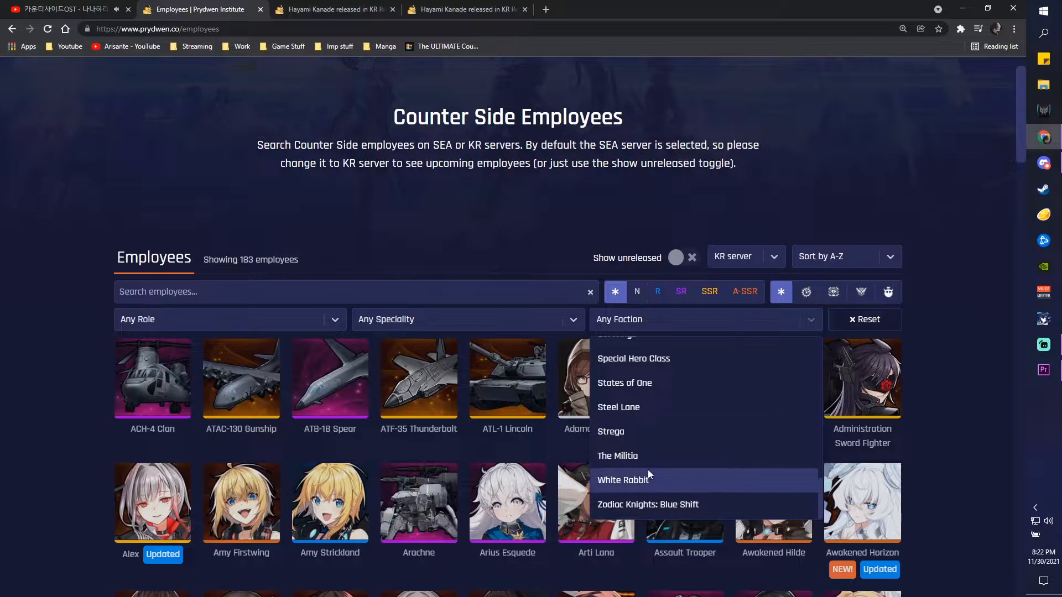
click(617, 456)
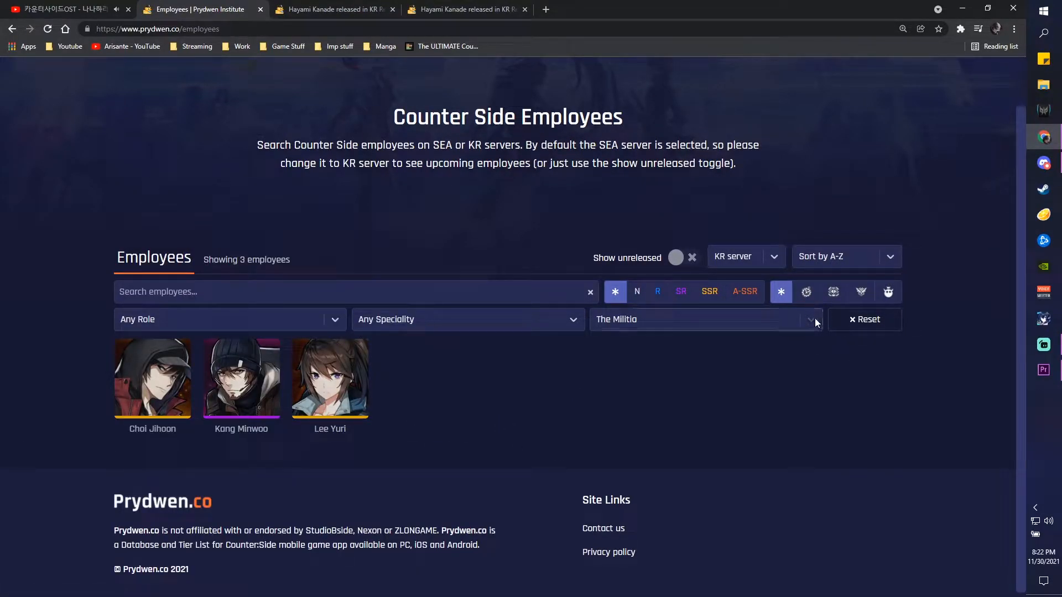
click(865, 320)
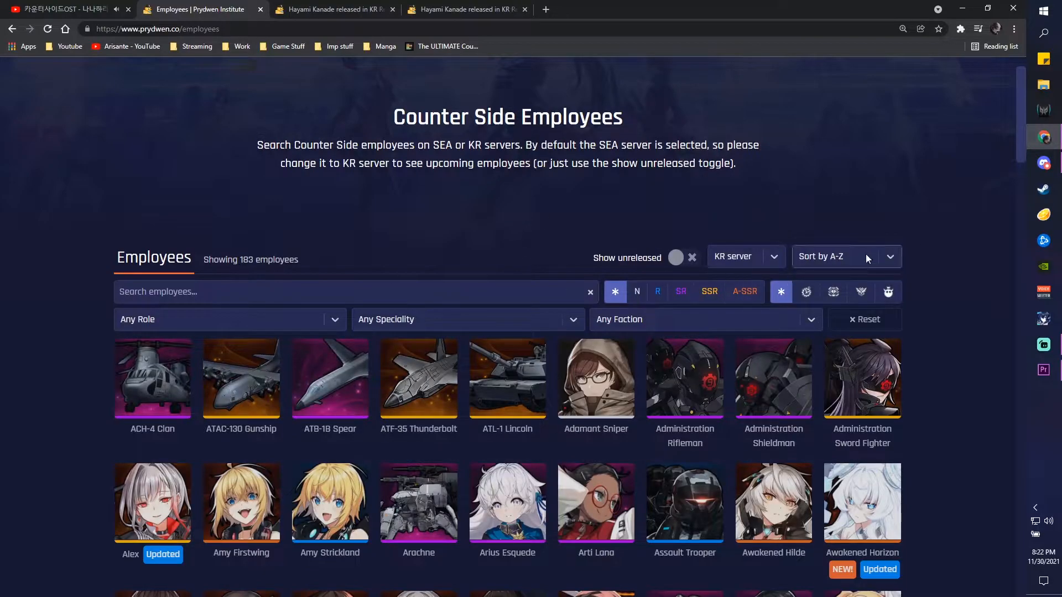
mouse_move(681, 262)
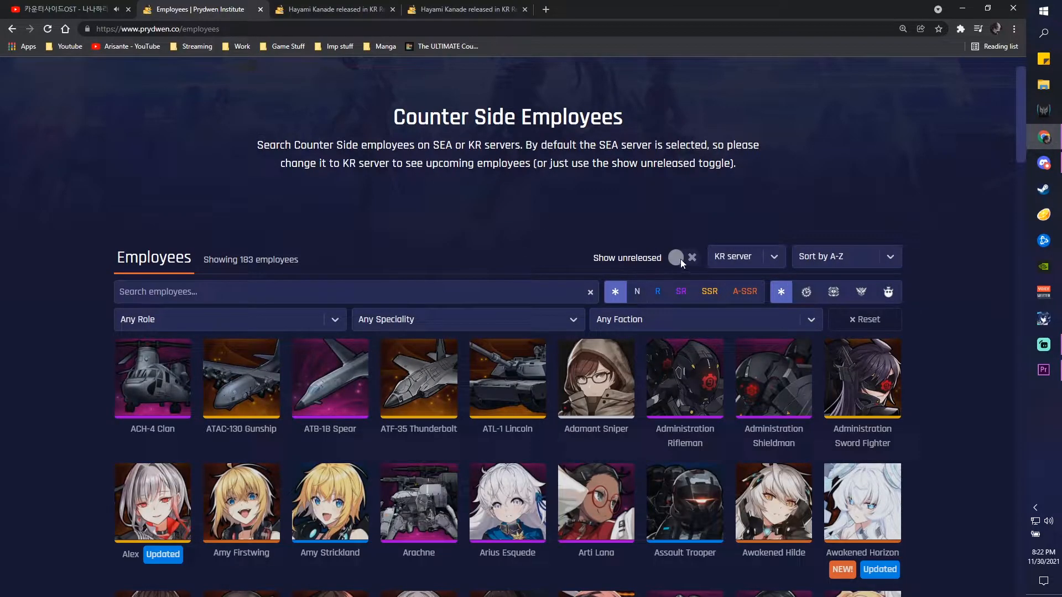
click(745, 256)
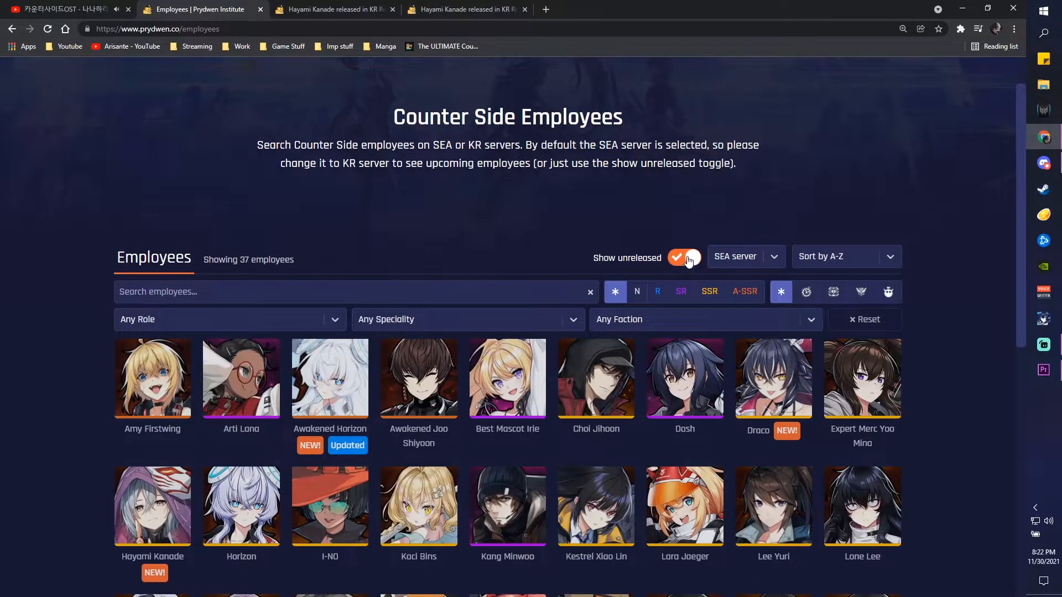
click(744, 256)
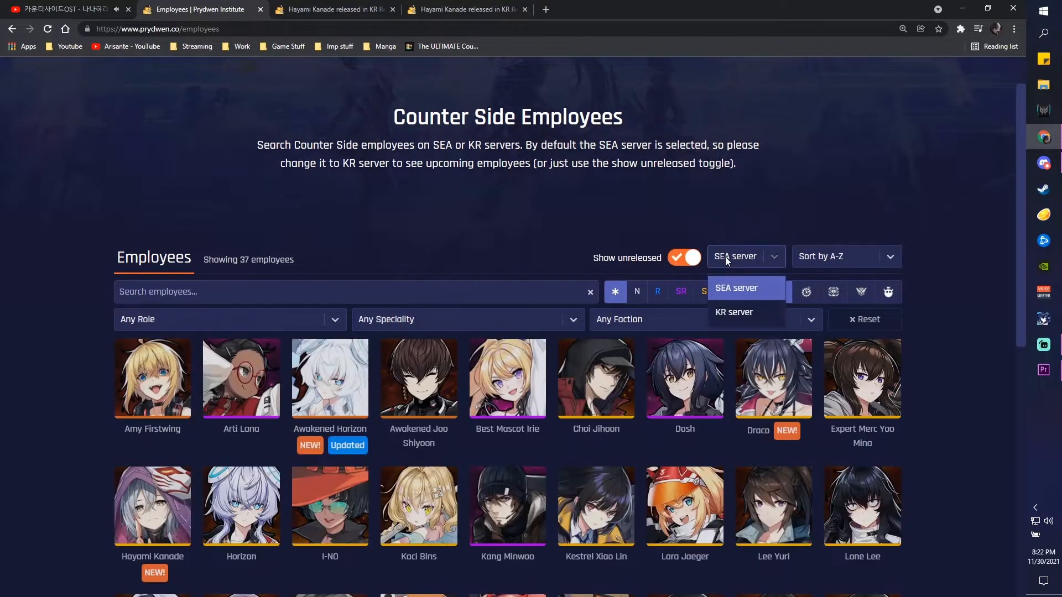
click(734, 312)
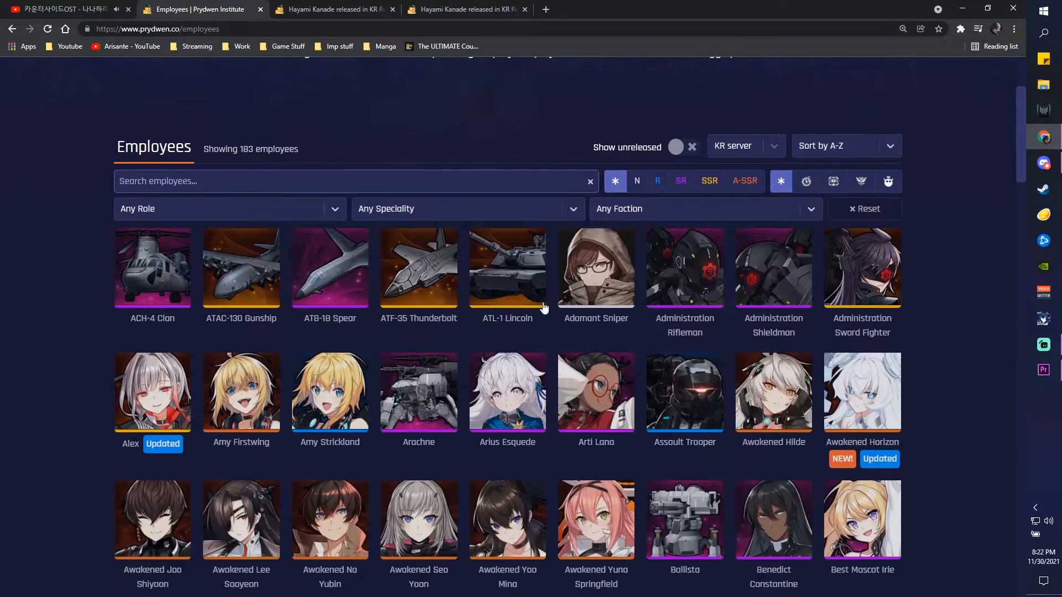
scroll(down, 3)
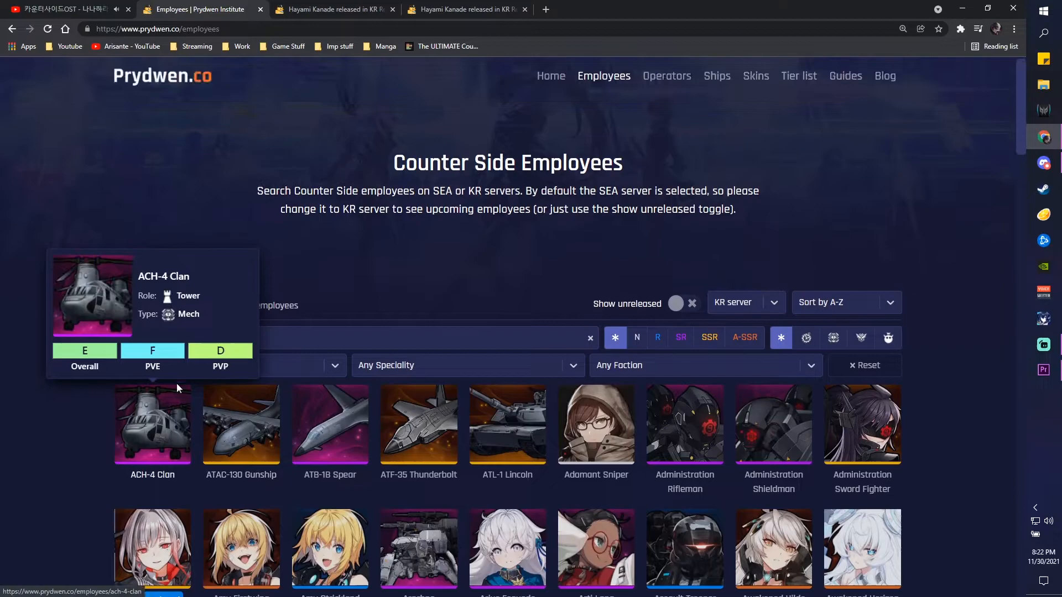
scroll(down, 3)
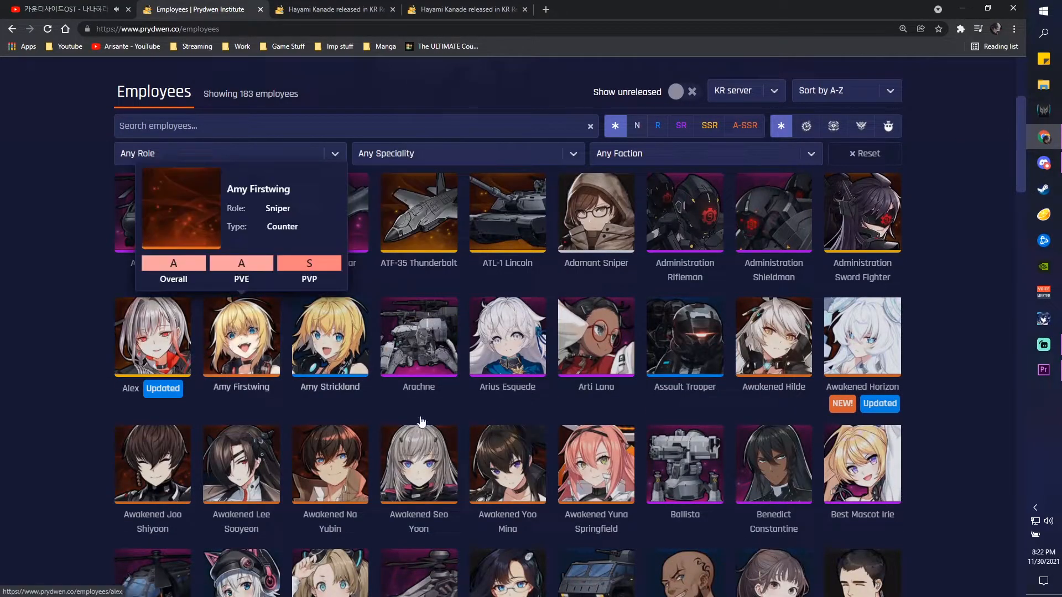
click(151, 337)
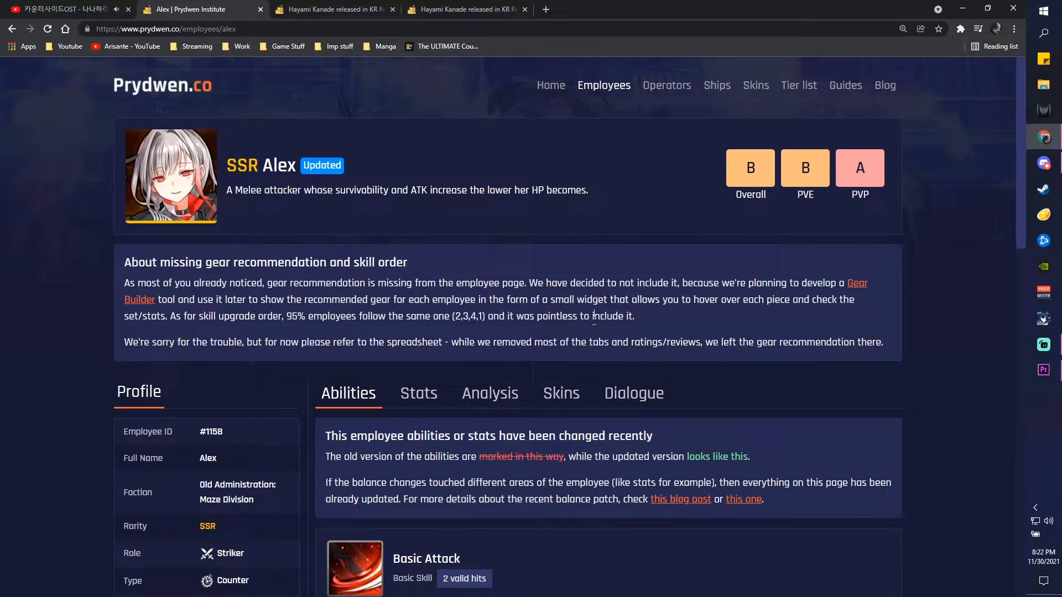
scroll(down, 3)
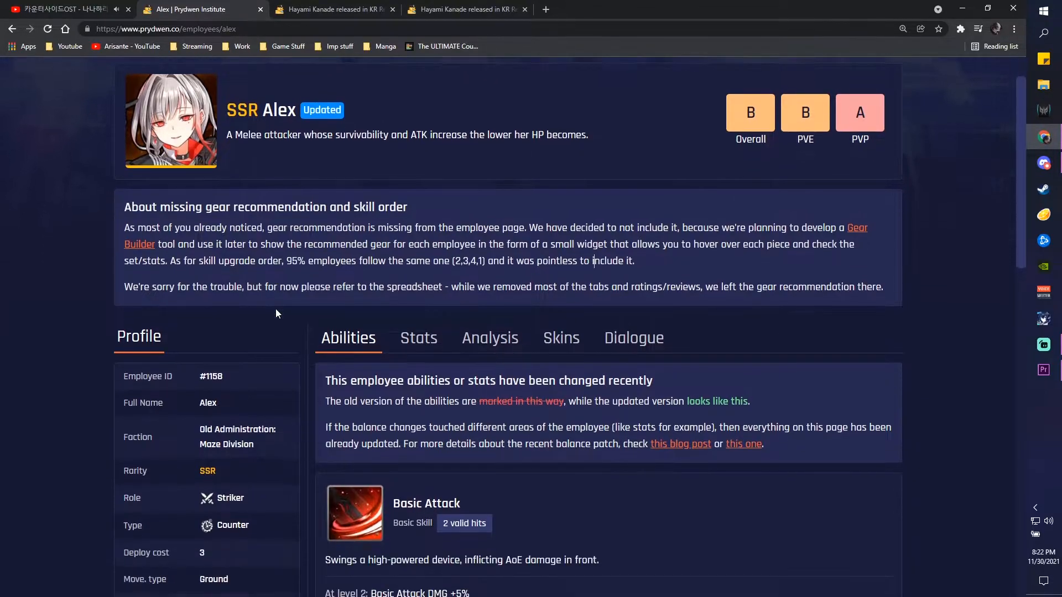
scroll(down, 3)
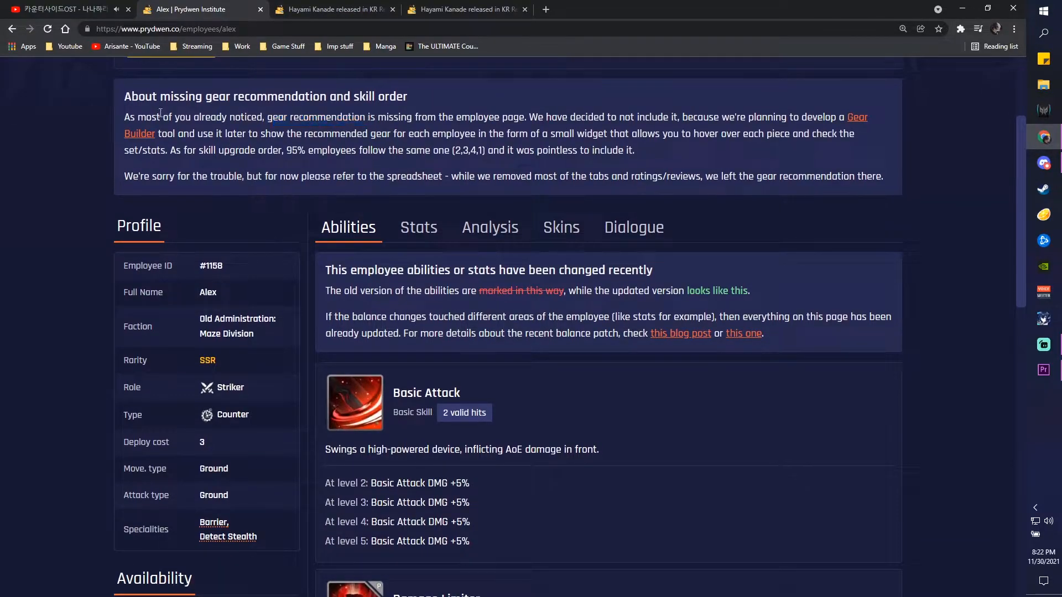
scroll(up, 3)
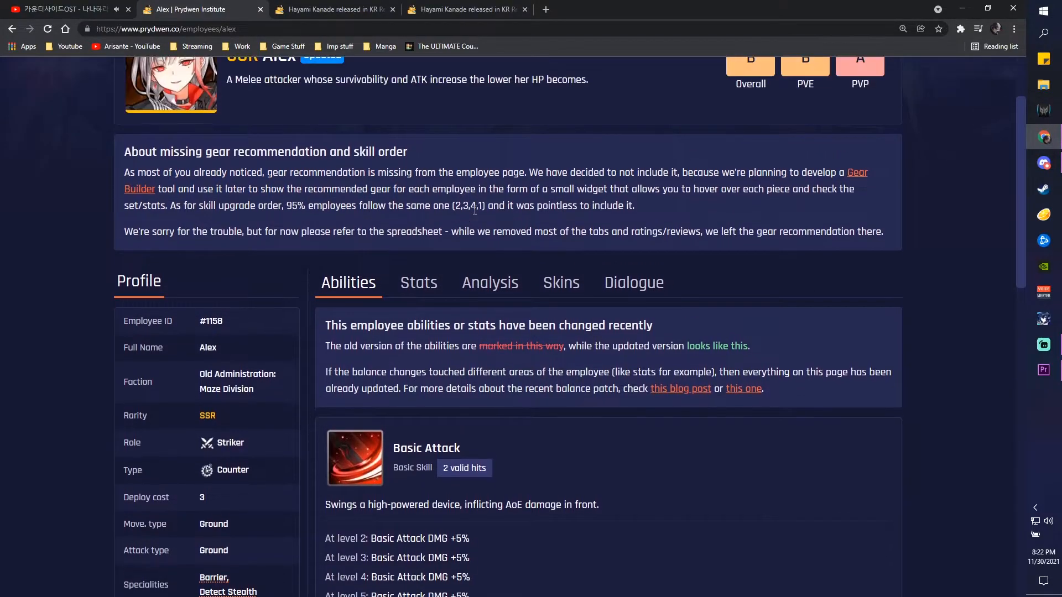
mouse_move(506, 227)
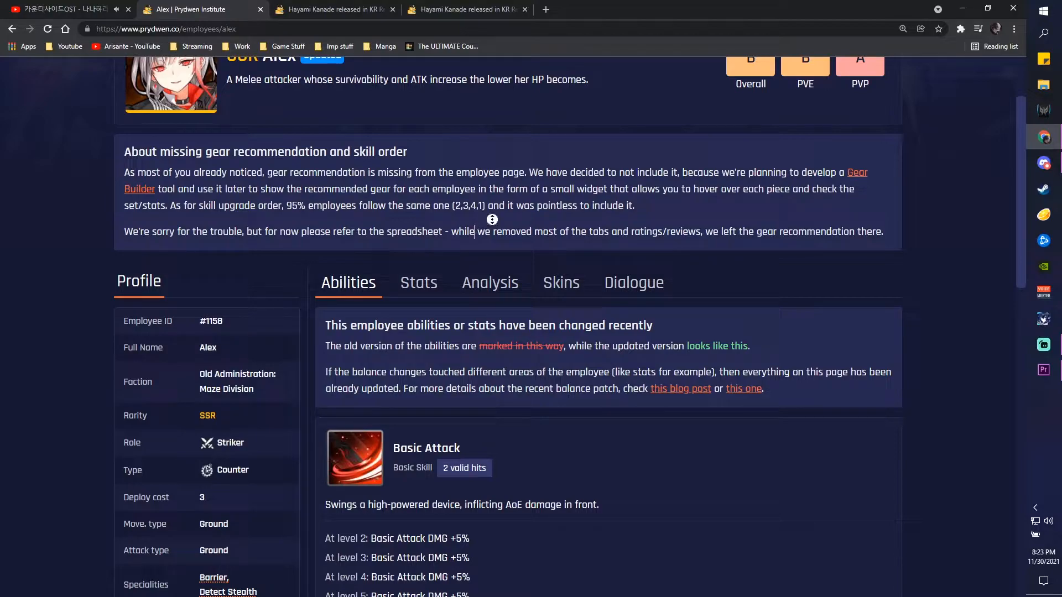
mouse_move(467, 229)
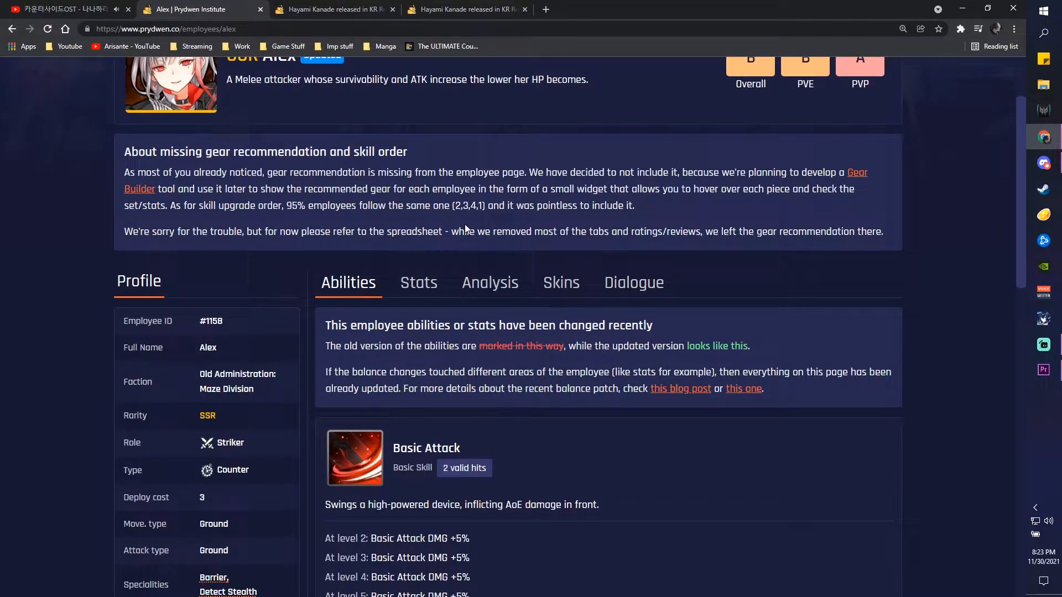
mouse_move(690, 271)
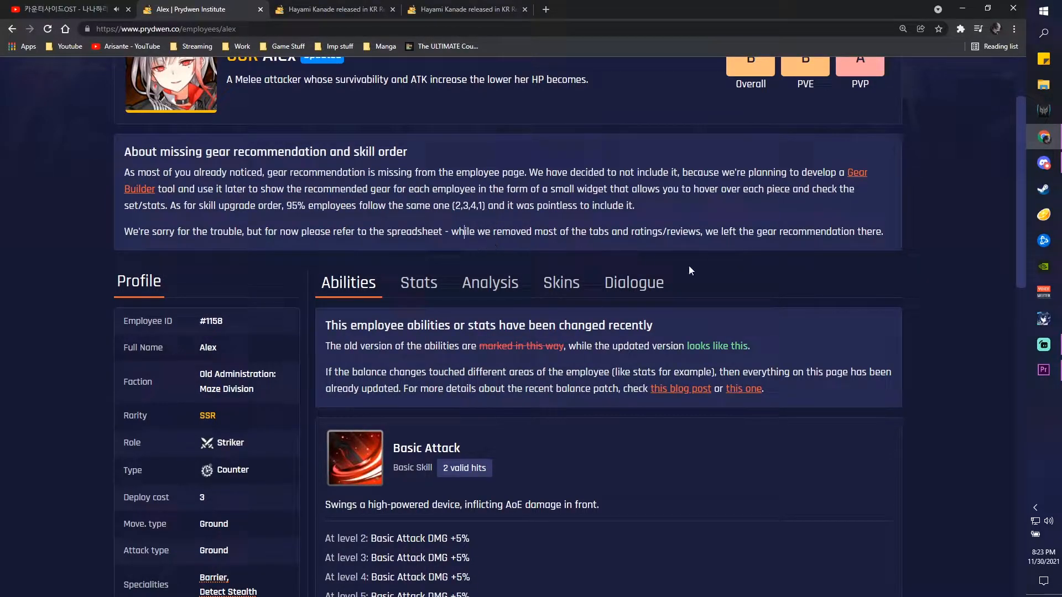
scroll(down, 3)
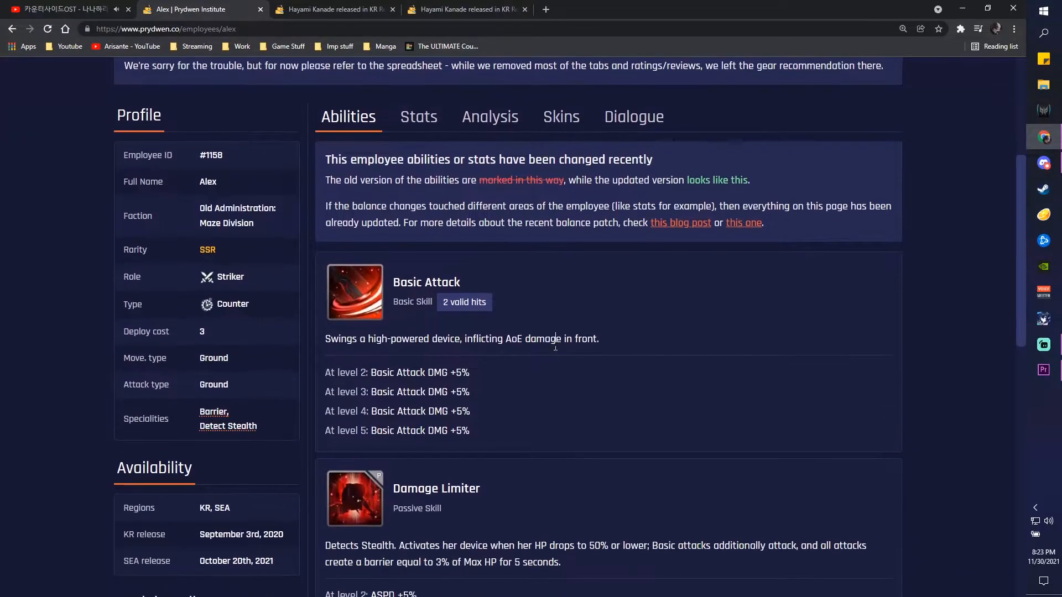
mouse_move(325, 157)
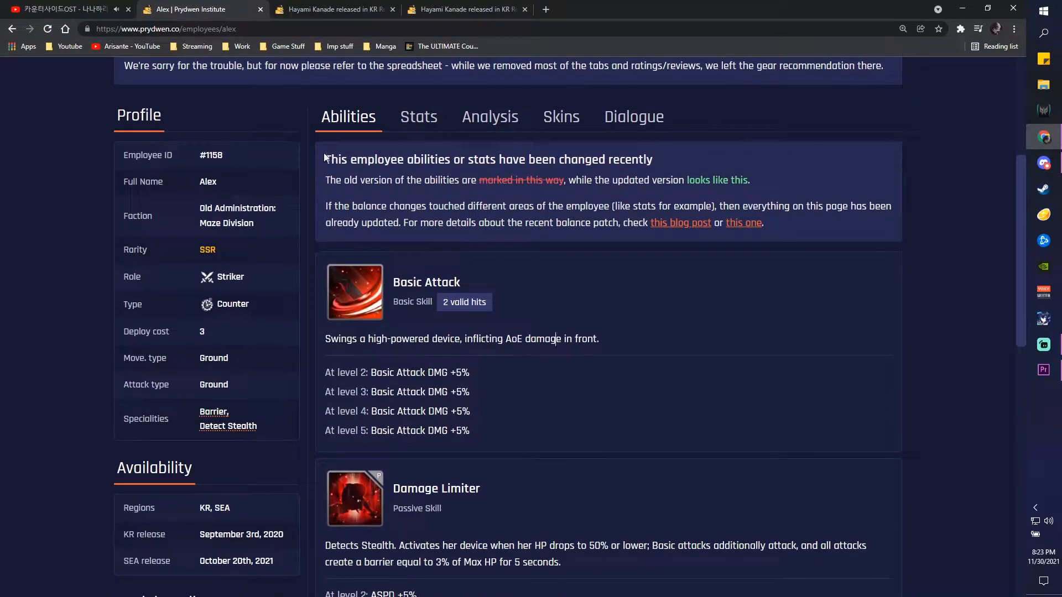
scroll(down, 3)
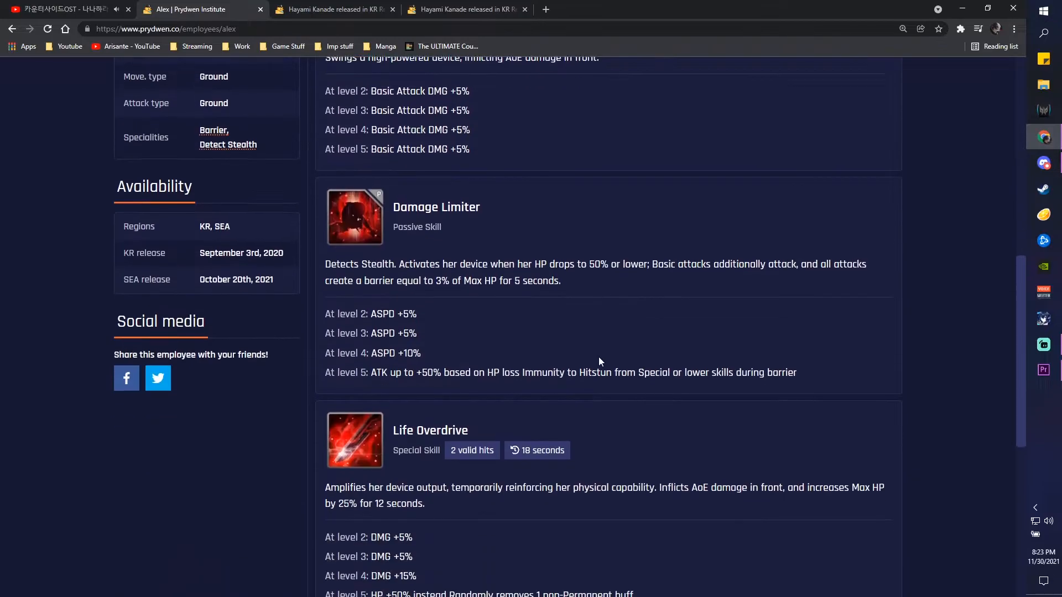
scroll(up, 3)
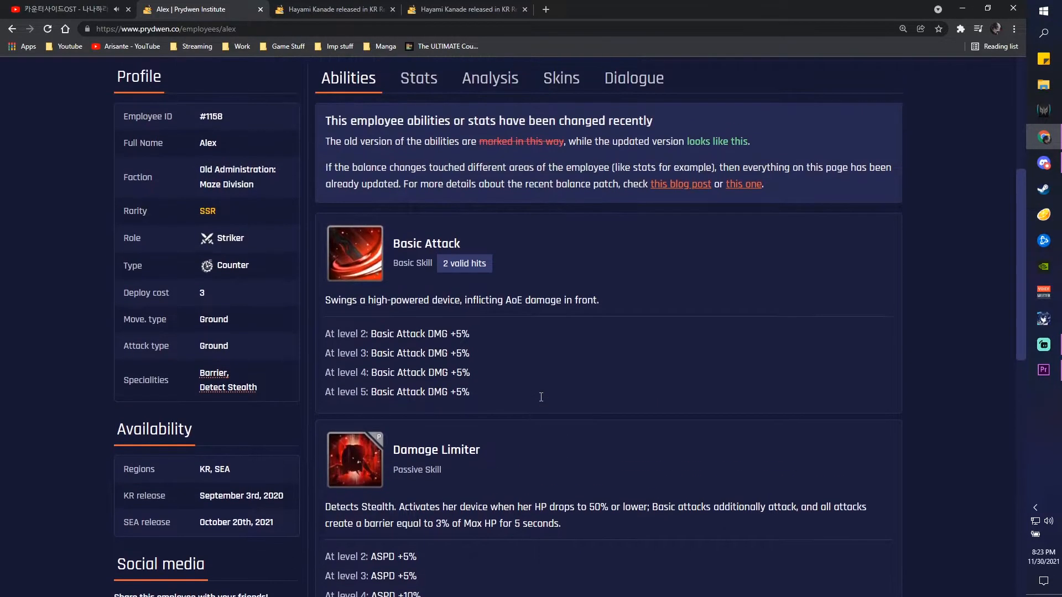
scroll(up, 3)
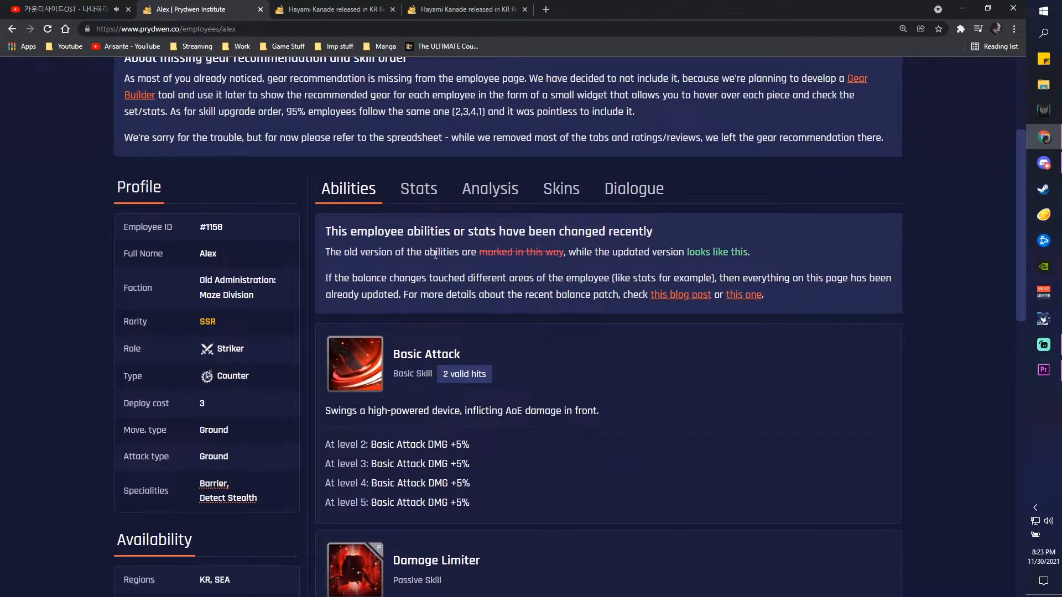
scroll(down, 3)
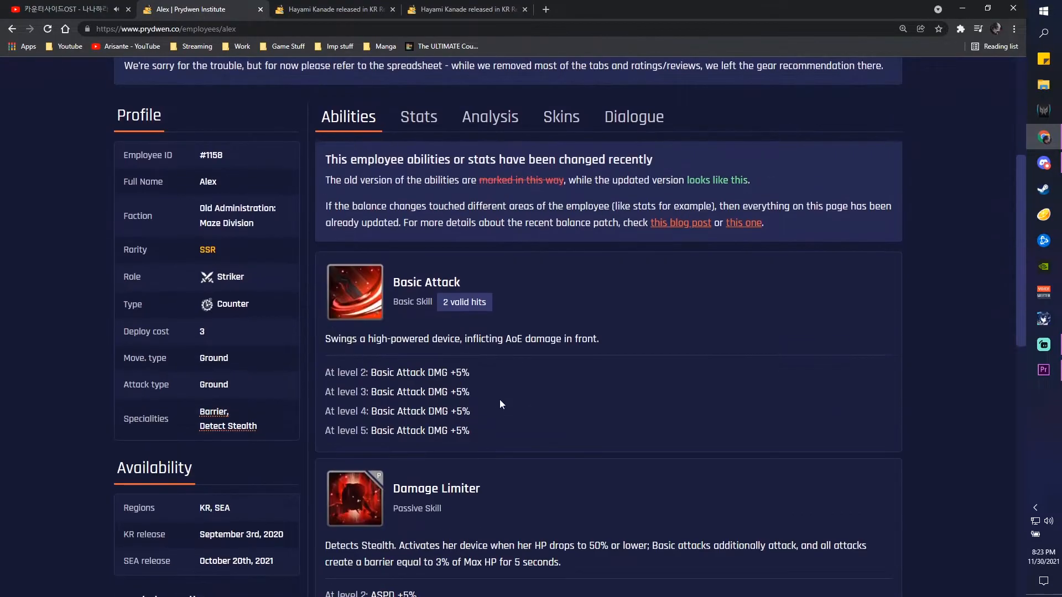
scroll(up, 3)
text(Horzi)
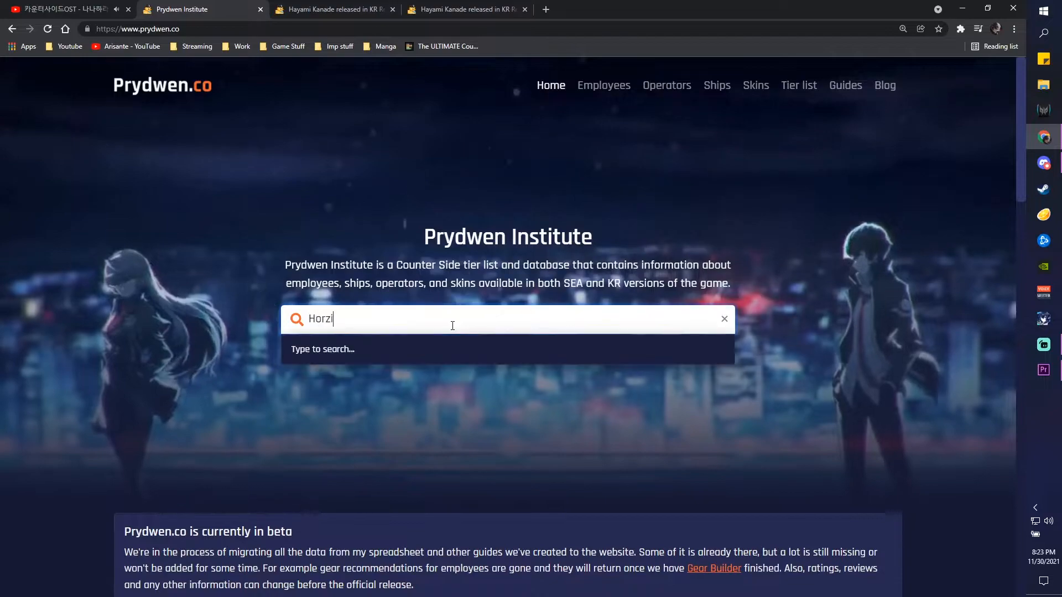
- Search for Horizon from the home page and go to the Awakened Horizon employee page
text(on)
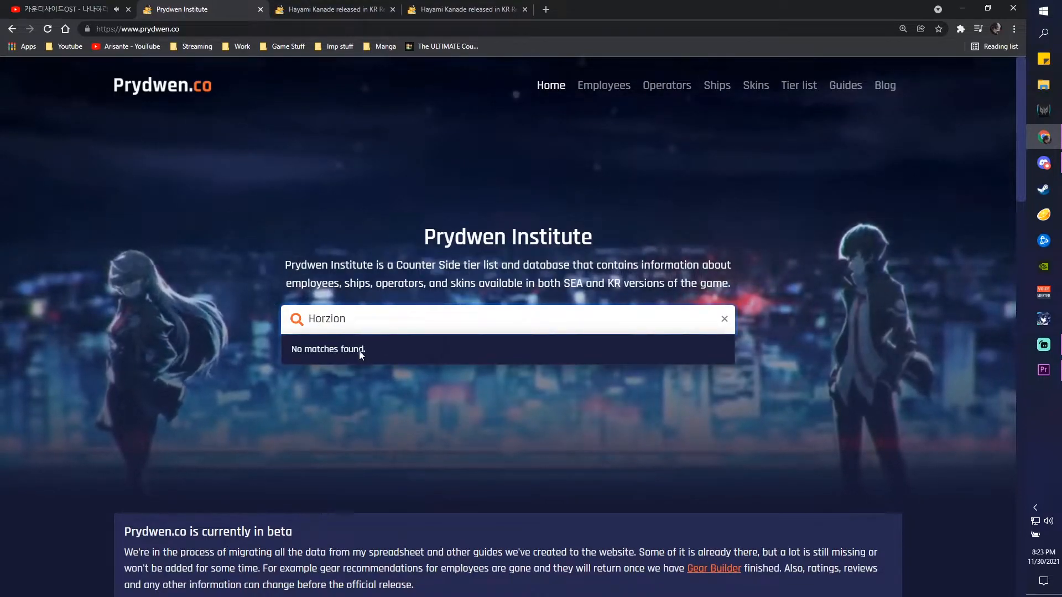
mouse_move(437, 355)
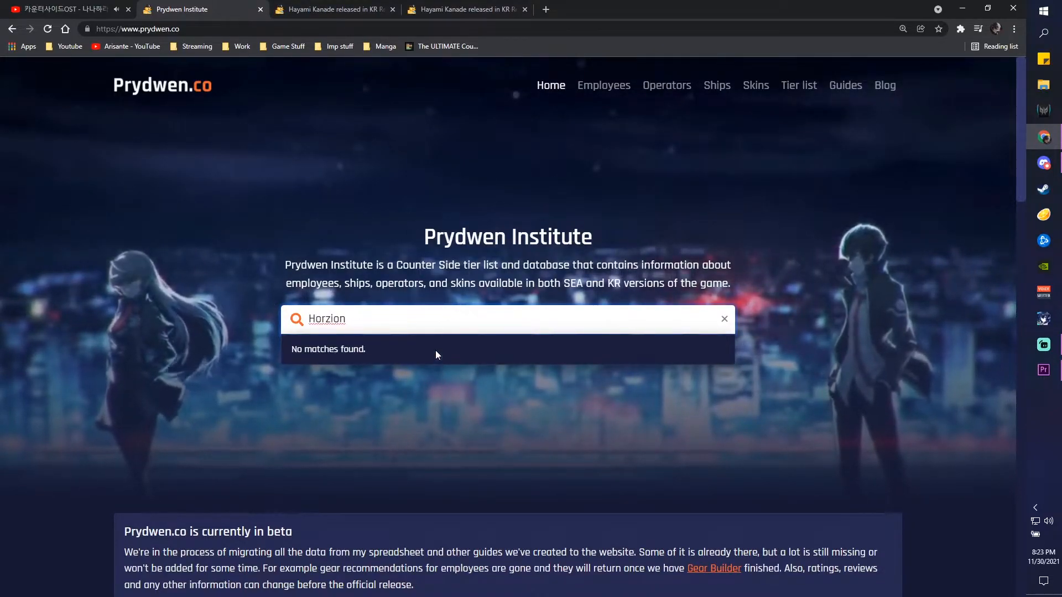
click(602, 85)
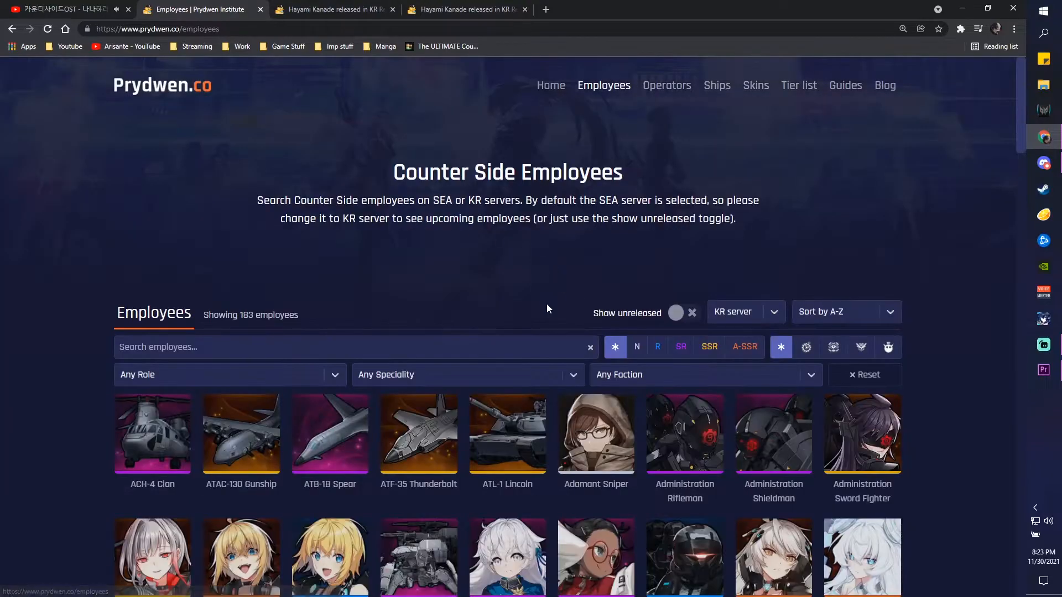
mouse_move(366, 134)
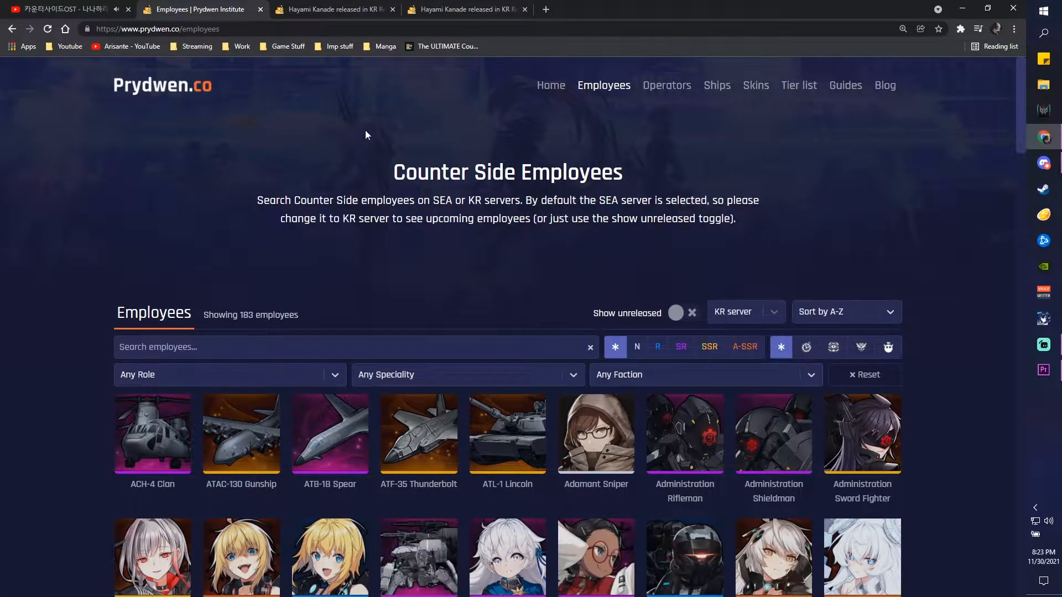
click(551, 85)
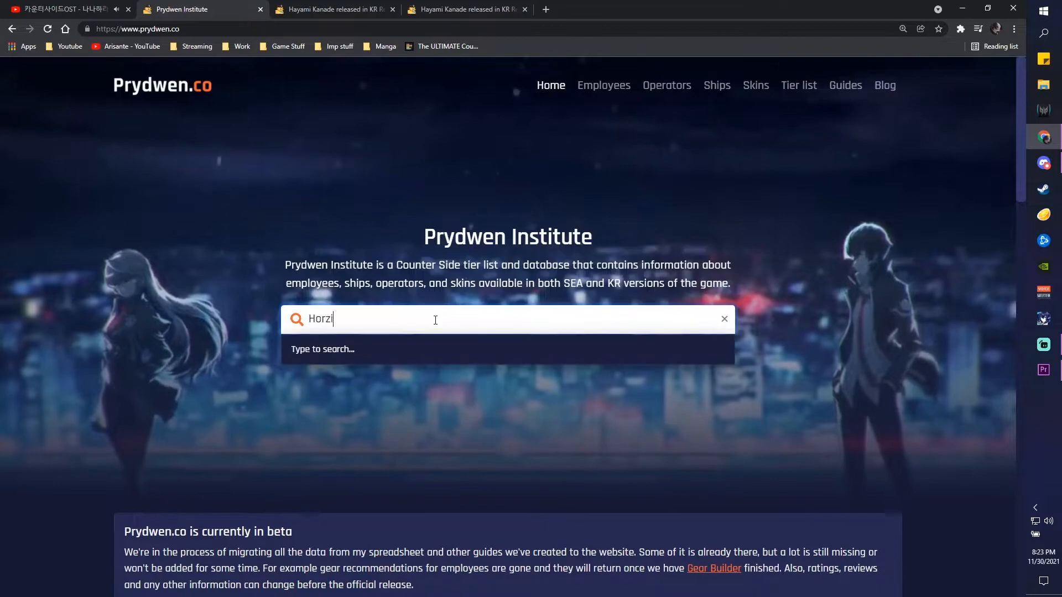
text(on)
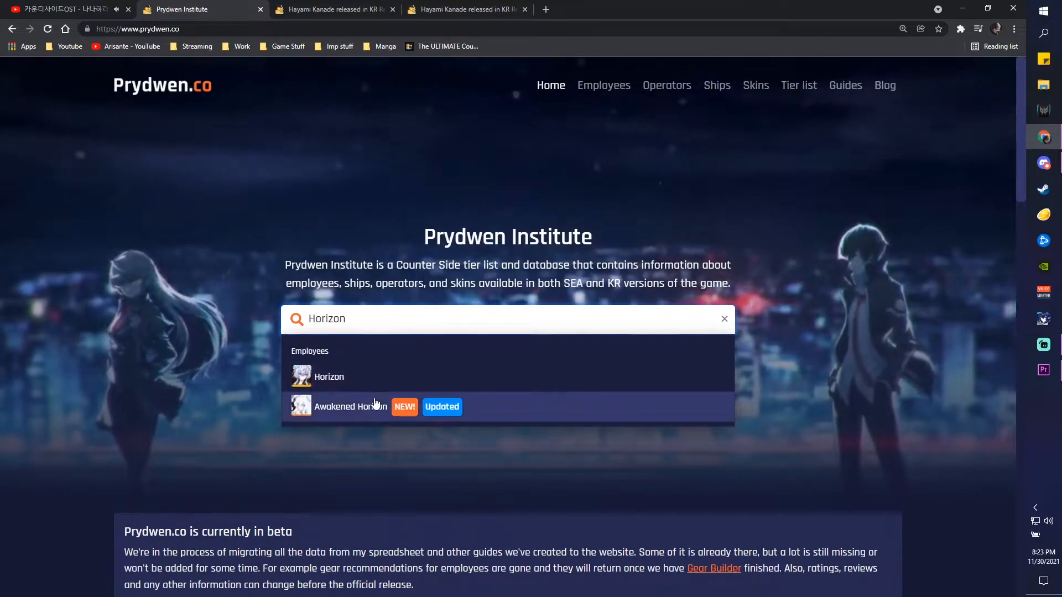
click(350, 406)
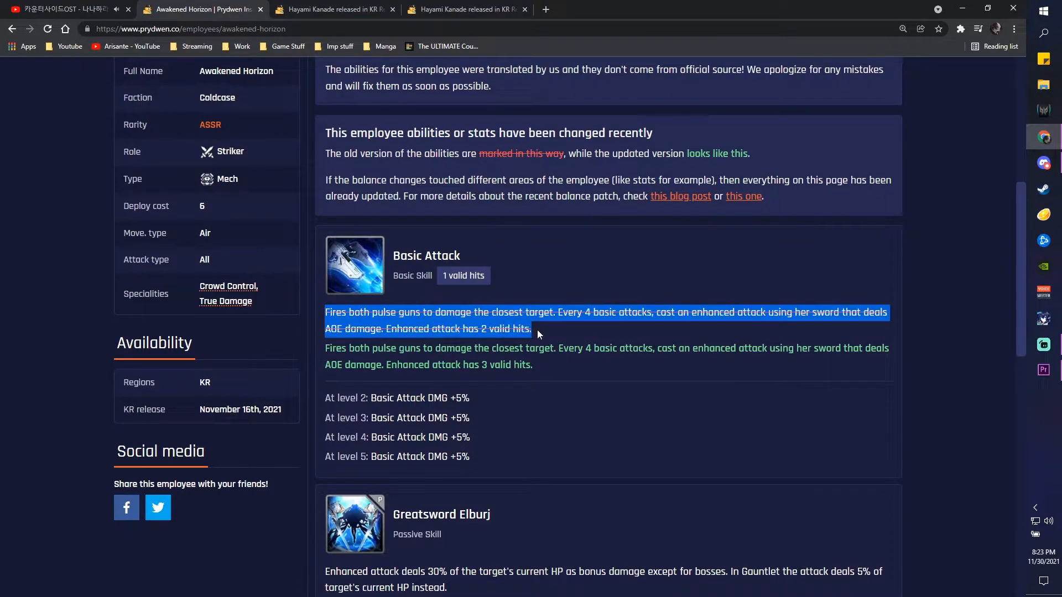
scroll(down, 3)
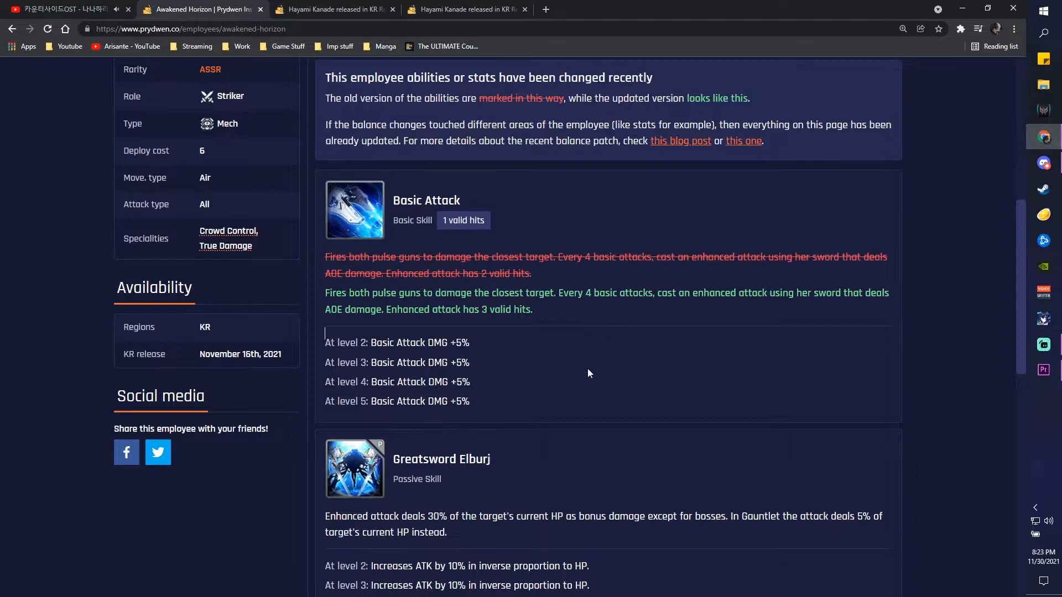
scroll(down, 3)
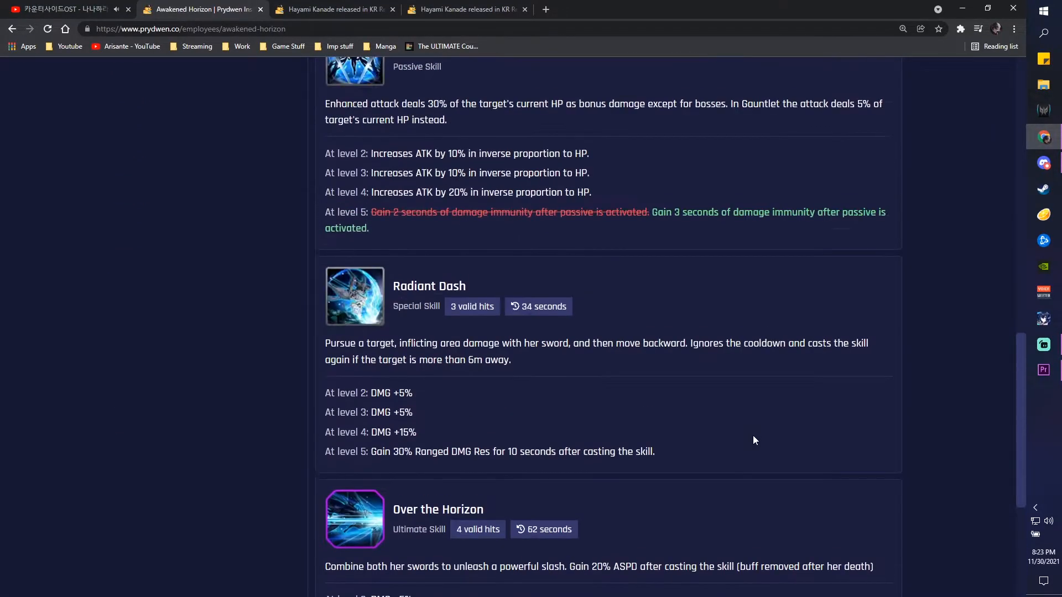
scroll(up, 3)
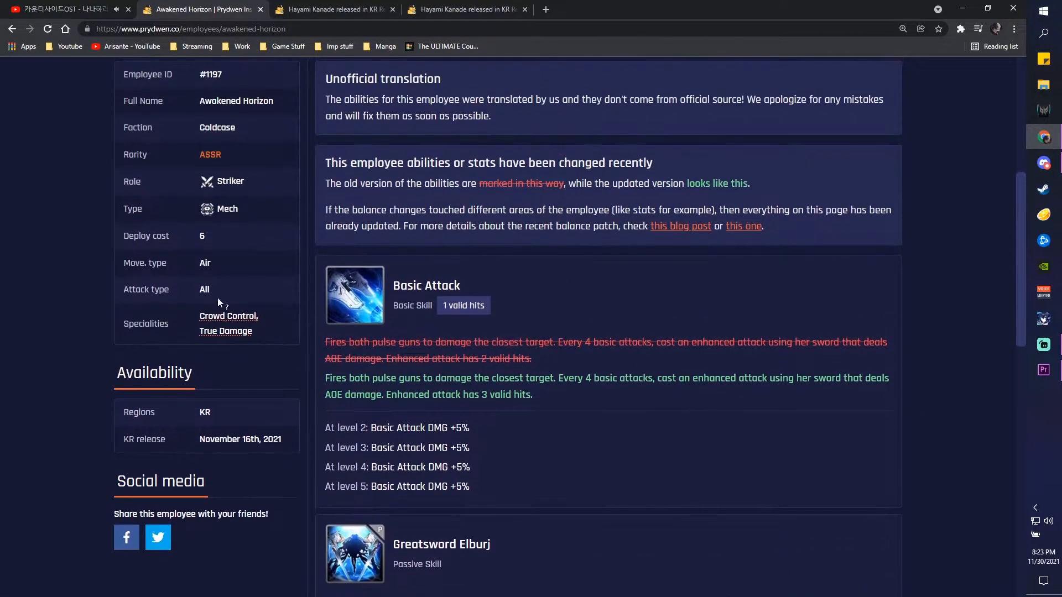
scroll(down, 3)
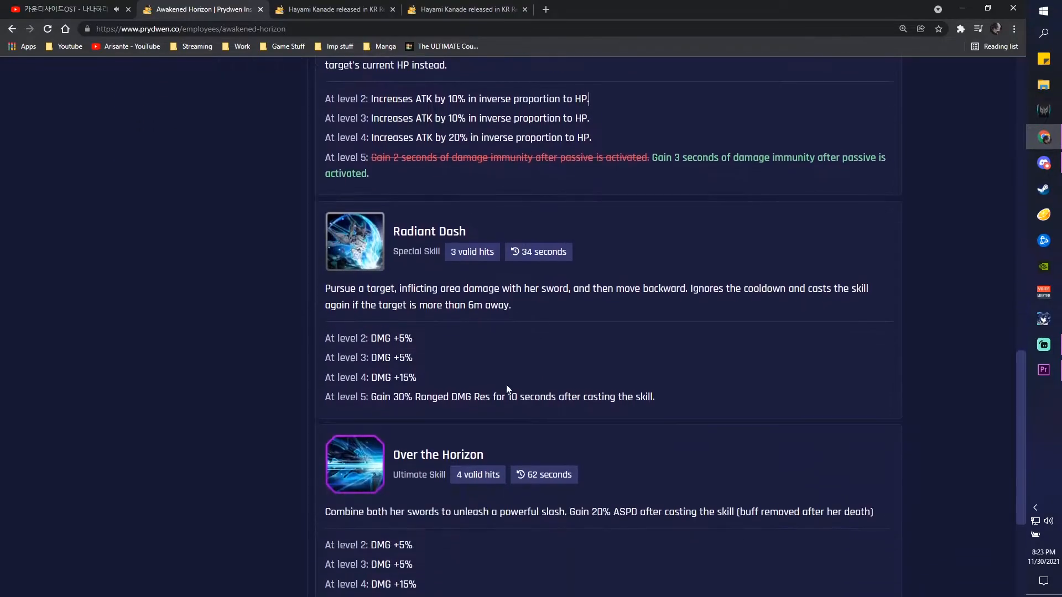
scroll(up, 3)
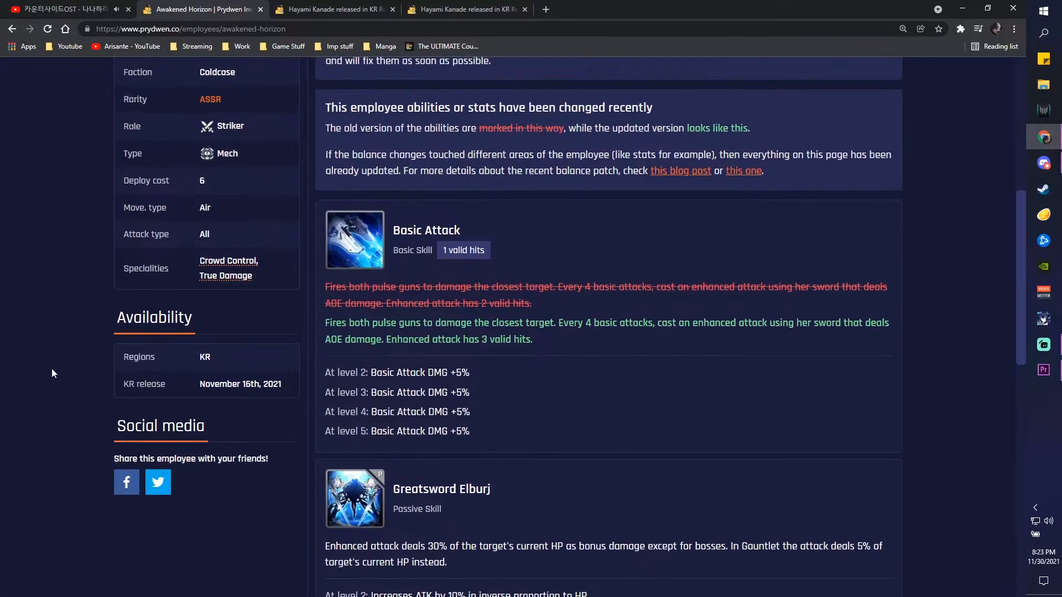
scroll(up, 3)
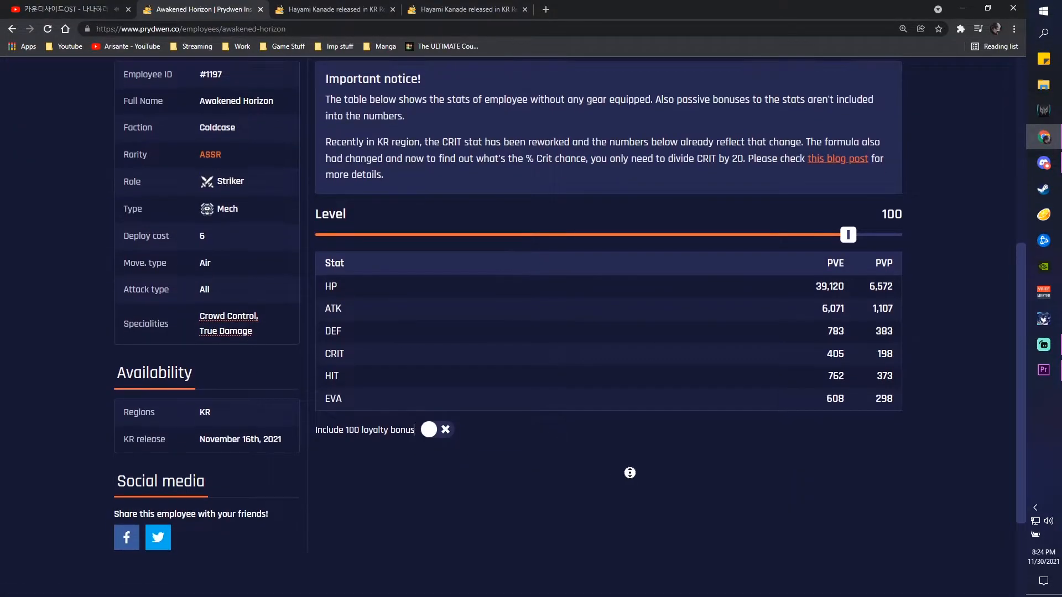
- Toggle the 100 loyalty bonus on Awakened Horizon's stats on and off, then move to her analysis
click(436, 429)
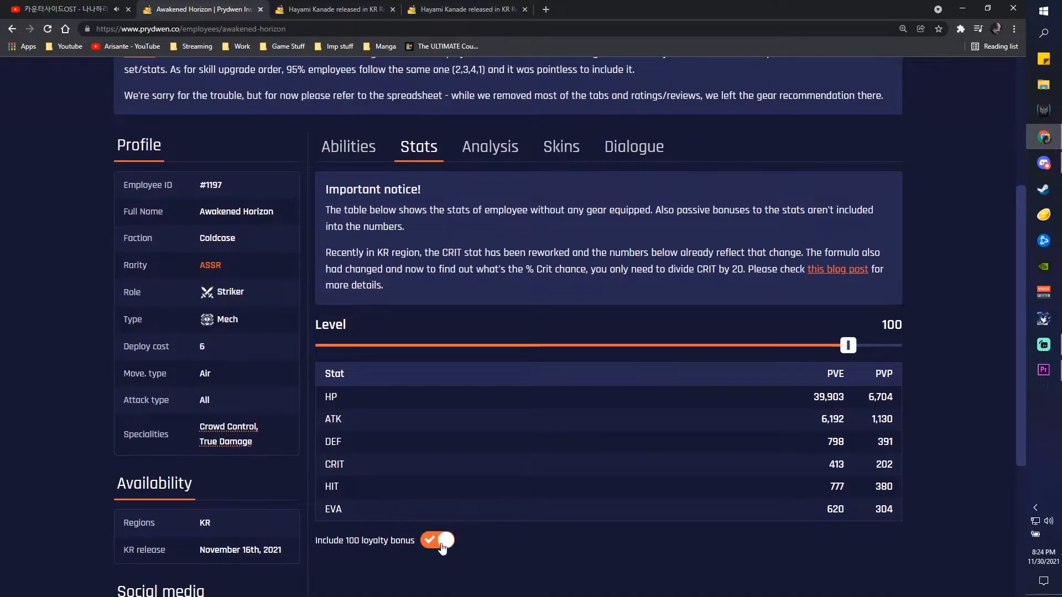
click(437, 540)
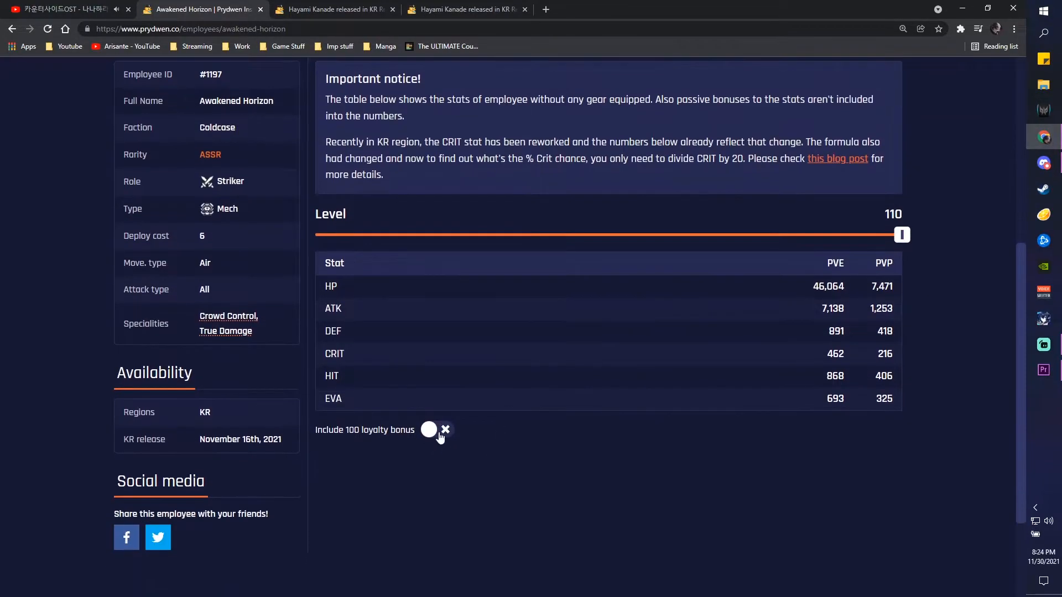
mouse_move(541, 465)
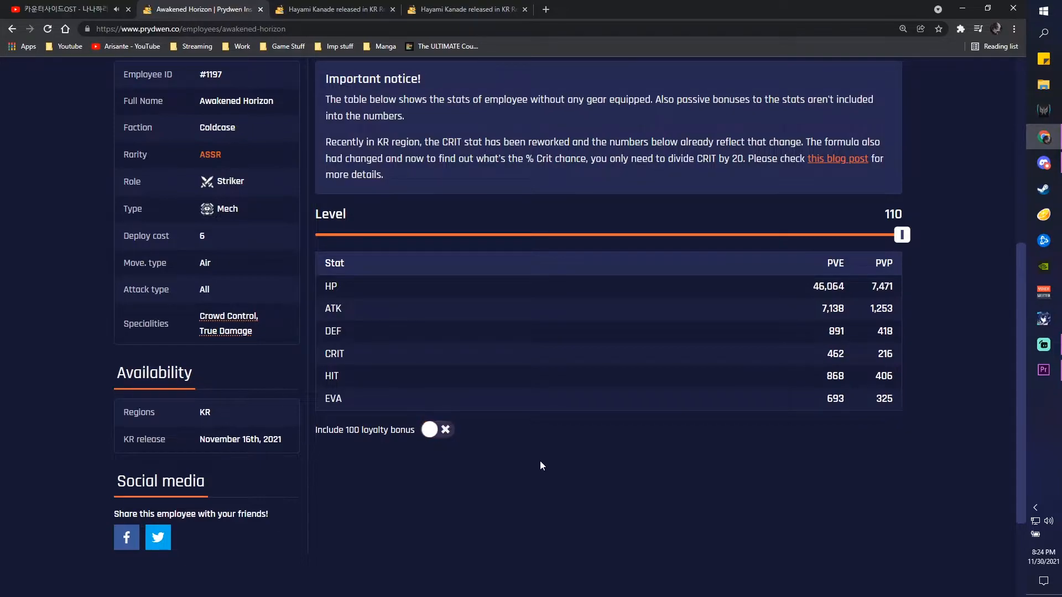
scroll(up, 3)
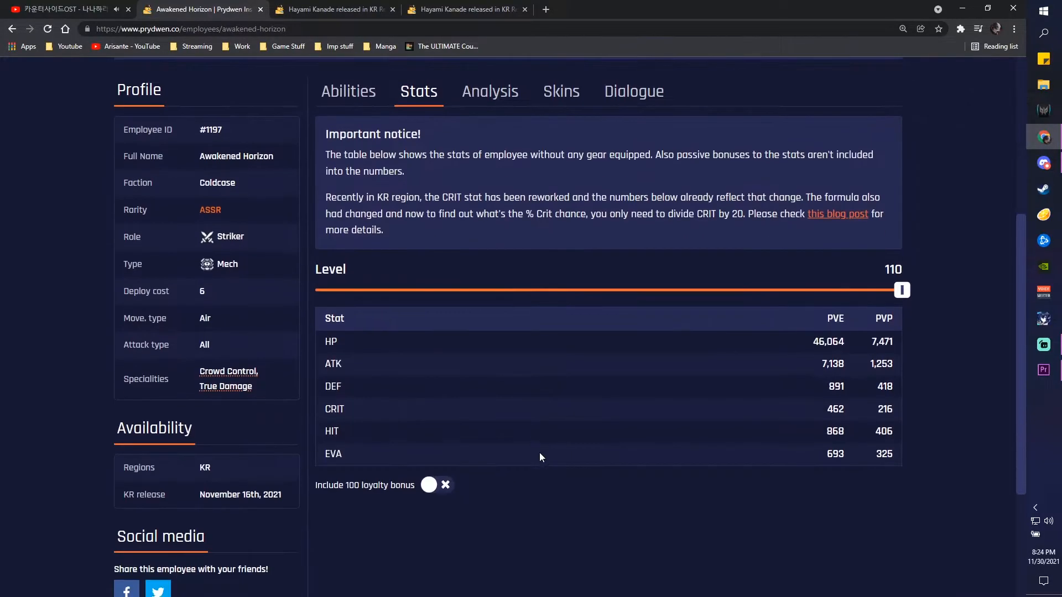
click(489, 91)
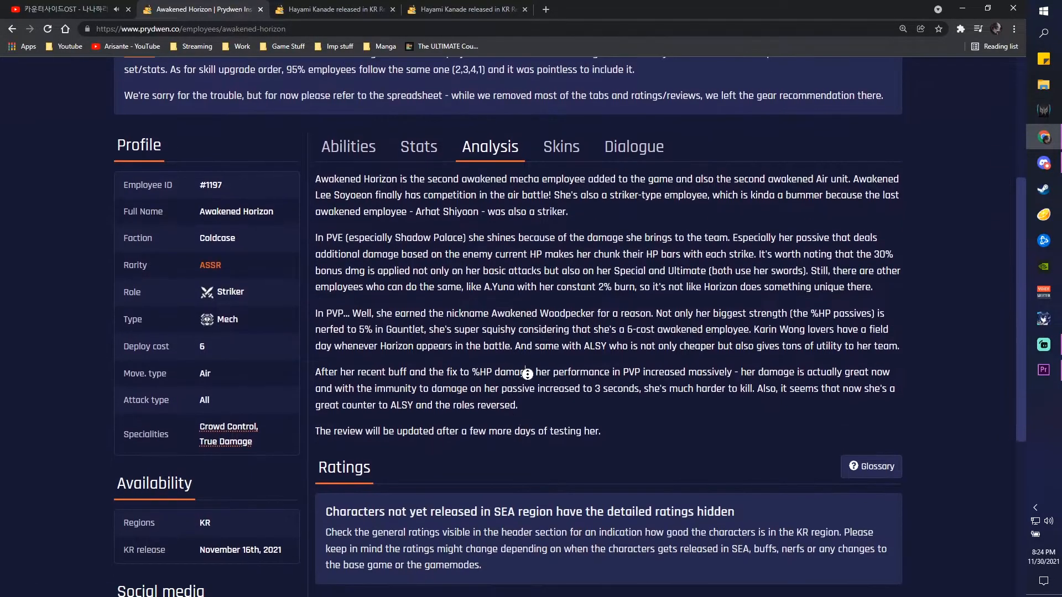
- Read her review with pros and cons, check the empty dialogue section, and return to abilities
scroll(down, 3)
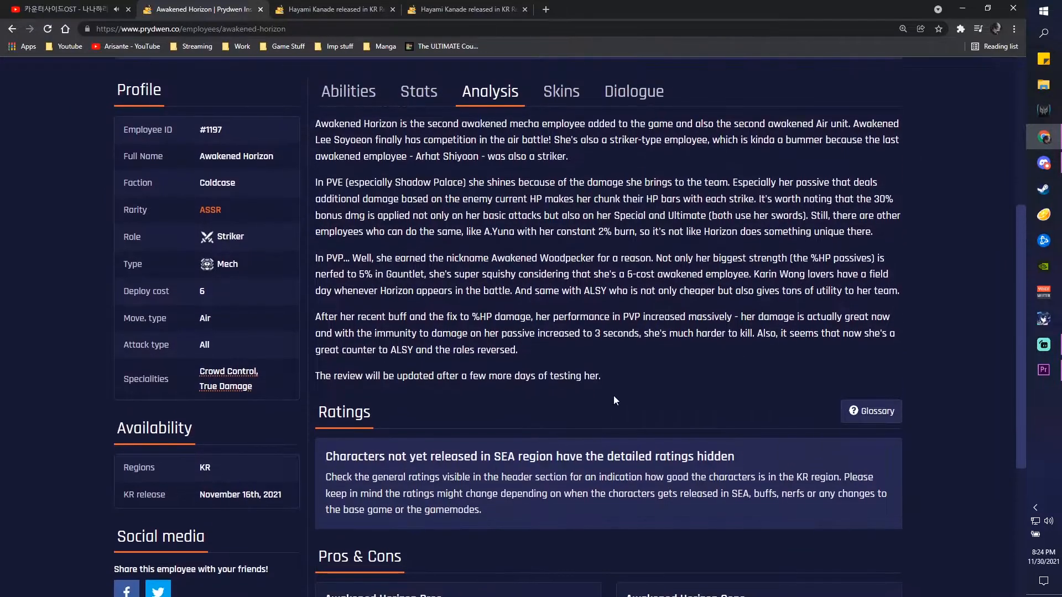
scroll(up, 3)
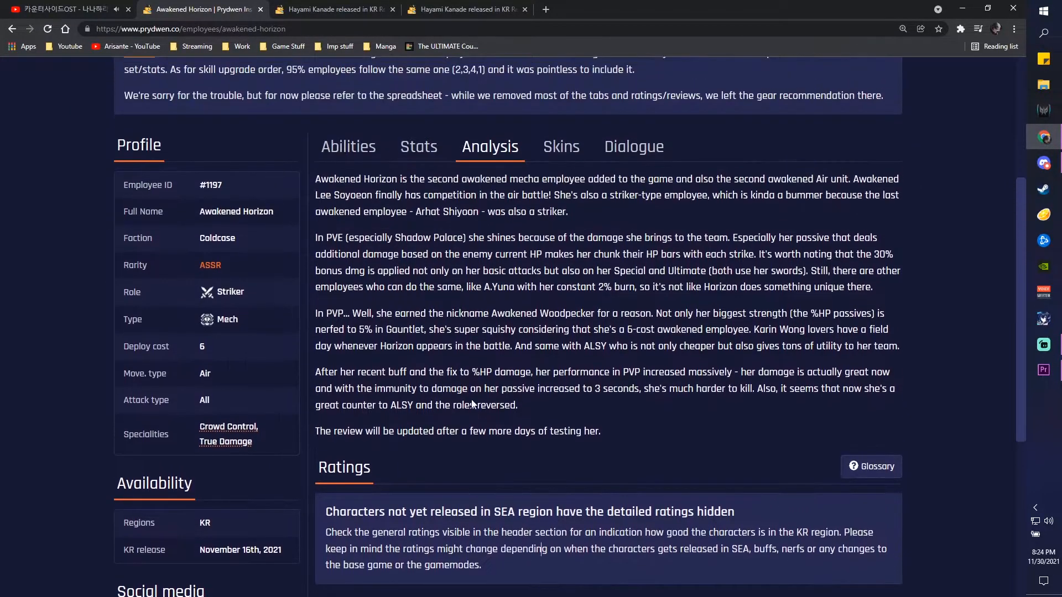
scroll(down, 3)
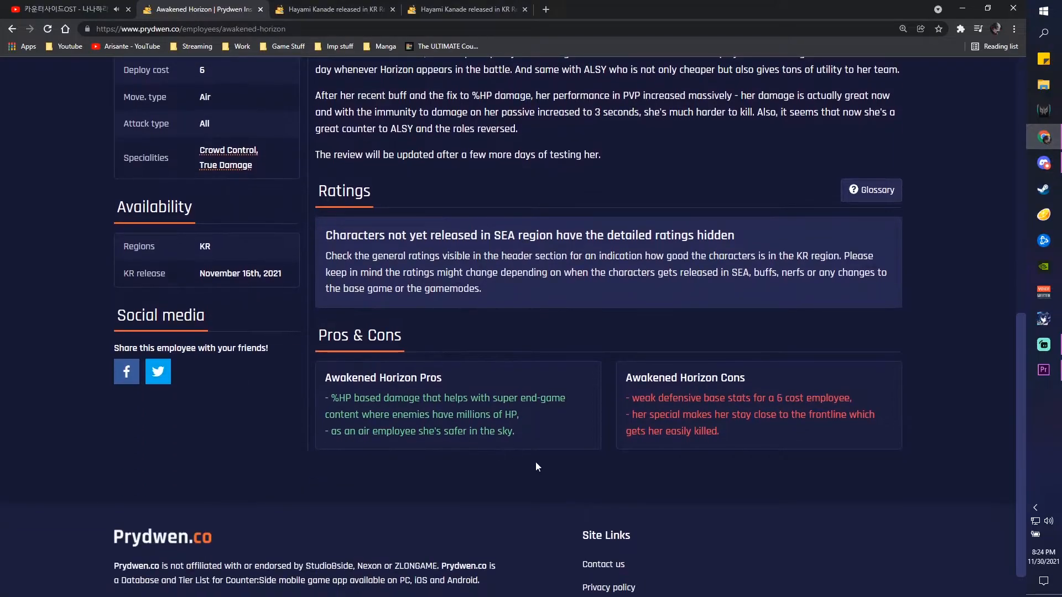
scroll(up, 3)
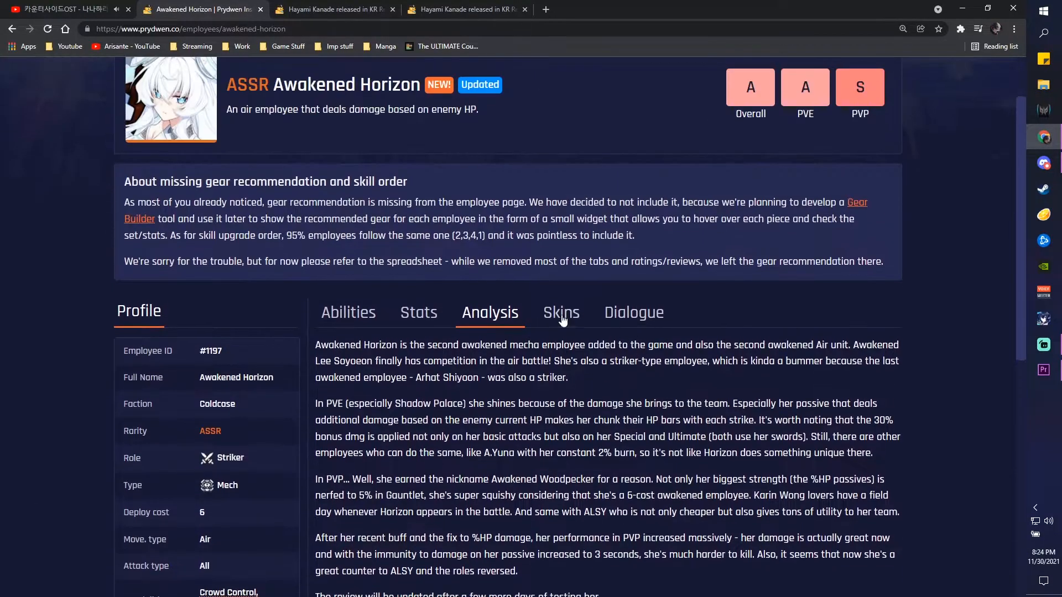
click(633, 312)
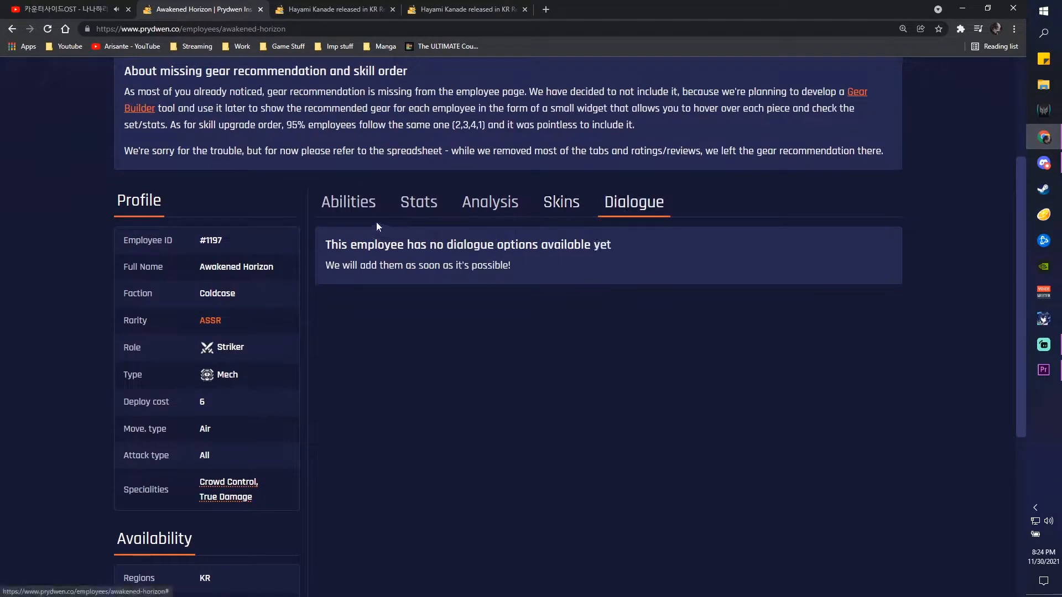
scroll(up, 3)
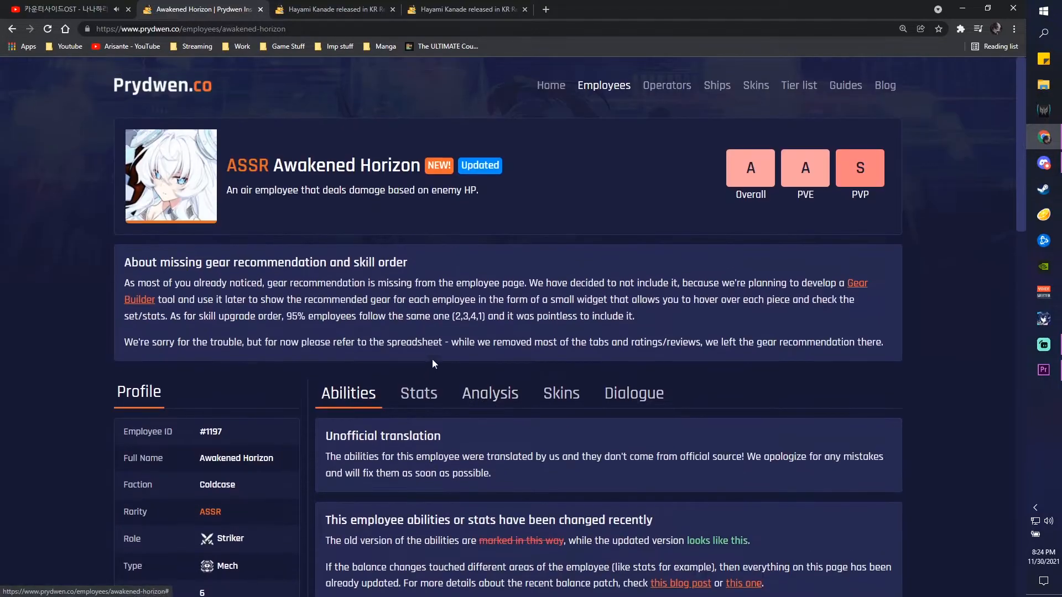
mouse_move(615, 368)
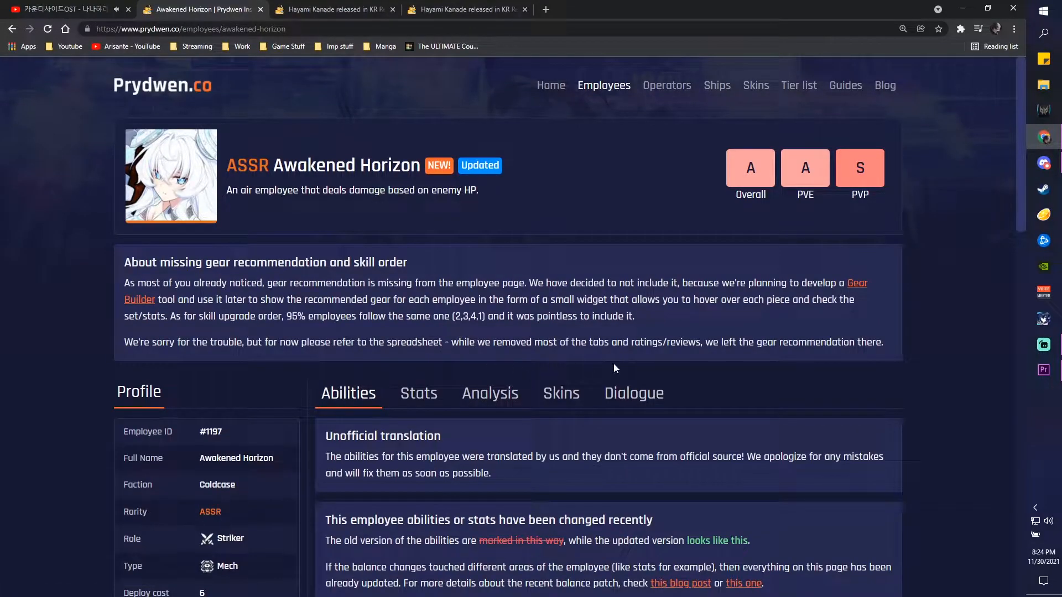
mouse_move(642, 112)
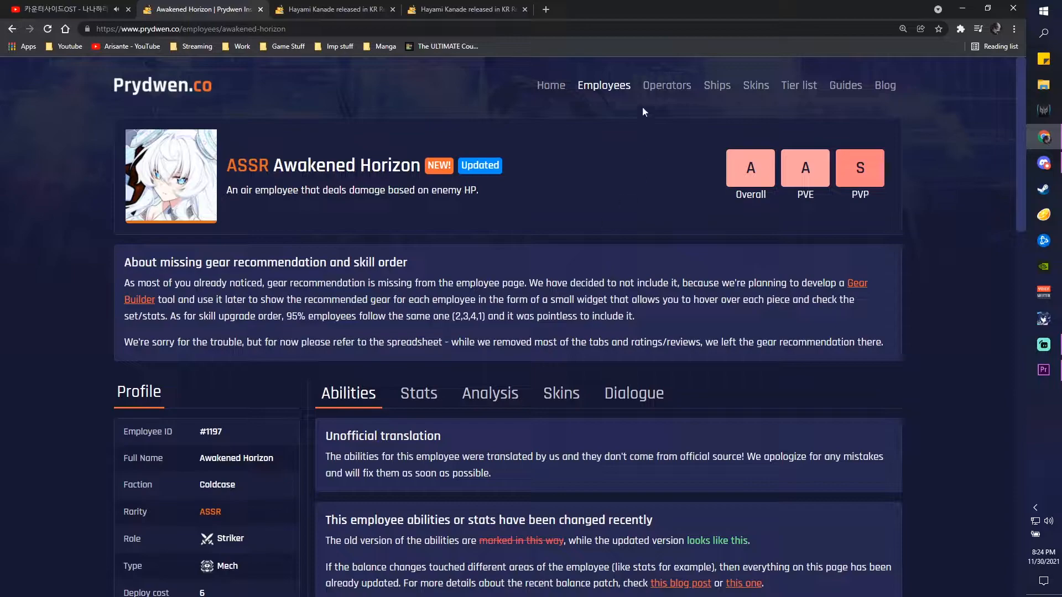
- Browse the Operators database and read Kim Hana's ability and analysis
click(667, 85)
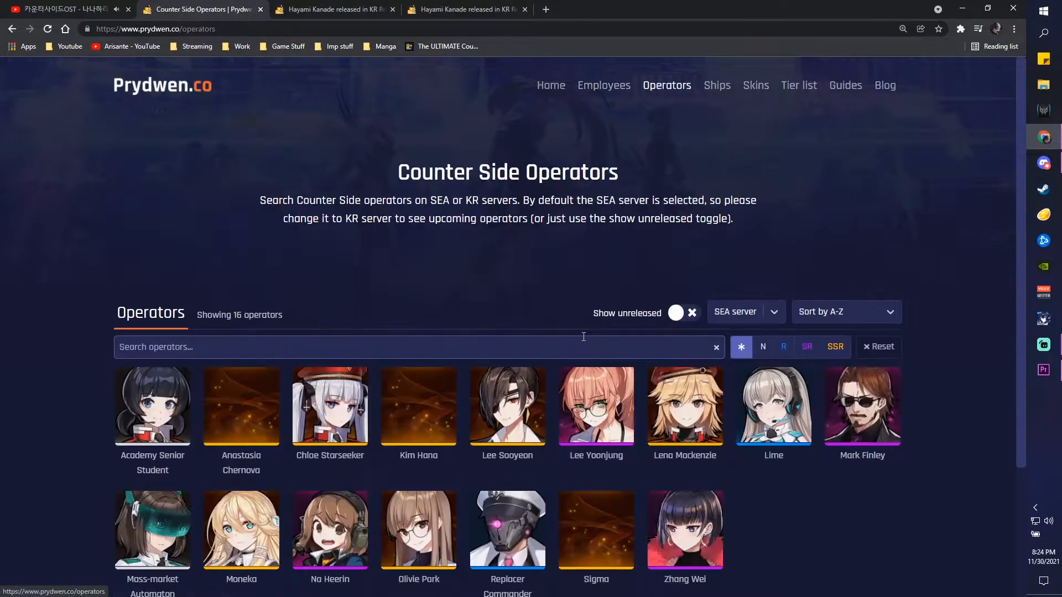
scroll(down, 3)
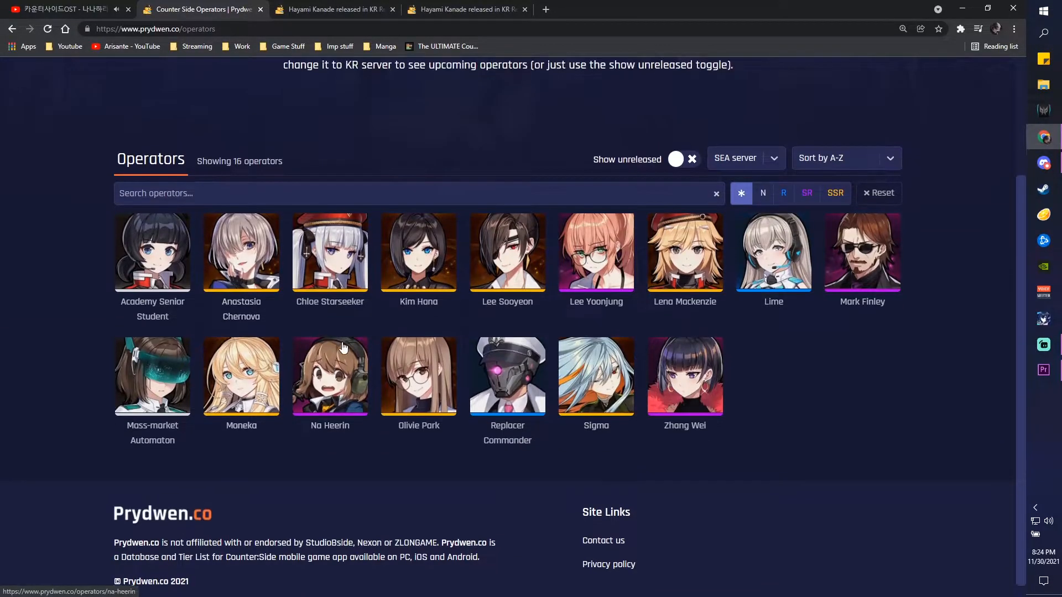
click(418, 252)
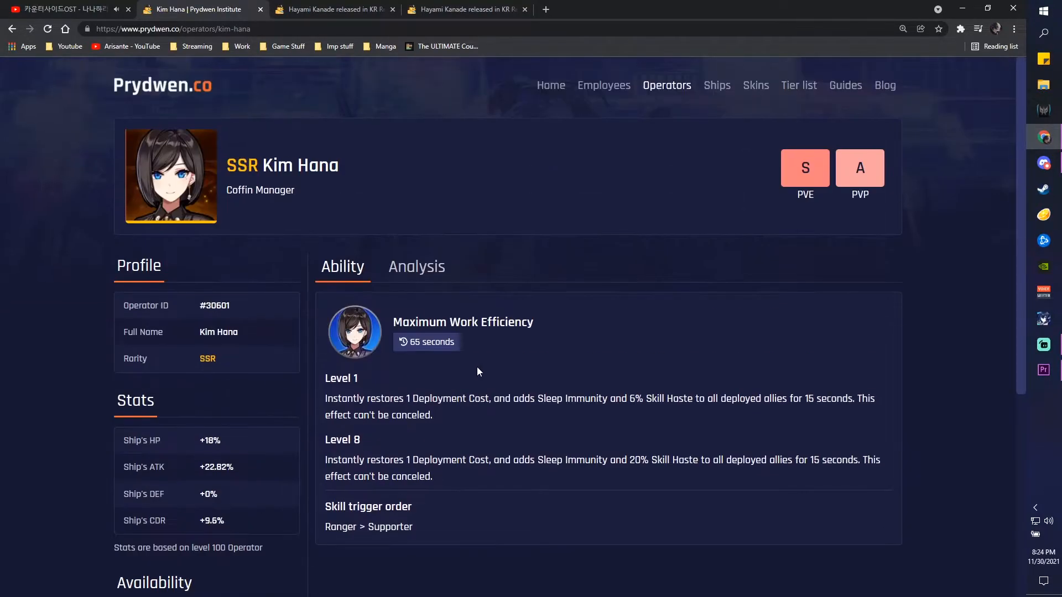
click(416, 266)
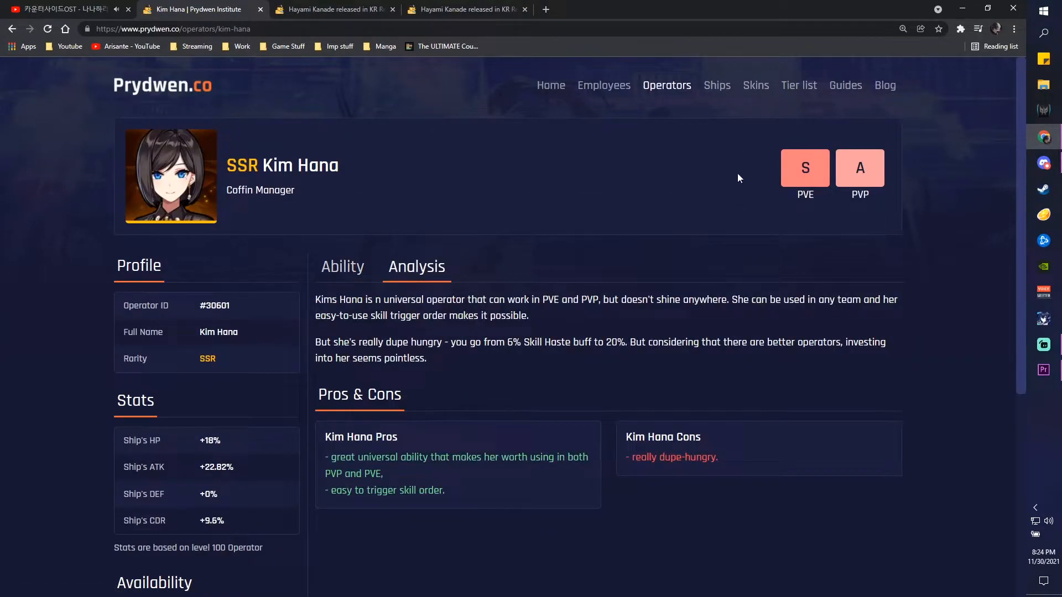
- Move through the Ships catalogue to the Skins catalogue
click(716, 85)
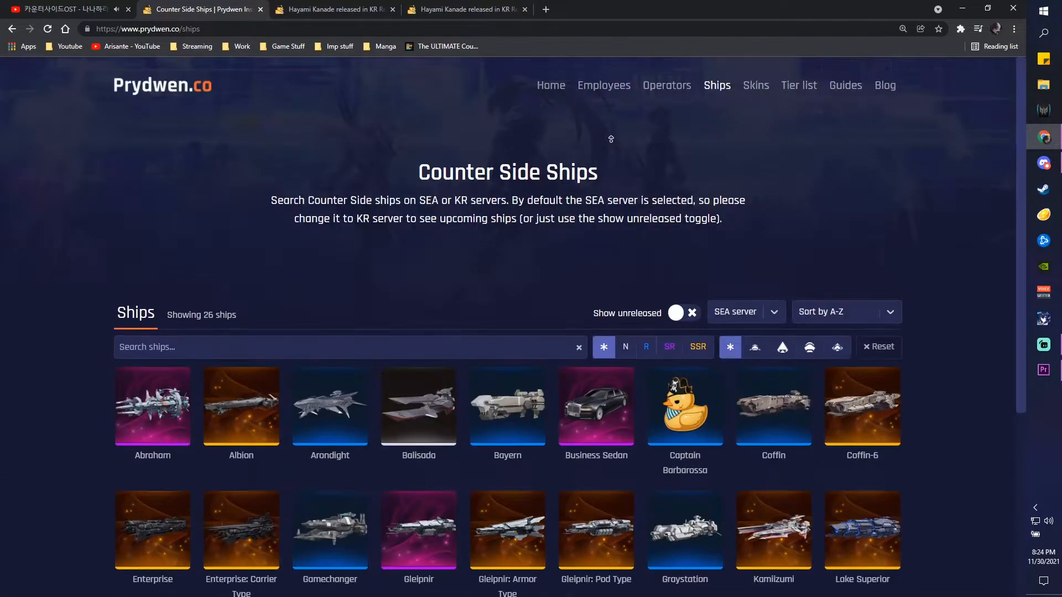
click(755, 85)
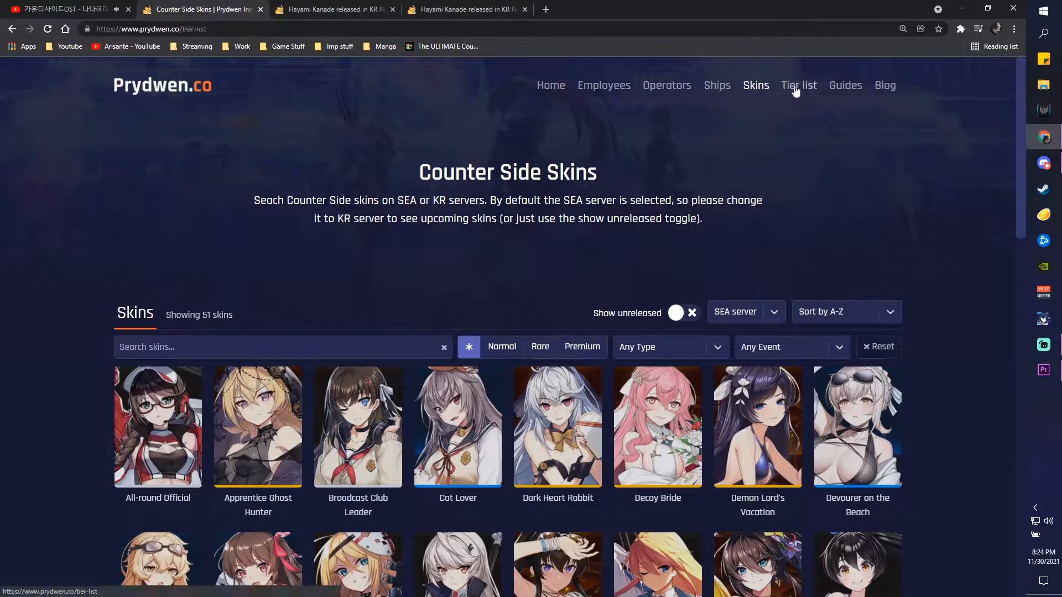
- Go to the Tier list and scroll through its tiers
click(799, 85)
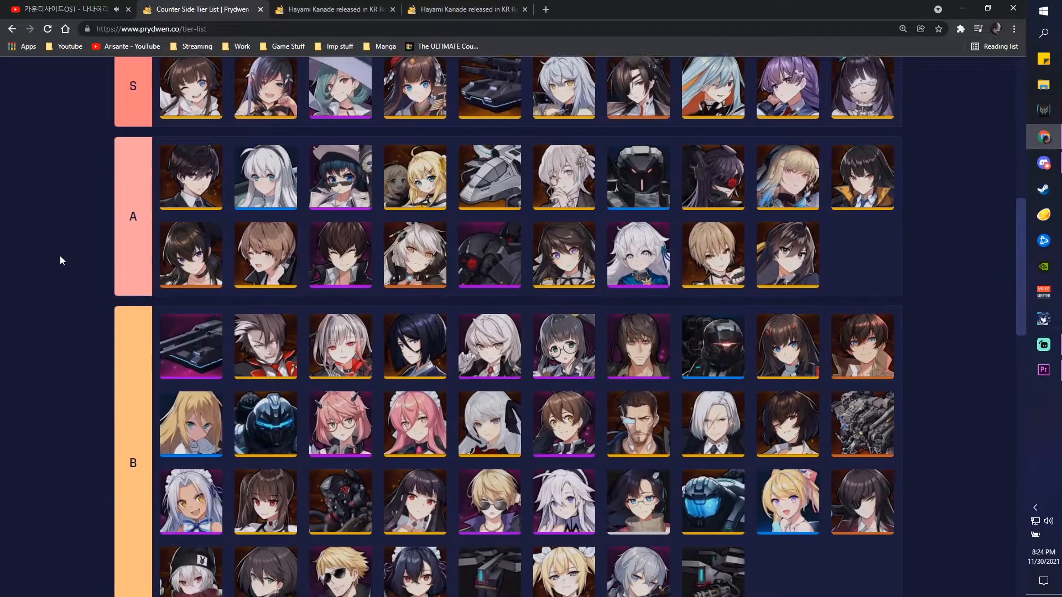
scroll(down, 3)
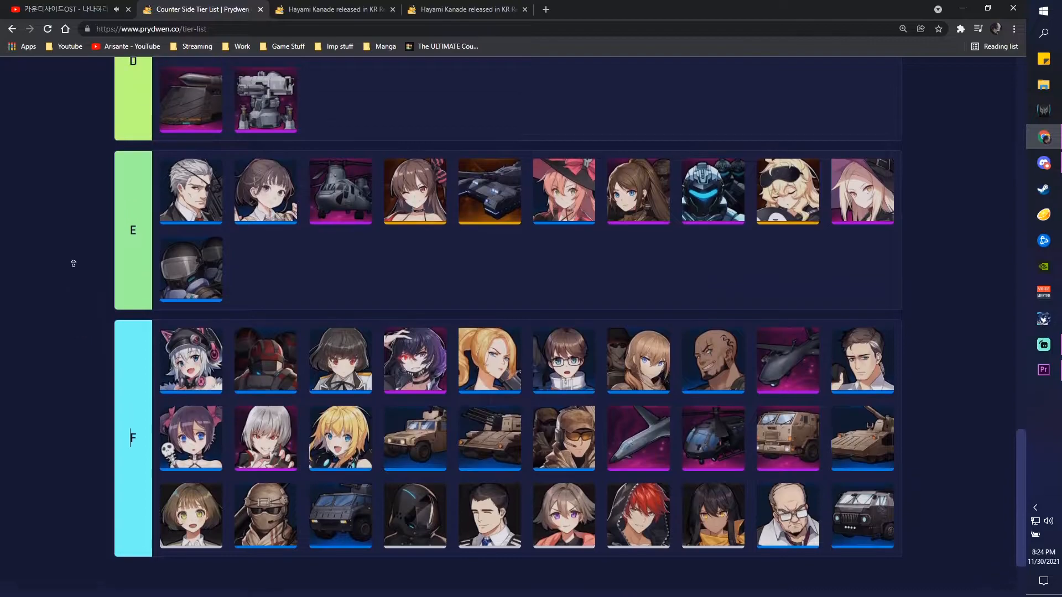
scroll(up, 3)
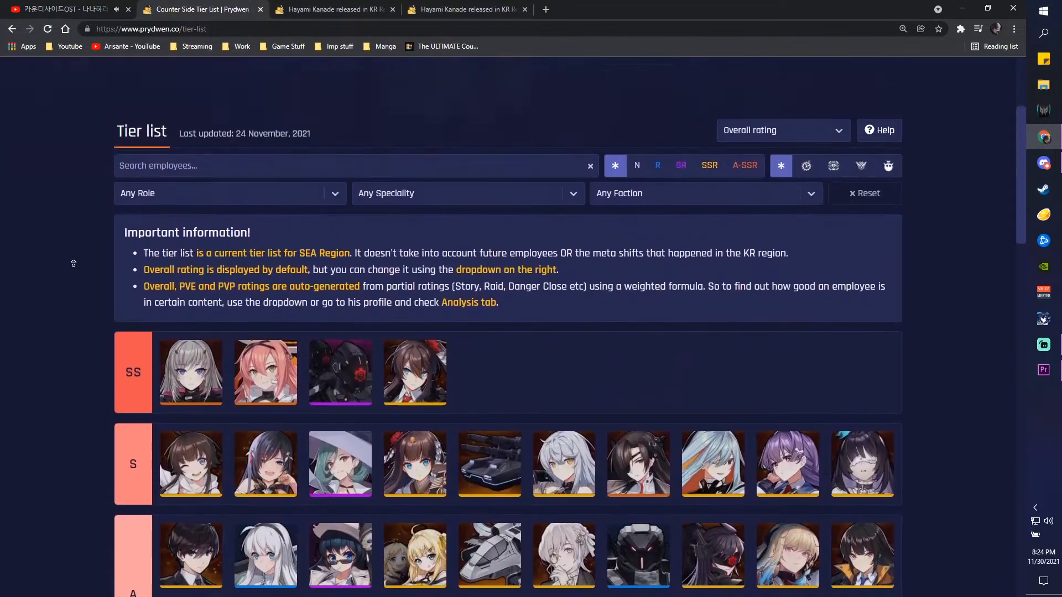
scroll(down, 3)
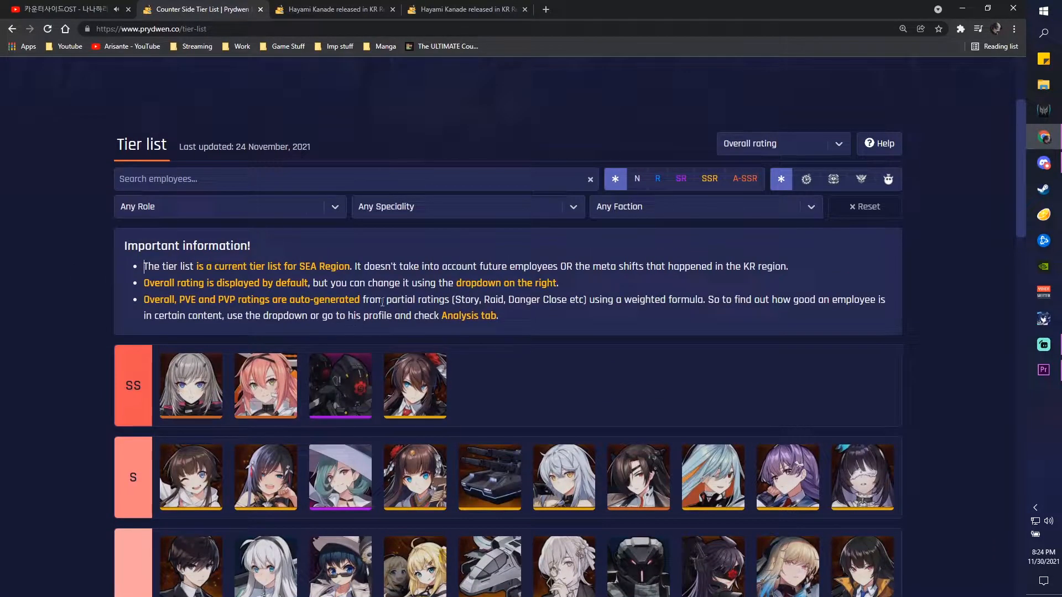
- Rank employees by PVE rating, then Raid rating, then return to Overall and view tiers B and C
click(779, 142)
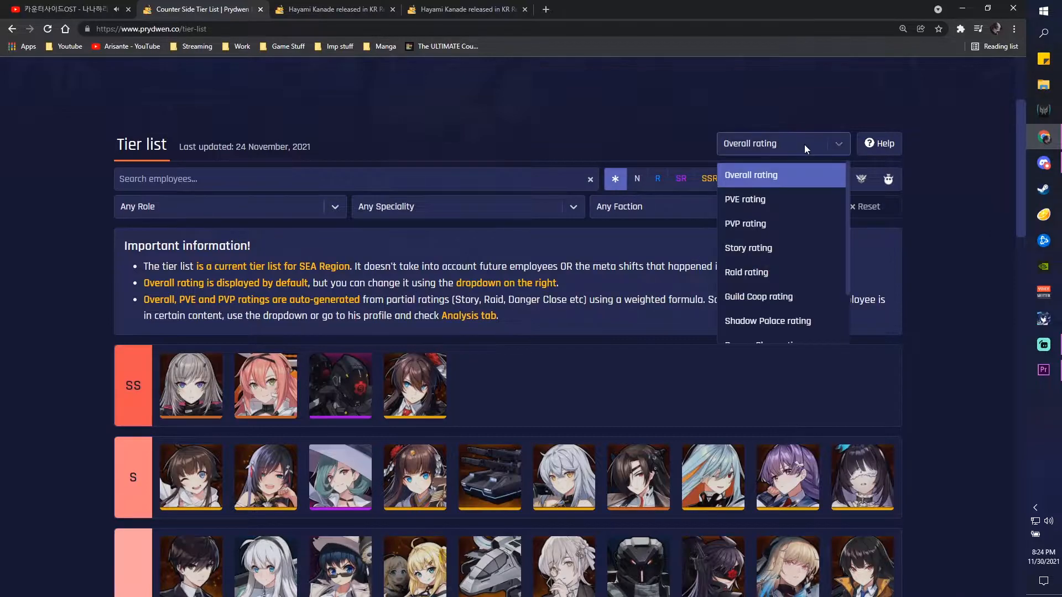
click(744, 200)
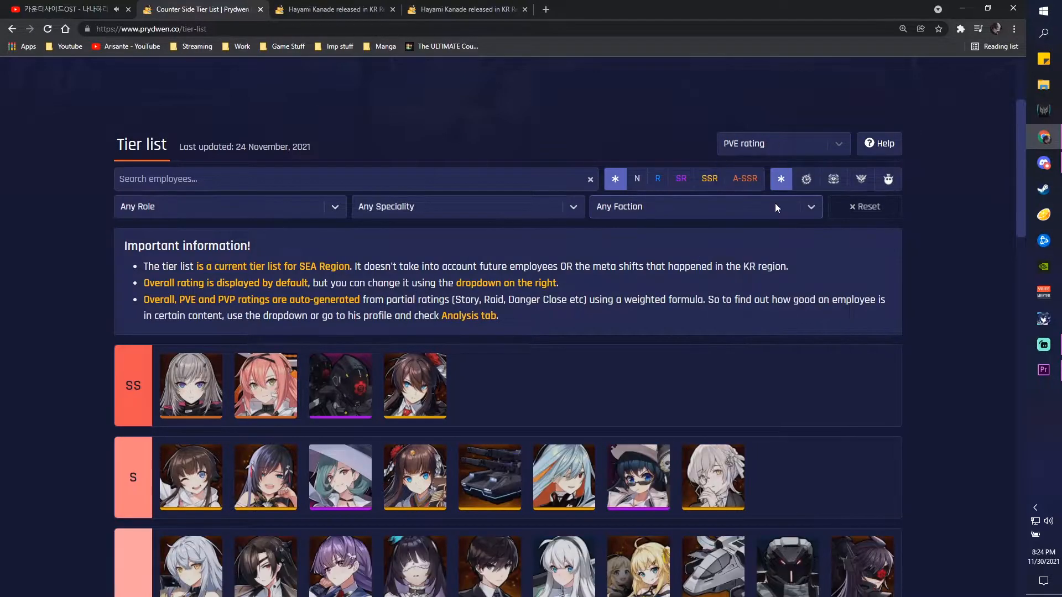
click(782, 143)
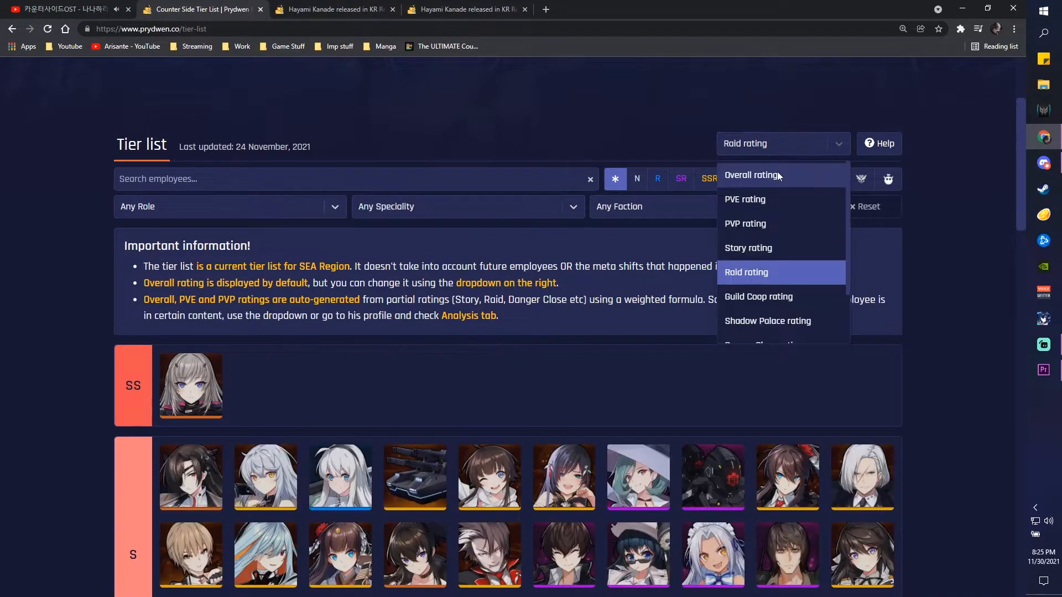
click(758, 296)
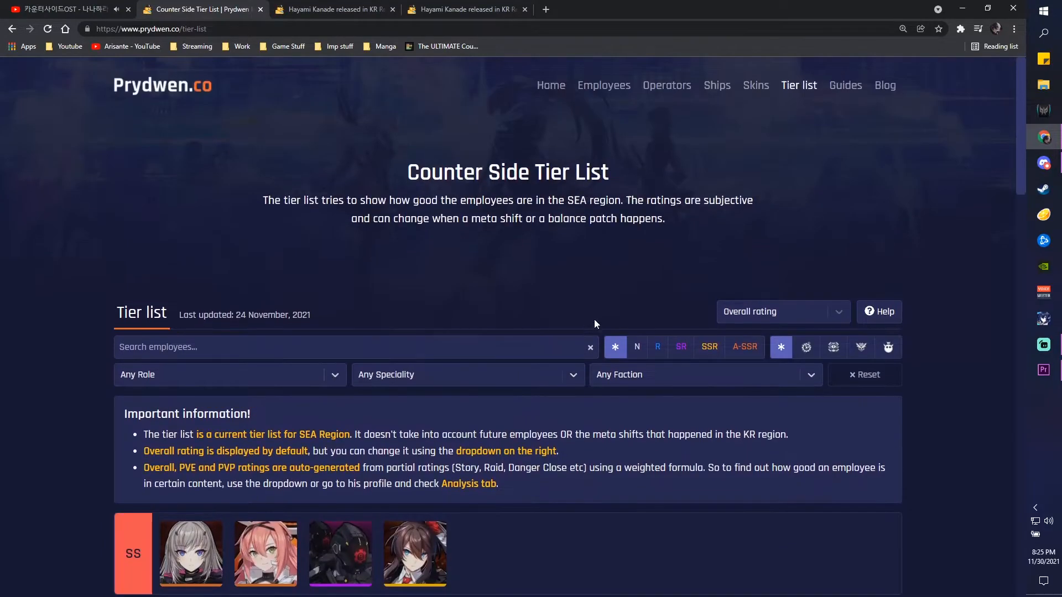
scroll(down, 3)
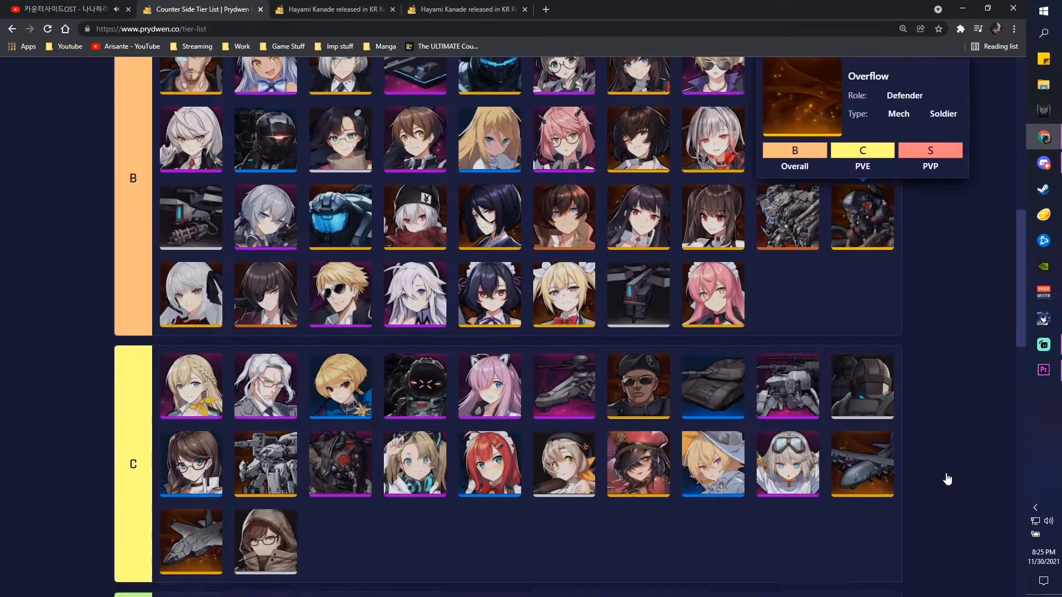
click(844, 85)
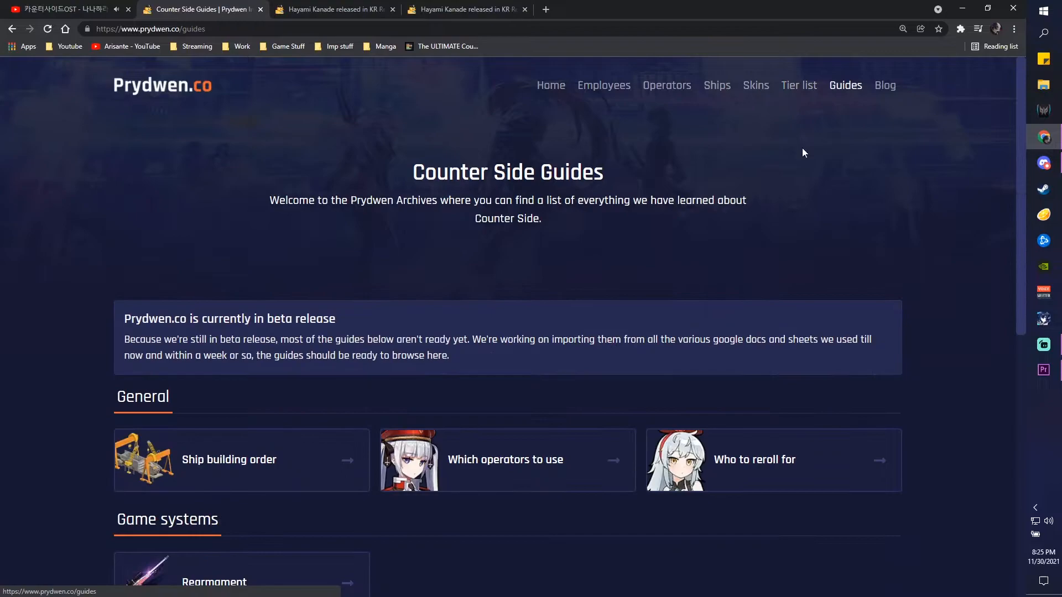
scroll(down, 3)
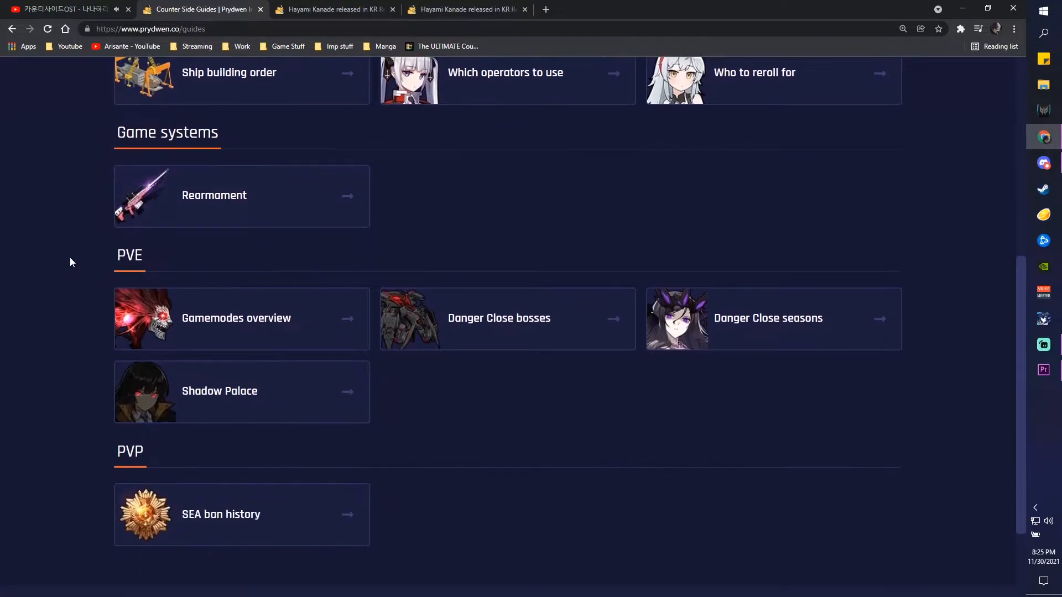
scroll(up, 3)
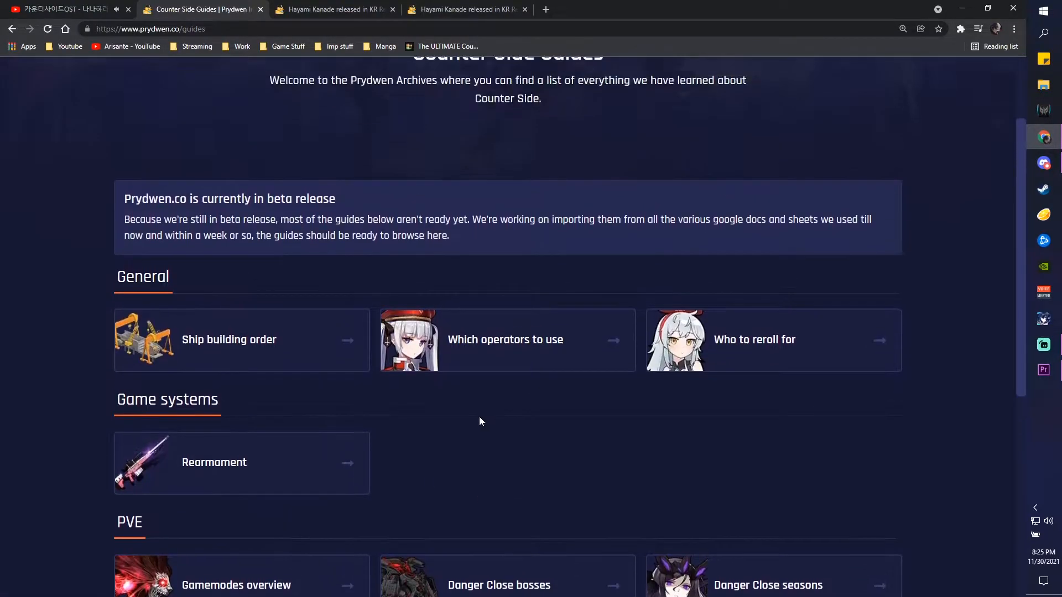
scroll(up, 3)
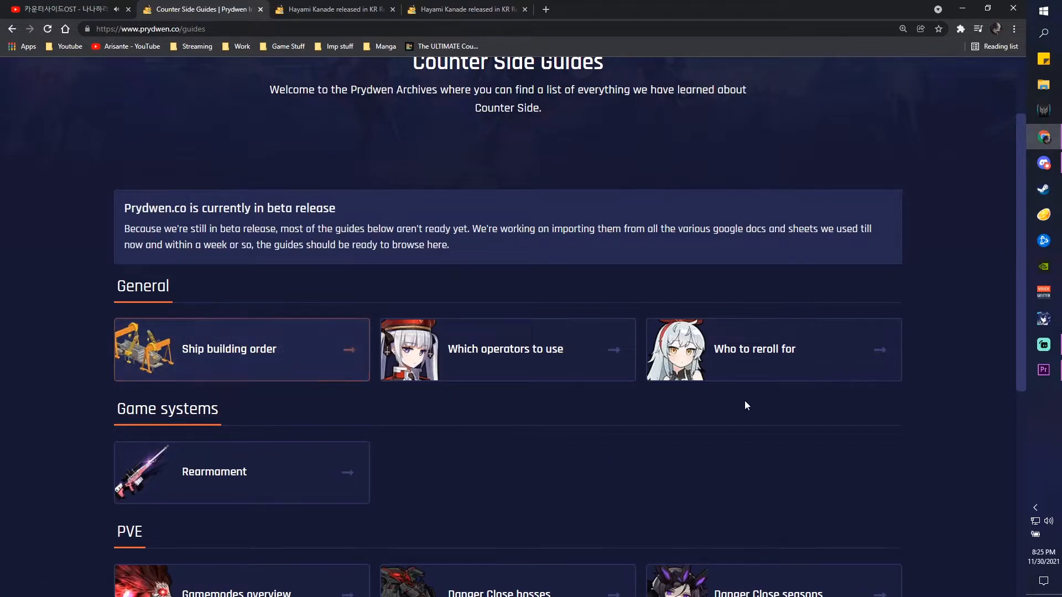
mouse_move(249, 368)
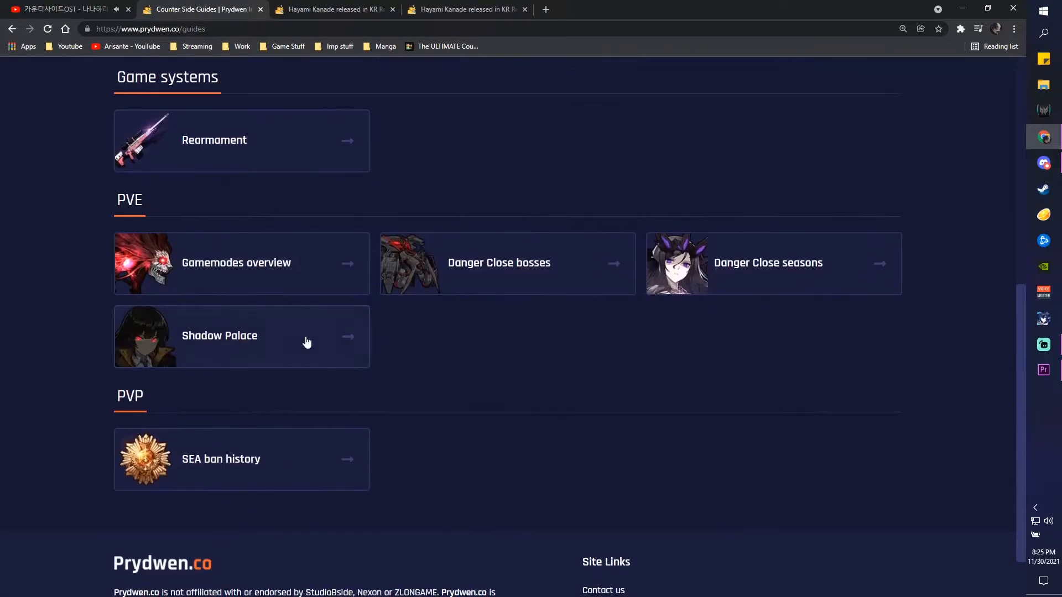
mouse_move(572, 284)
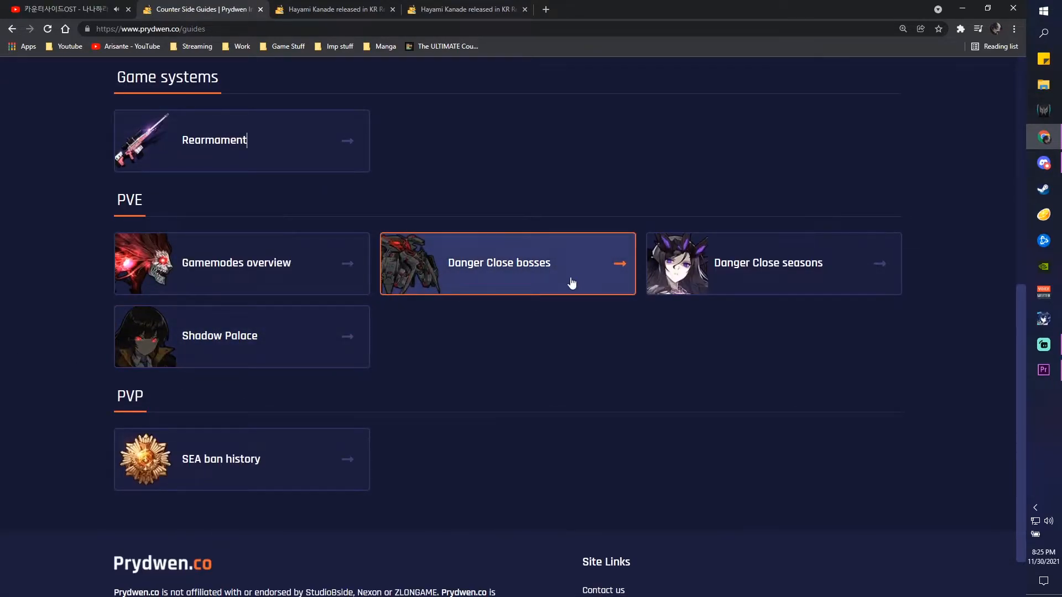
mouse_move(751, 287)
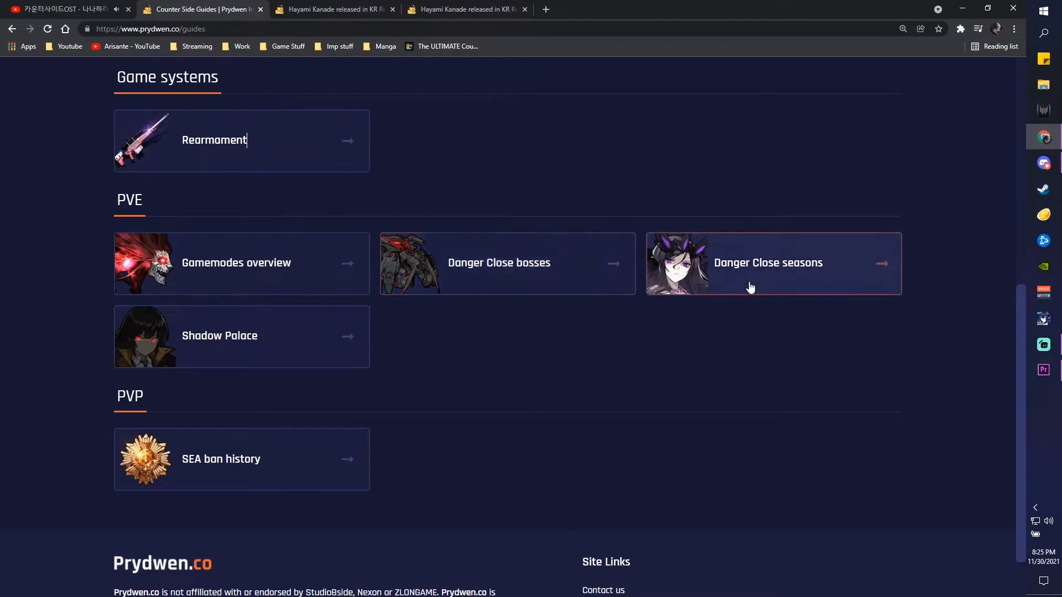
scroll(down, 3)
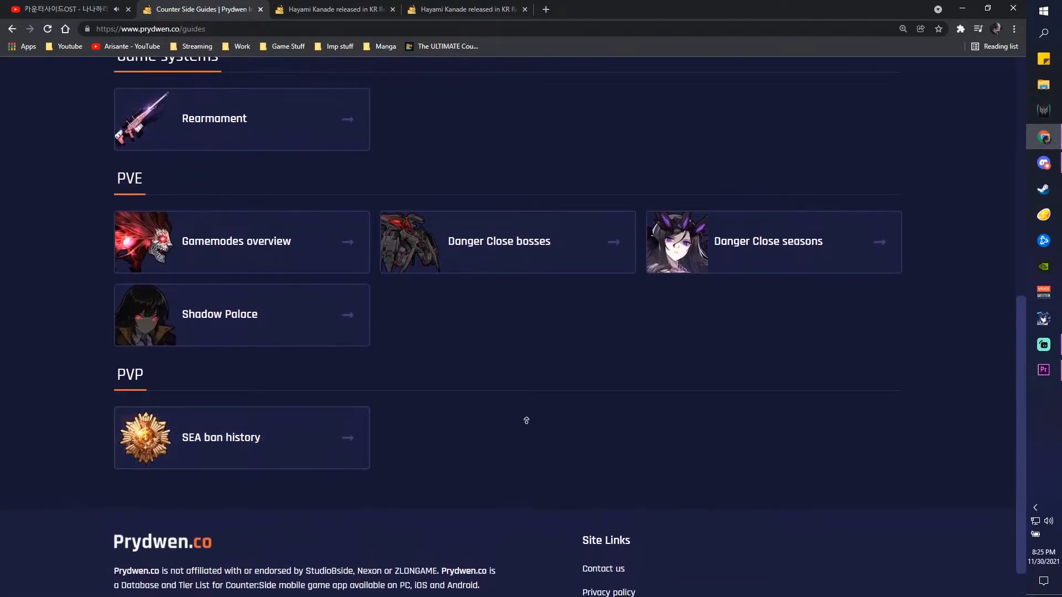
click(507, 241)
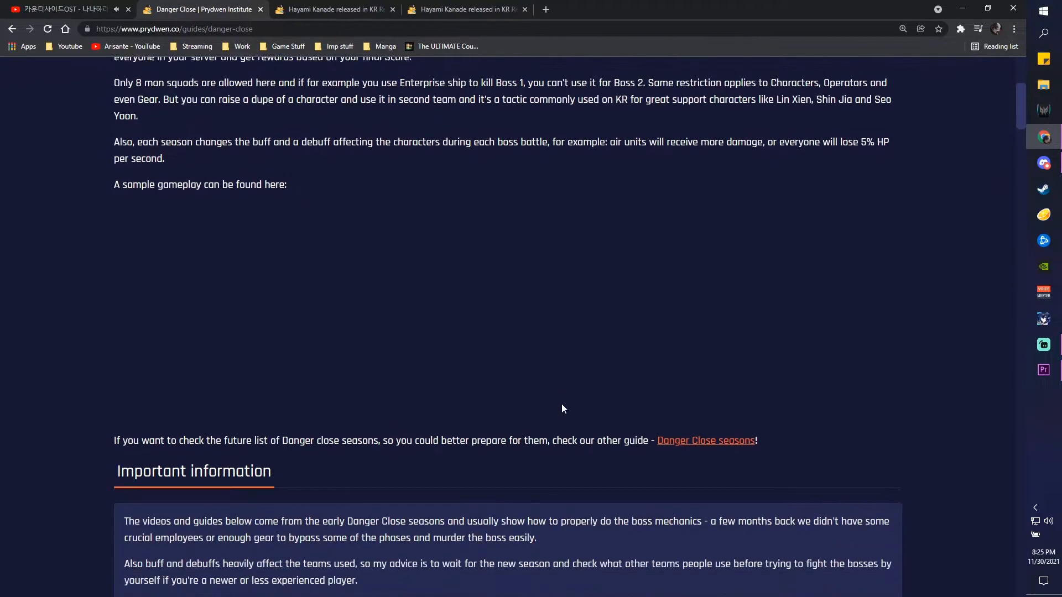
scroll(down, 3)
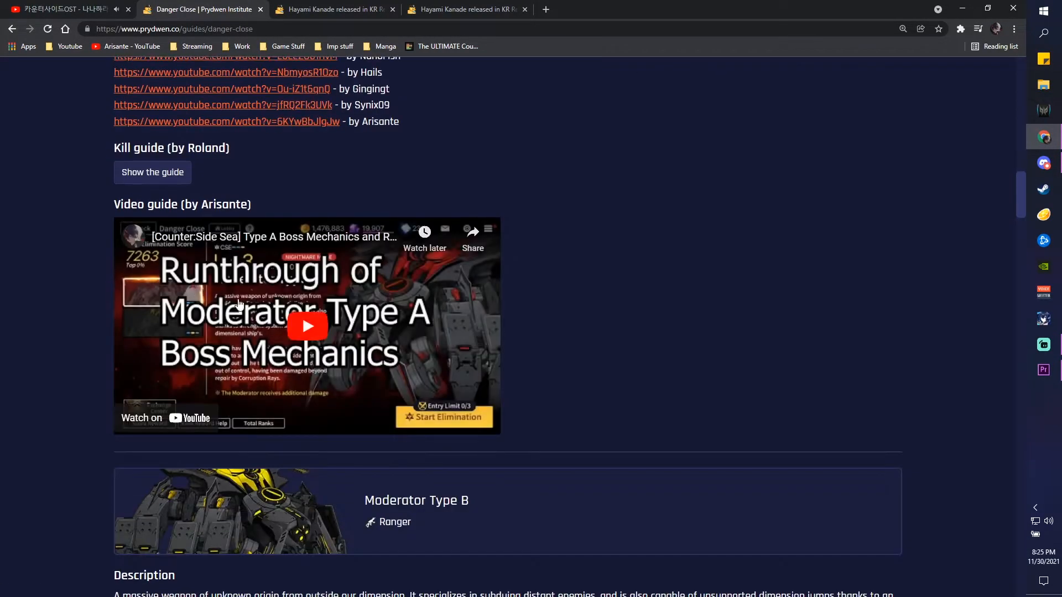
scroll(down, 3)
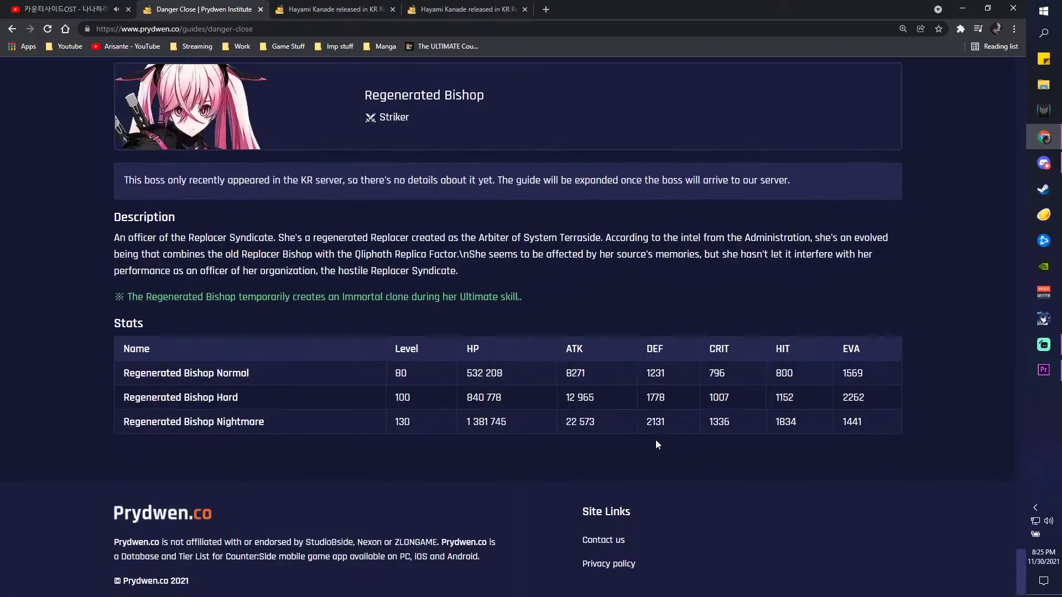
scroll(down, 3)
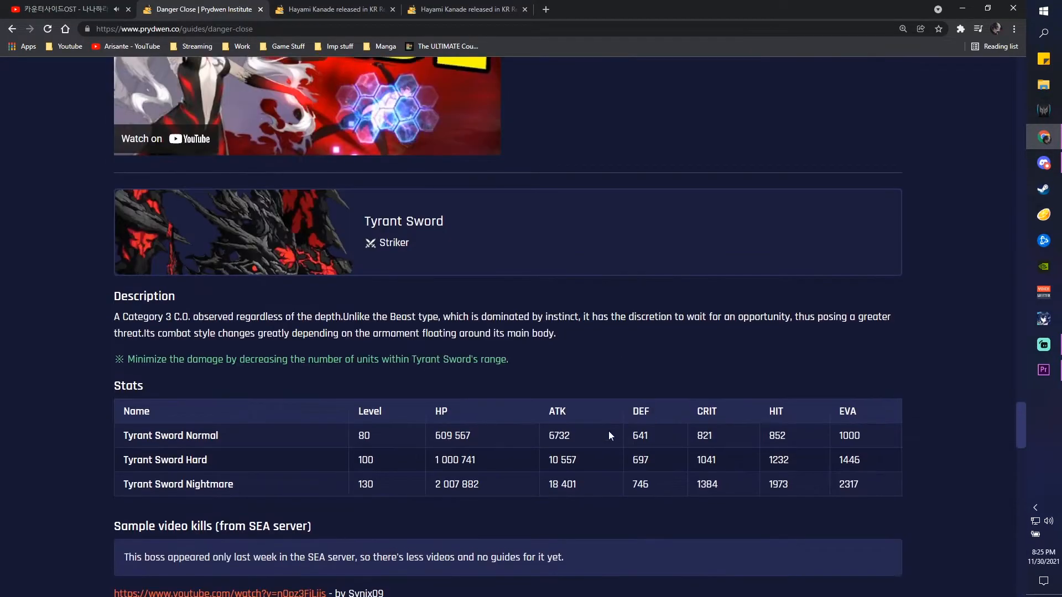
scroll(up, 3)
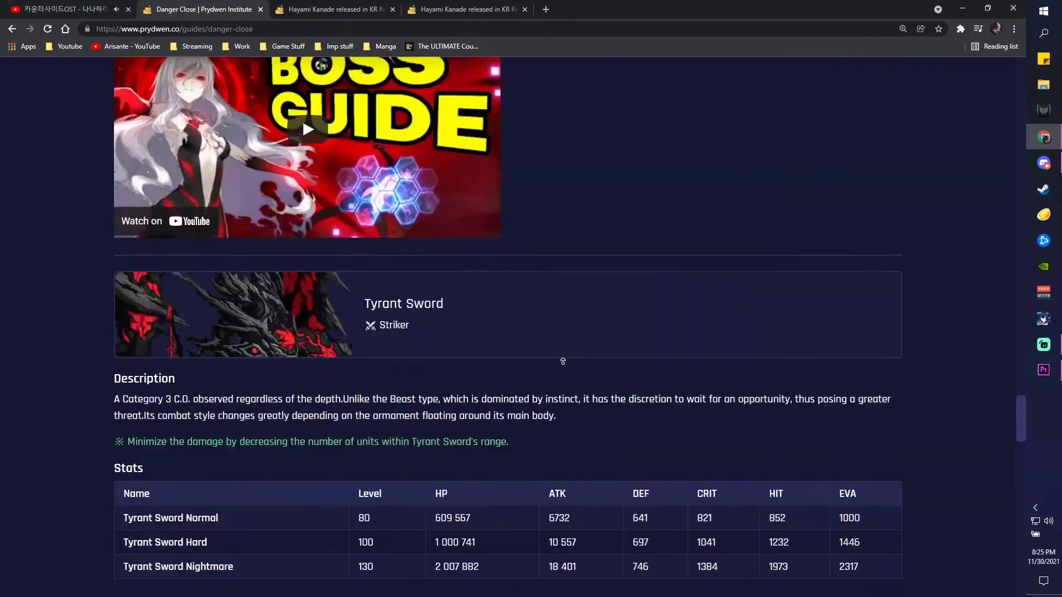
scroll(up, 3)
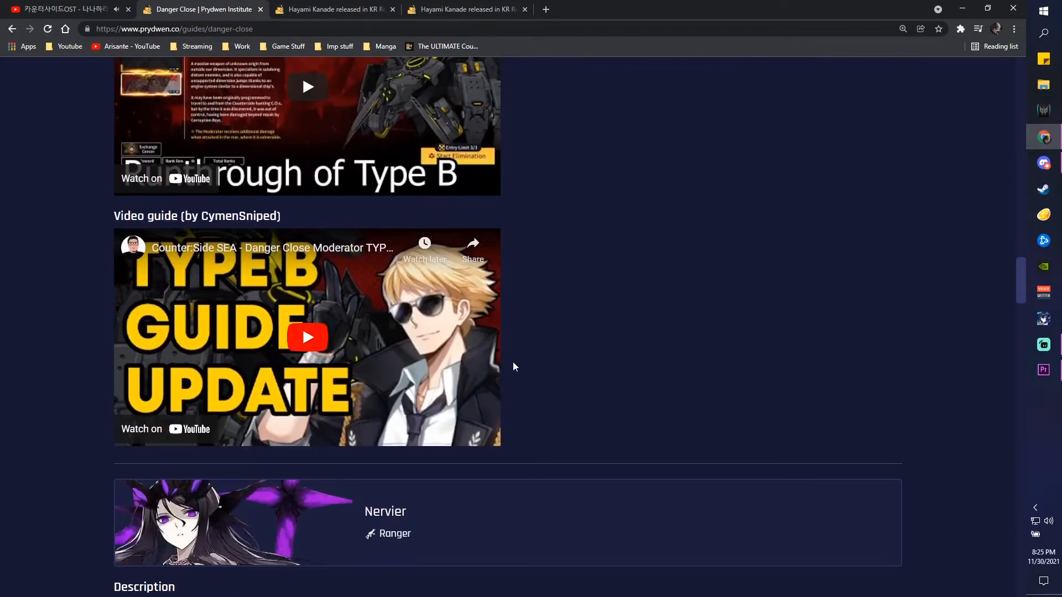
scroll(down, 3)
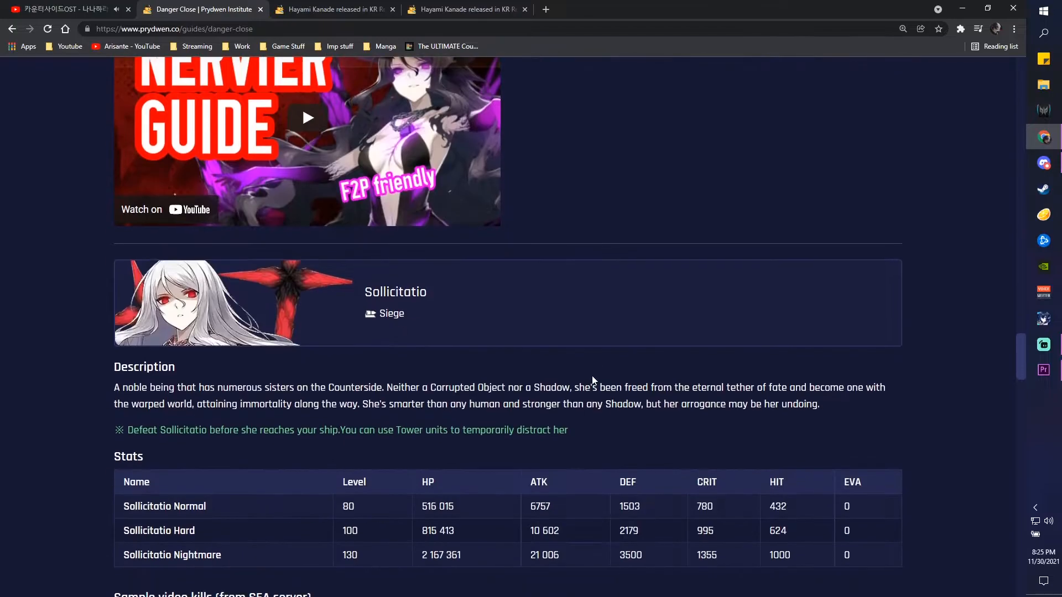
scroll(down, 3)
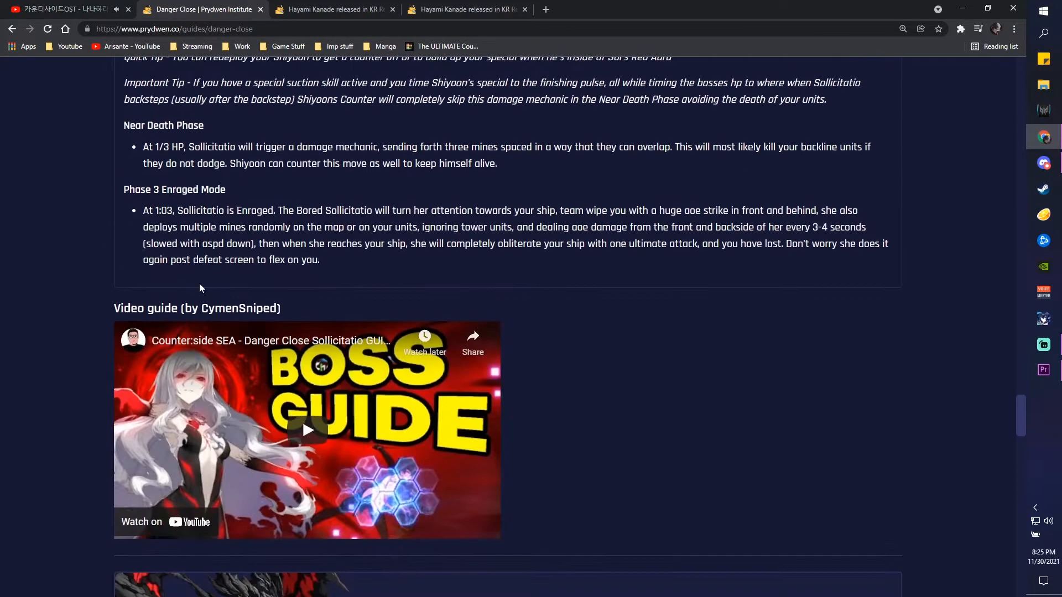
scroll(down, 3)
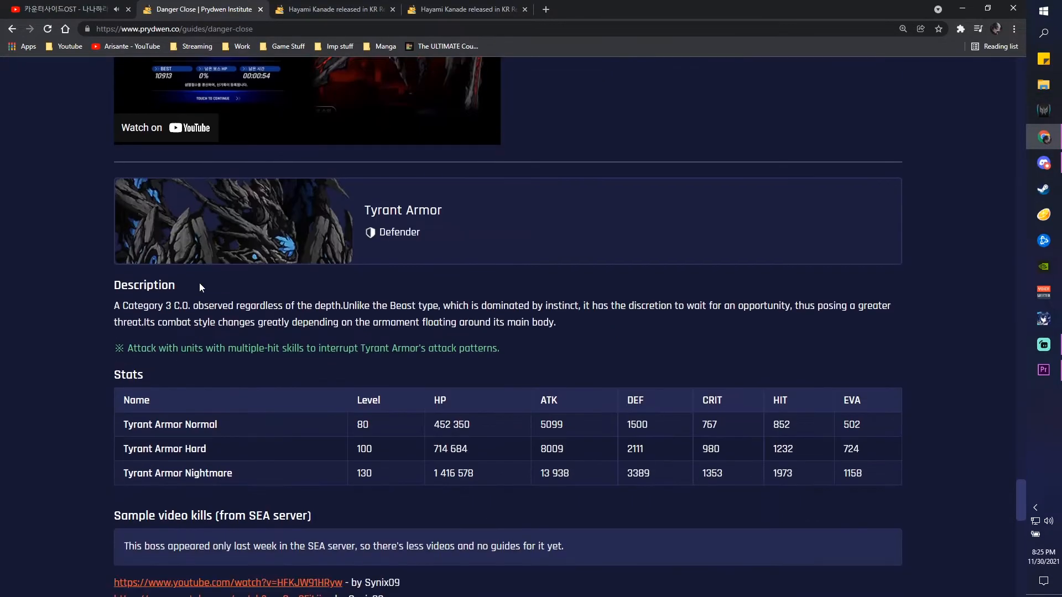
scroll(down, 3)
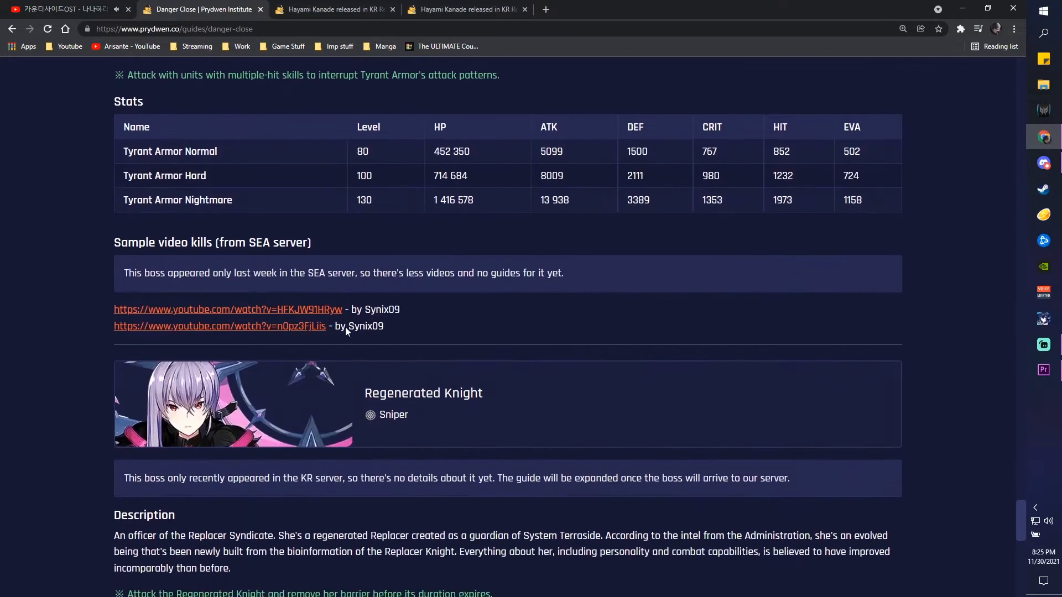
scroll(up, 3)
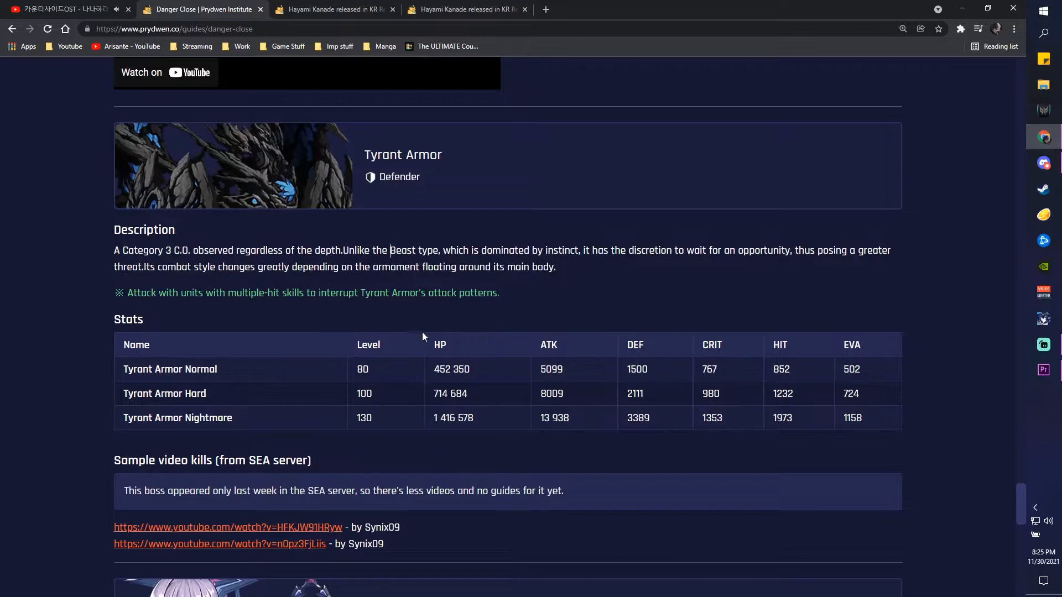
scroll(down, 3)
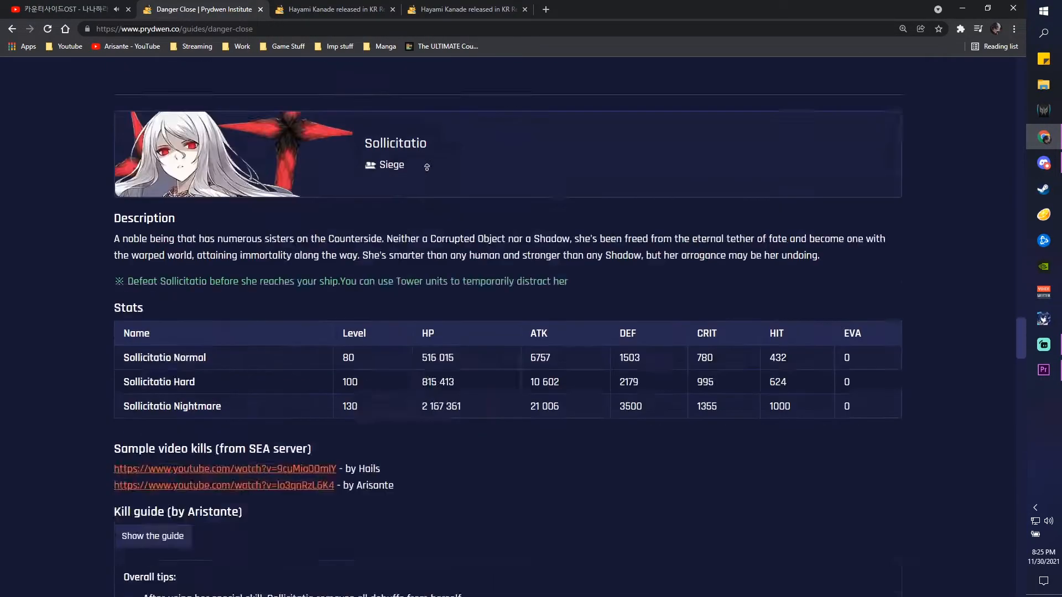
click(12, 28)
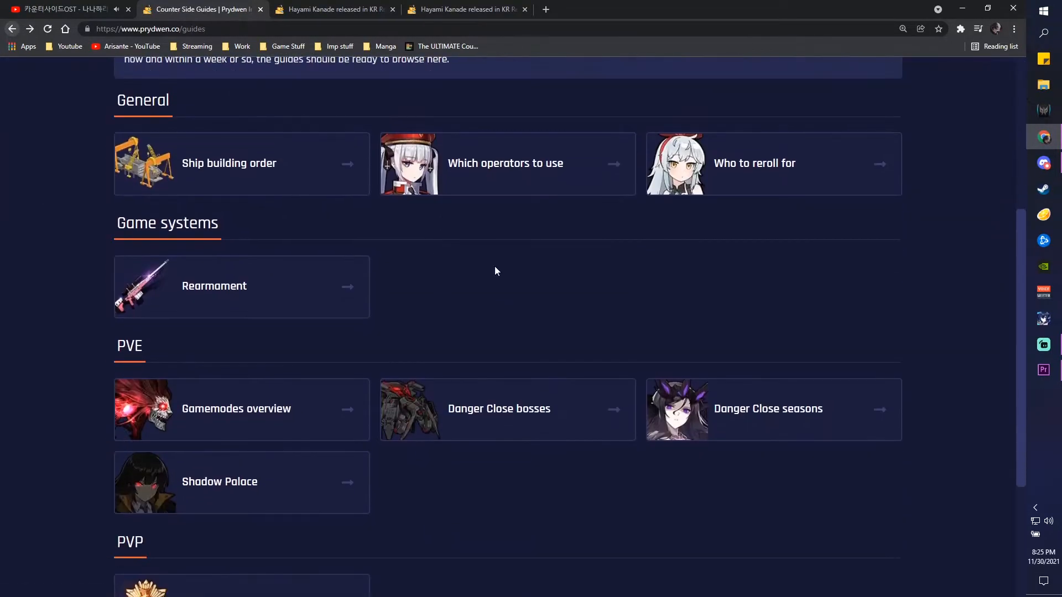
- Browse the Danger Close seasons guide's boss pairings, then go to the Prydwen Blog
click(769, 408)
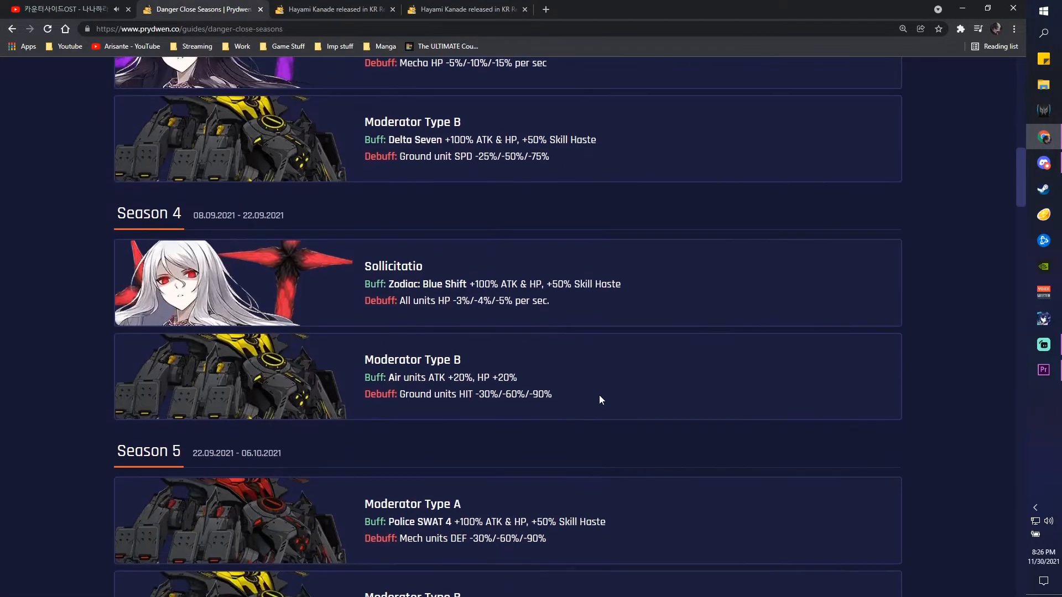
scroll(down, 3)
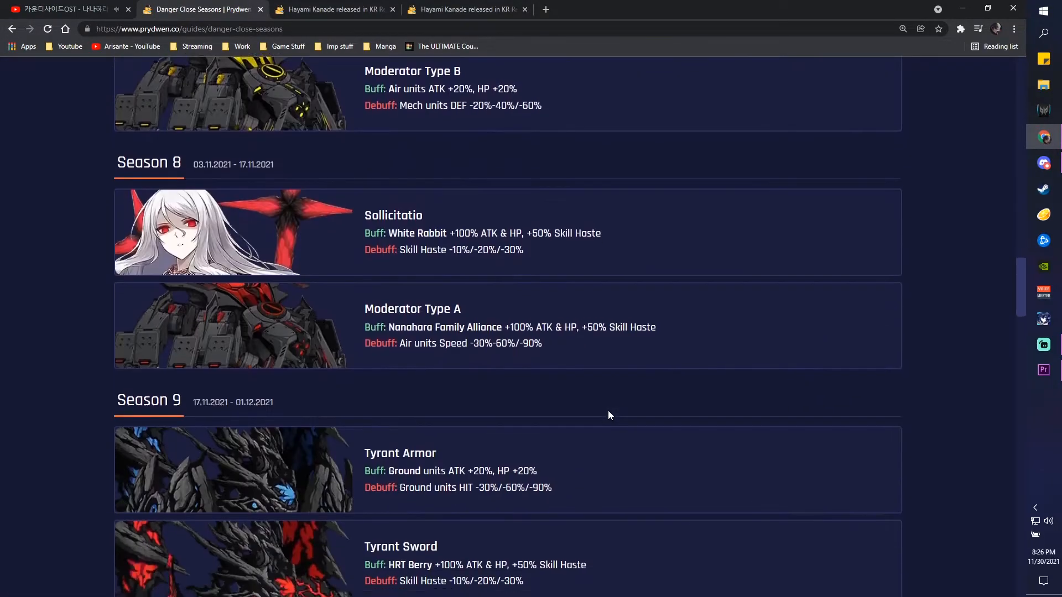
scroll(down, 3)
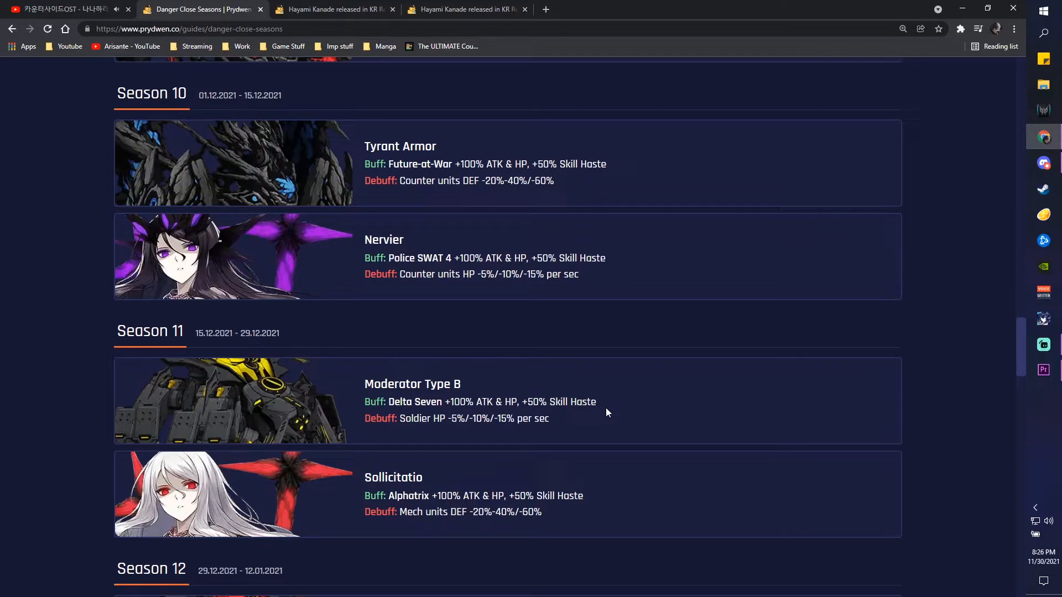
scroll(up, 3)
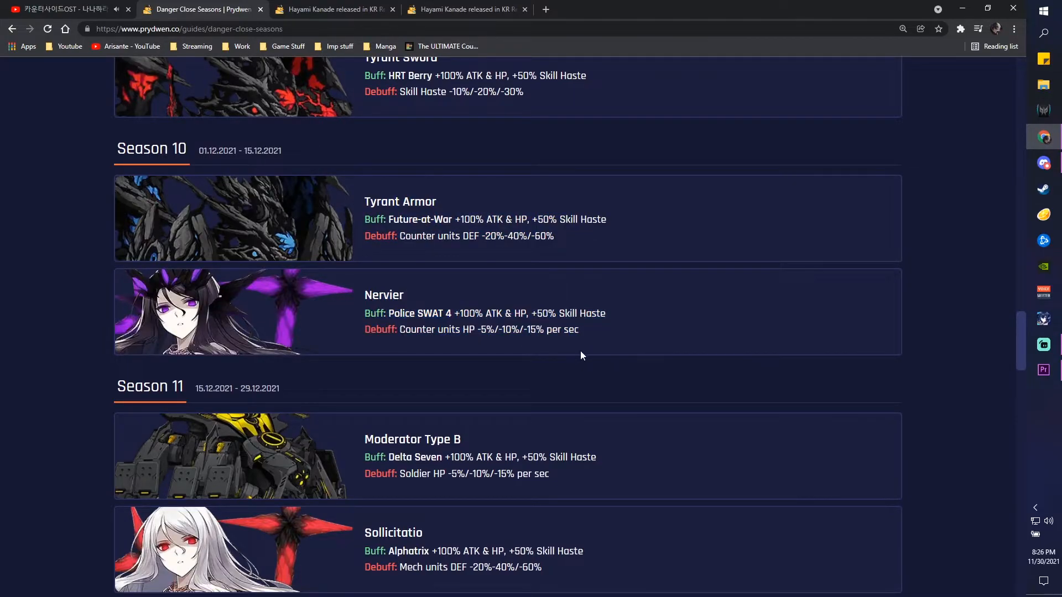
scroll(up, 3)
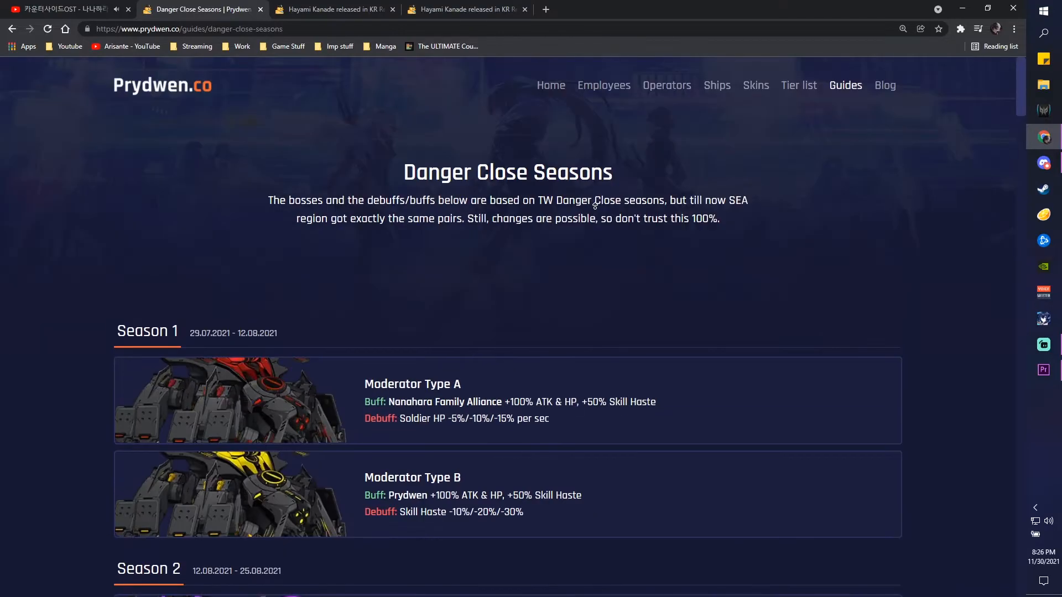
click(884, 85)
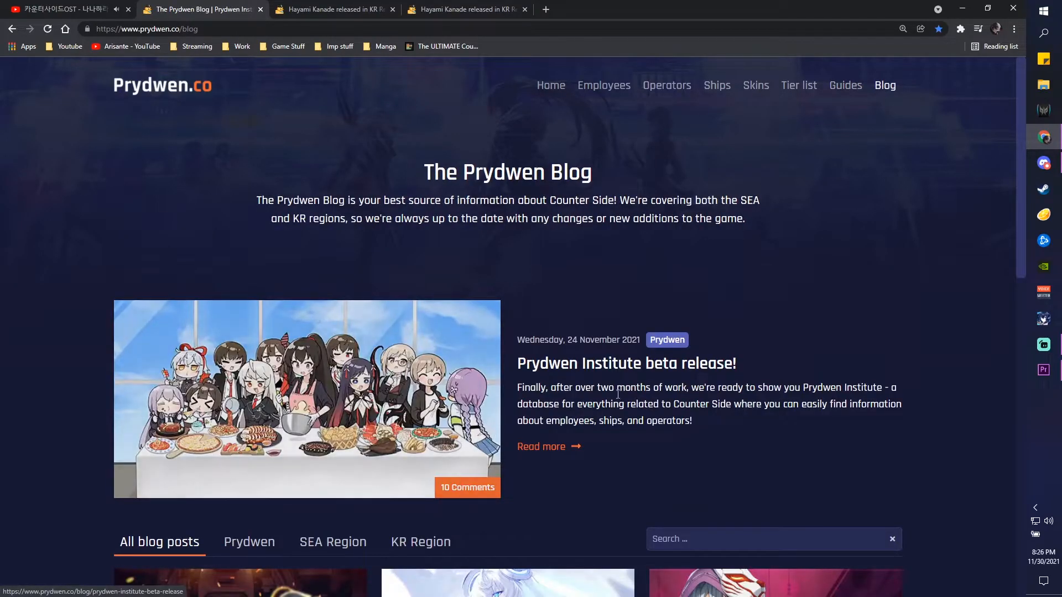
- Scroll through the latest blog post cards on the blog listing
scroll(down, 3)
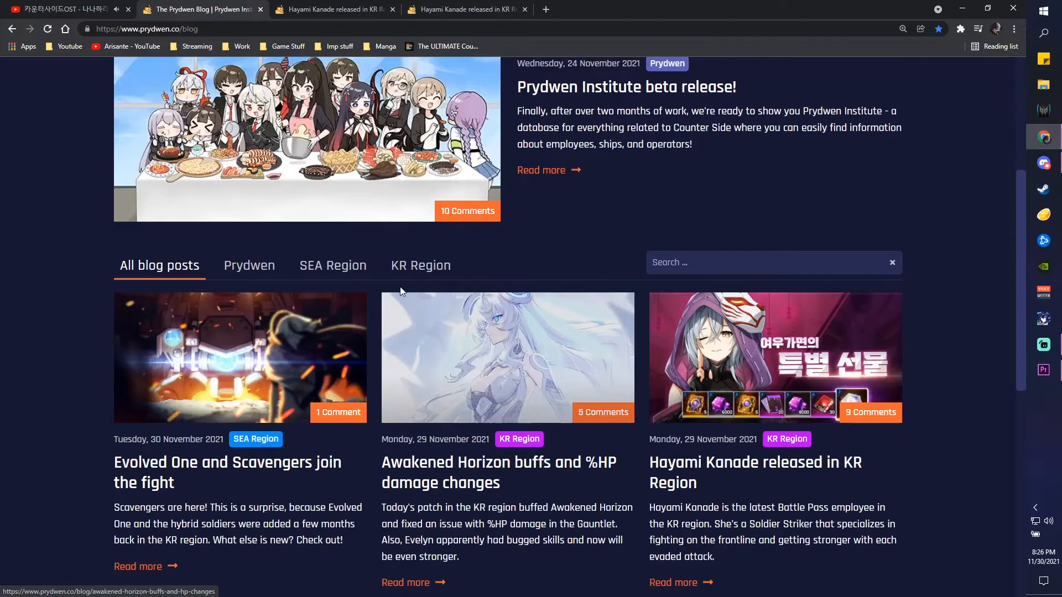
scroll(down, 3)
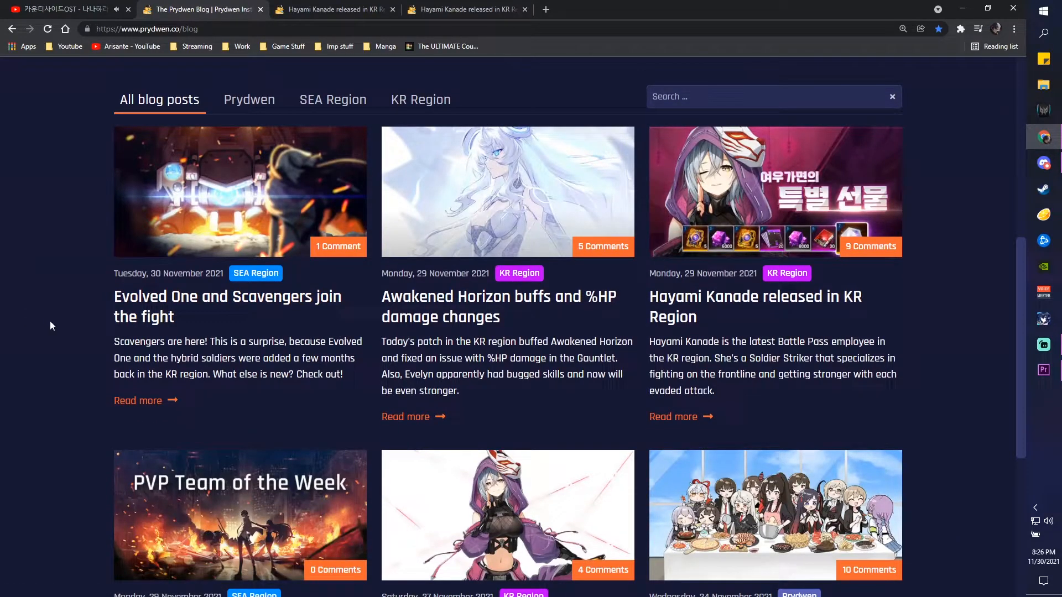
scroll(down, 3)
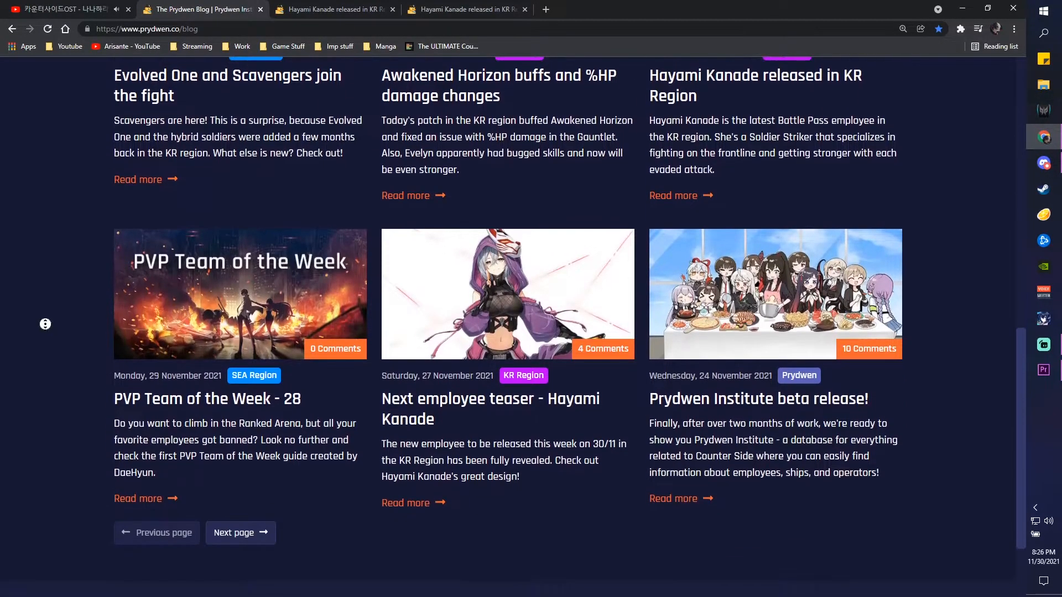
mouse_move(47, 330)
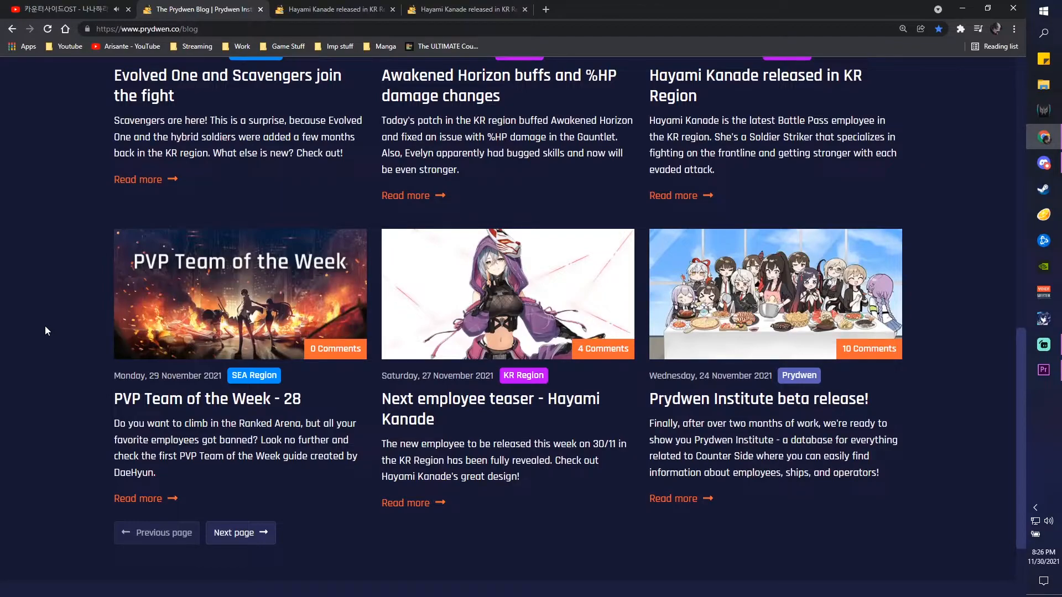
scroll(up, 3)
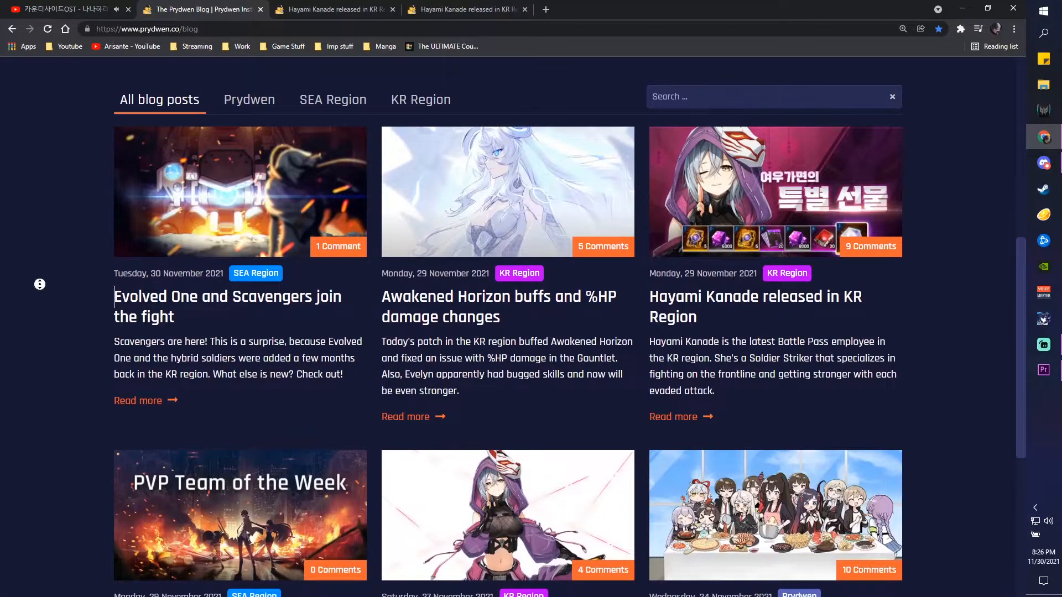
scroll(down, 3)
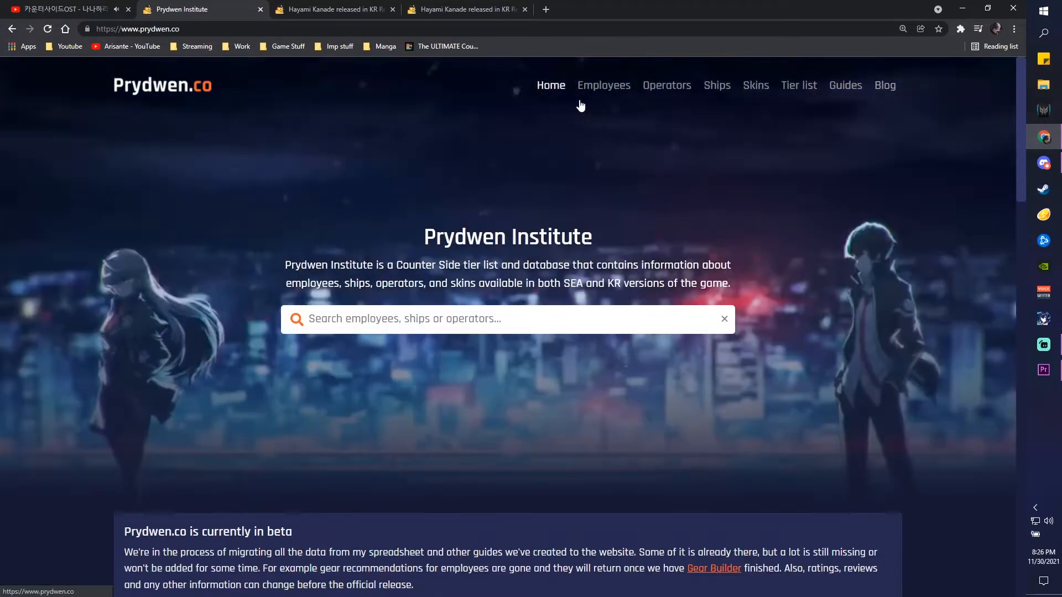
- Go through Employees and Ships to the Skins database showing 94 KR server skins
click(603, 84)
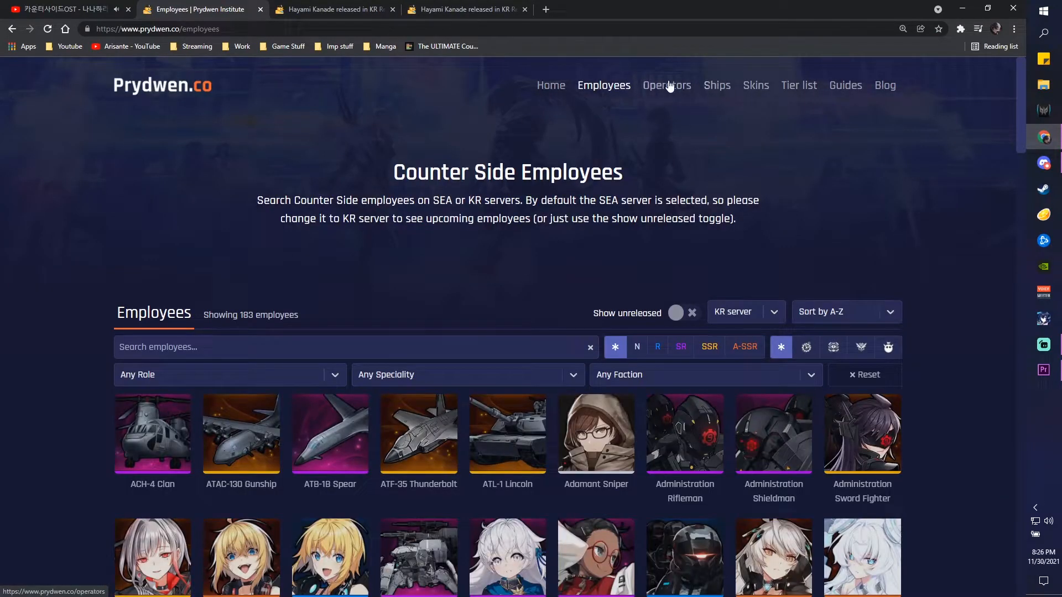
click(666, 85)
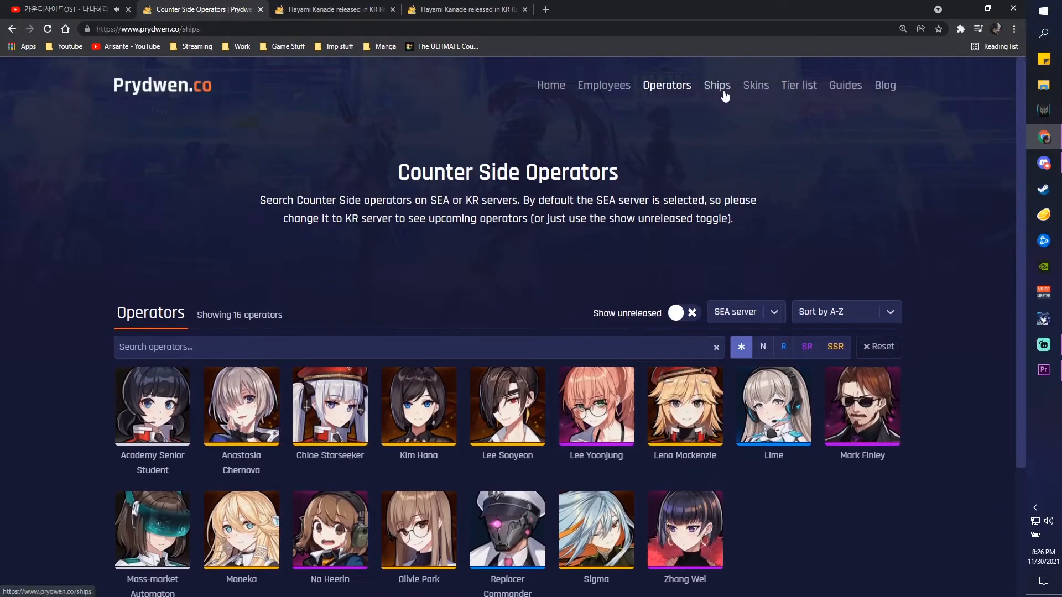
click(755, 85)
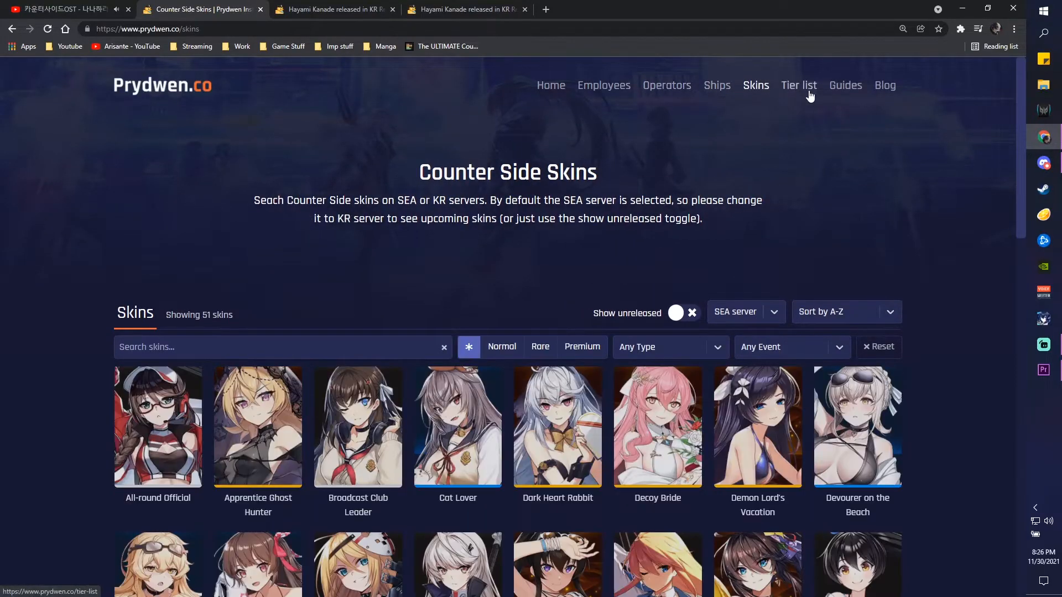
scroll(down, 3)
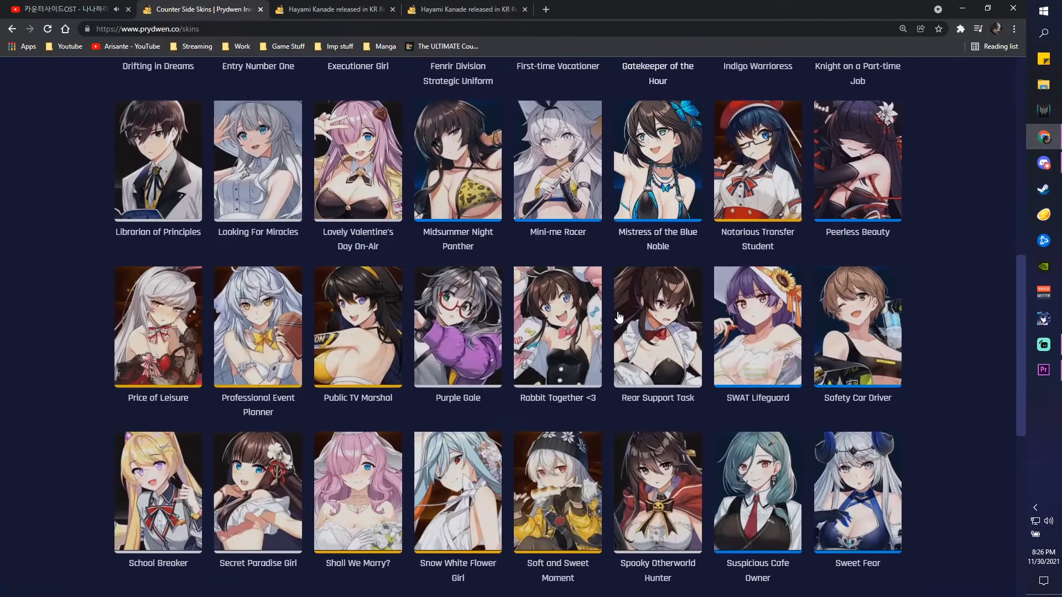
scroll(up, 3)
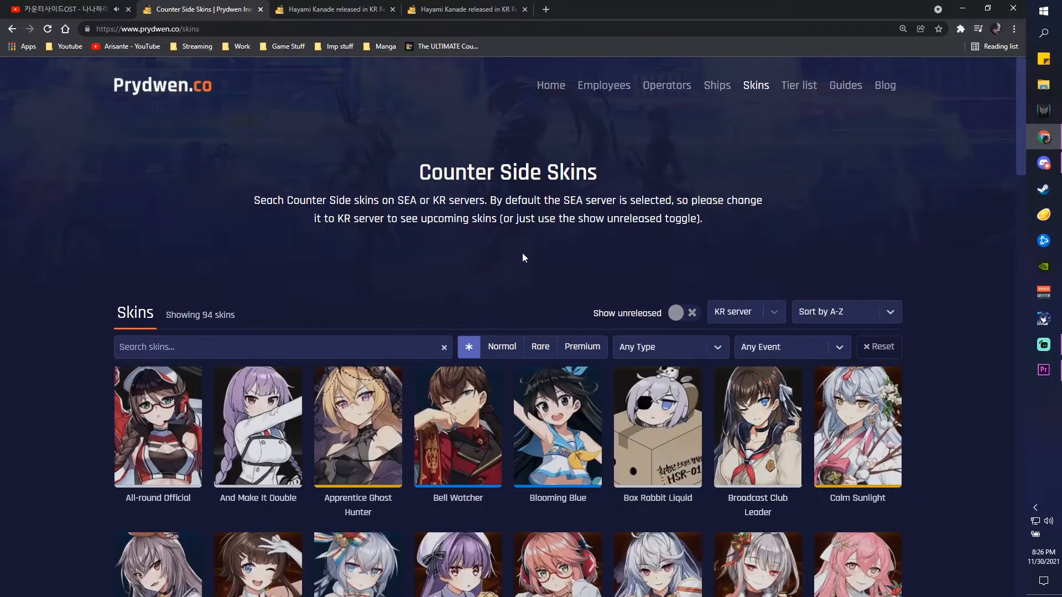
scroll(down, 3)
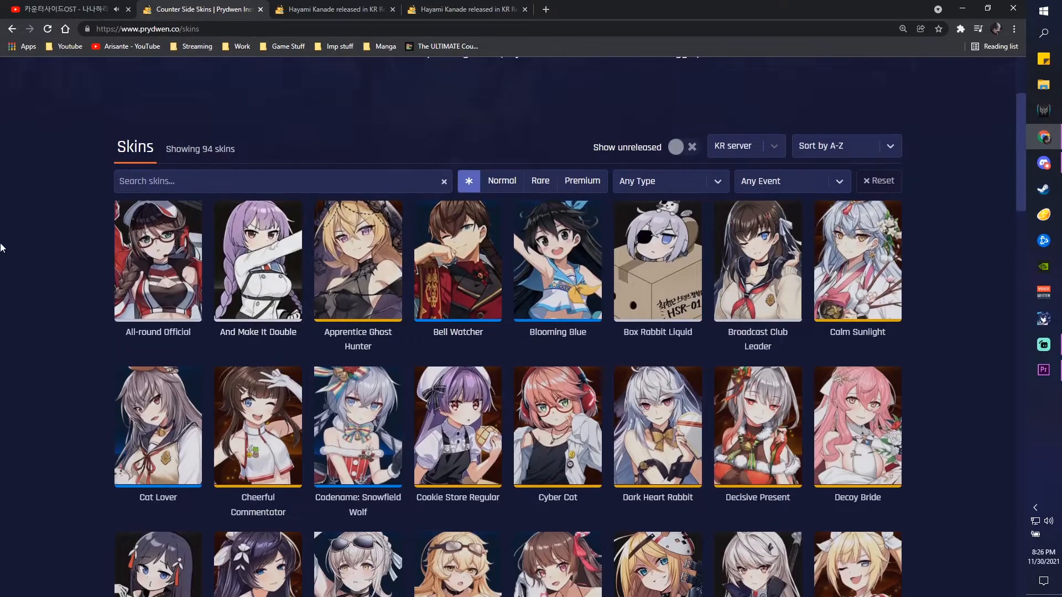
scroll(down, 3)
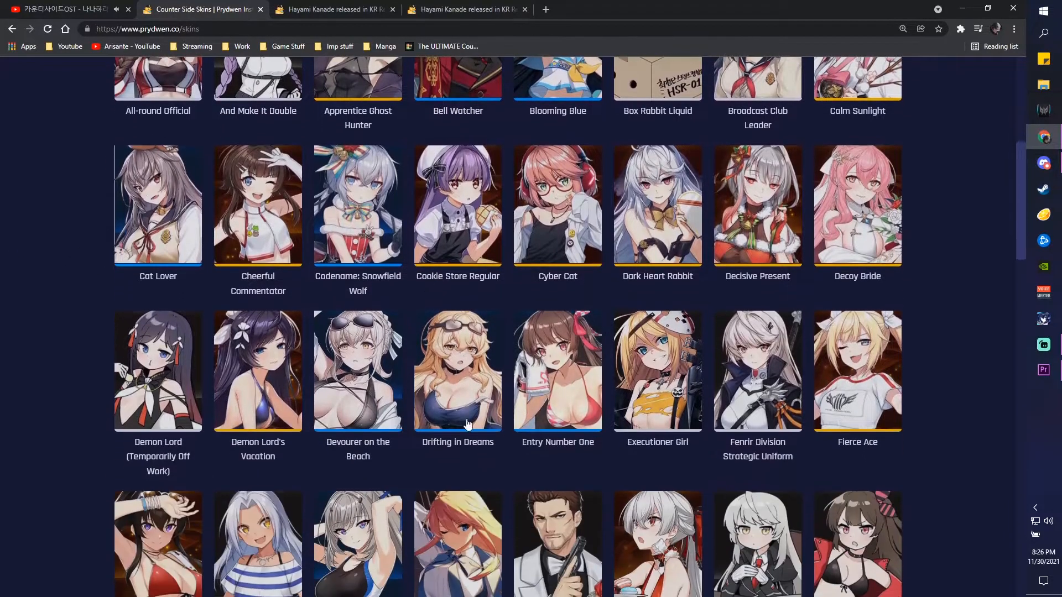
scroll(down, 3)
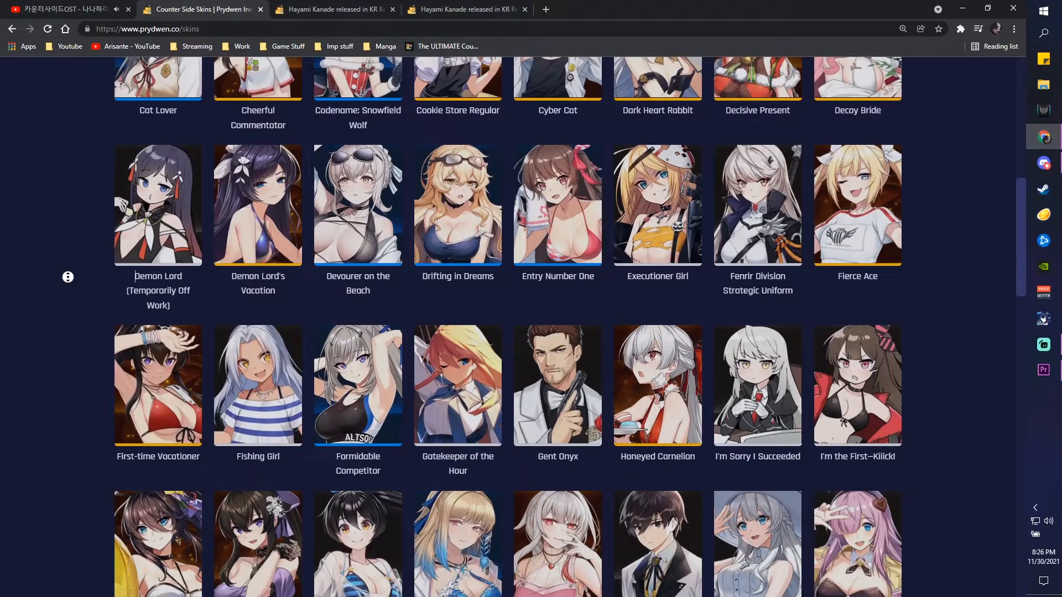
scroll(down, 3)
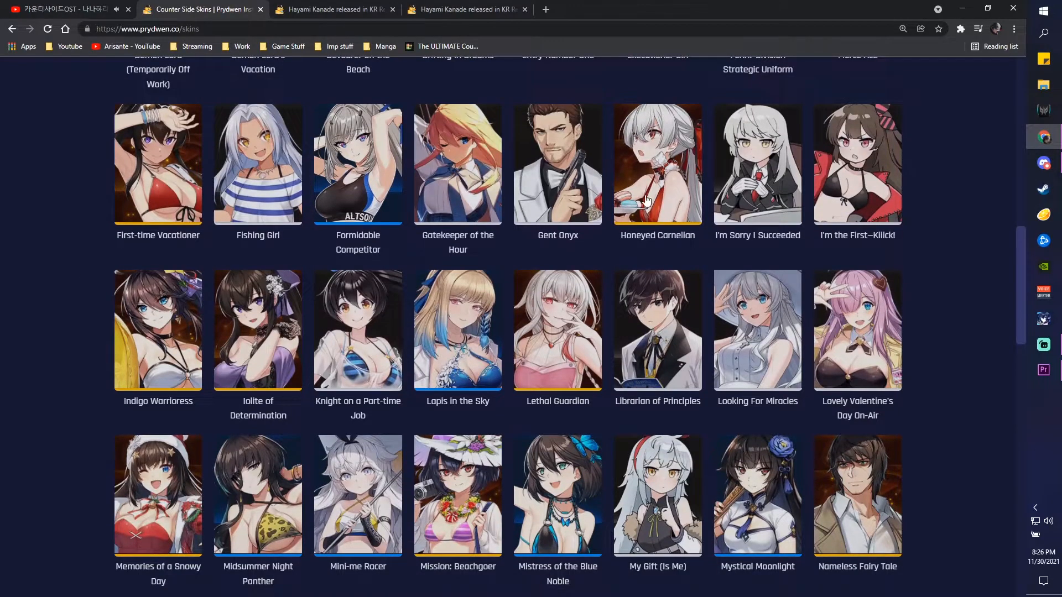
mouse_move(624, 430)
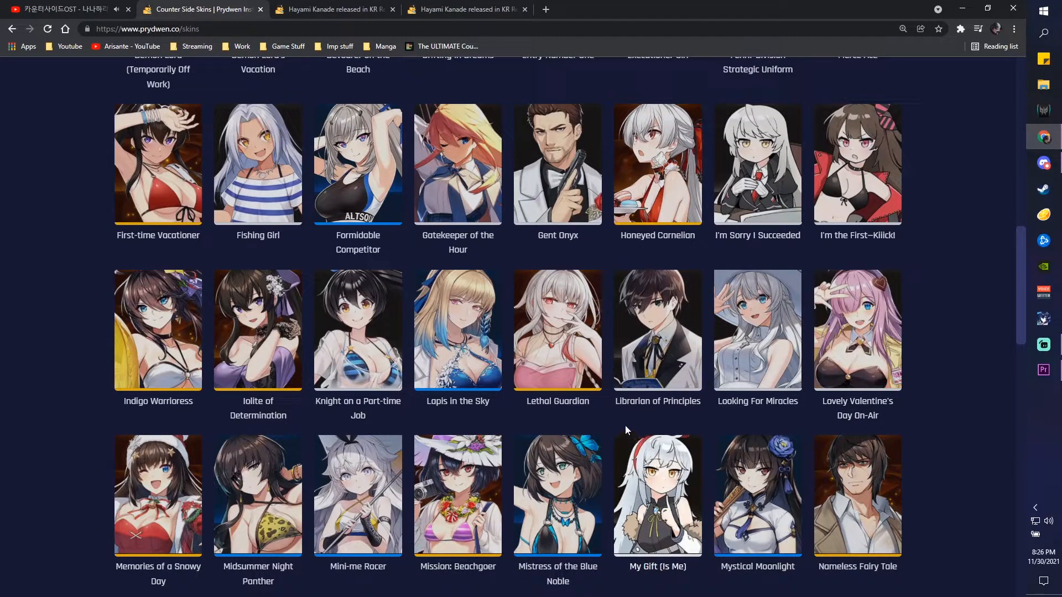
mouse_move(305, 424)
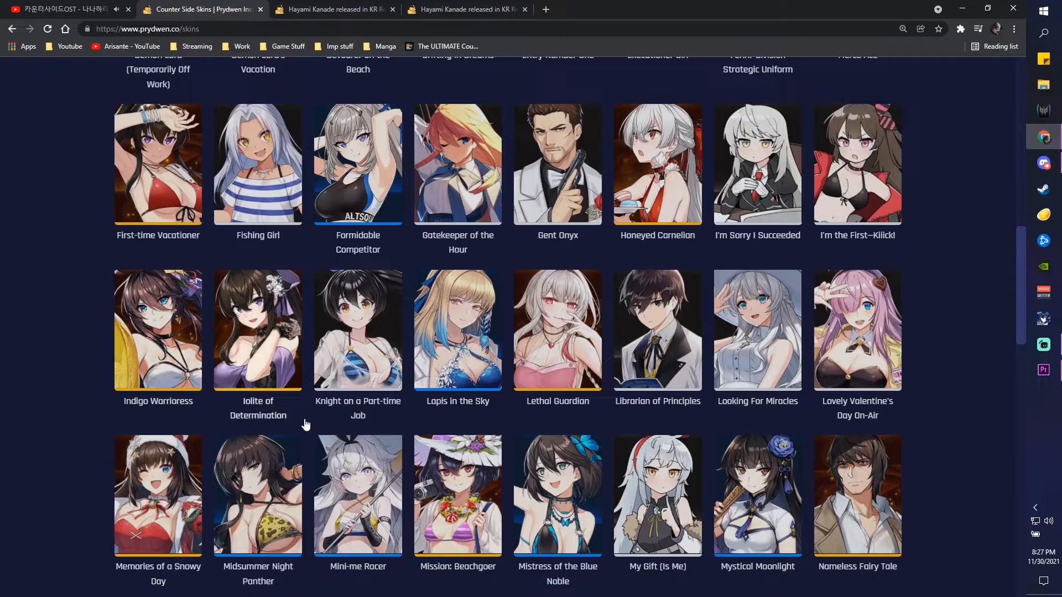
scroll(down, 3)
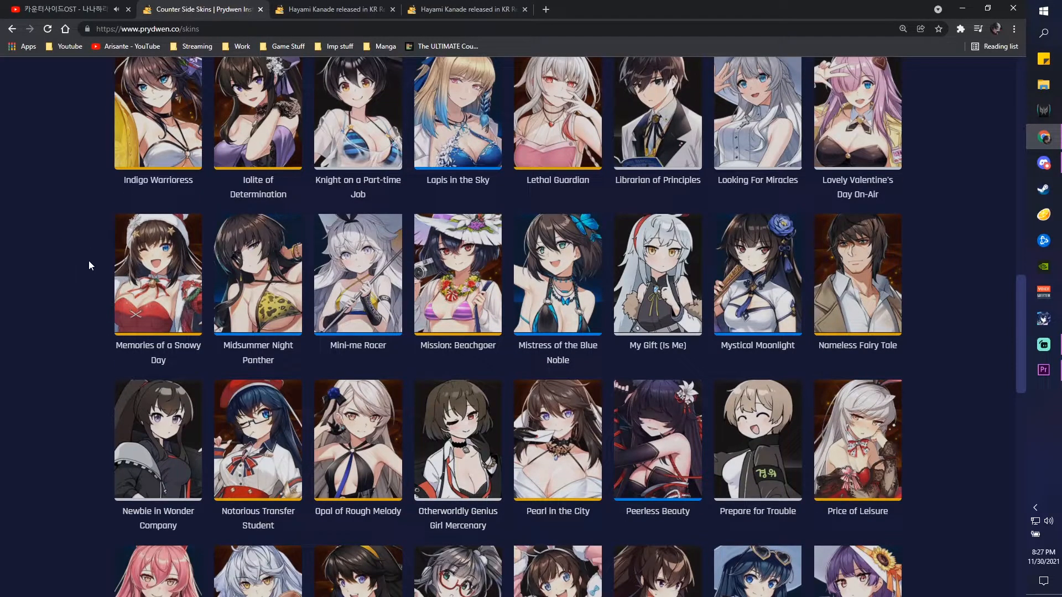
click(157, 274)
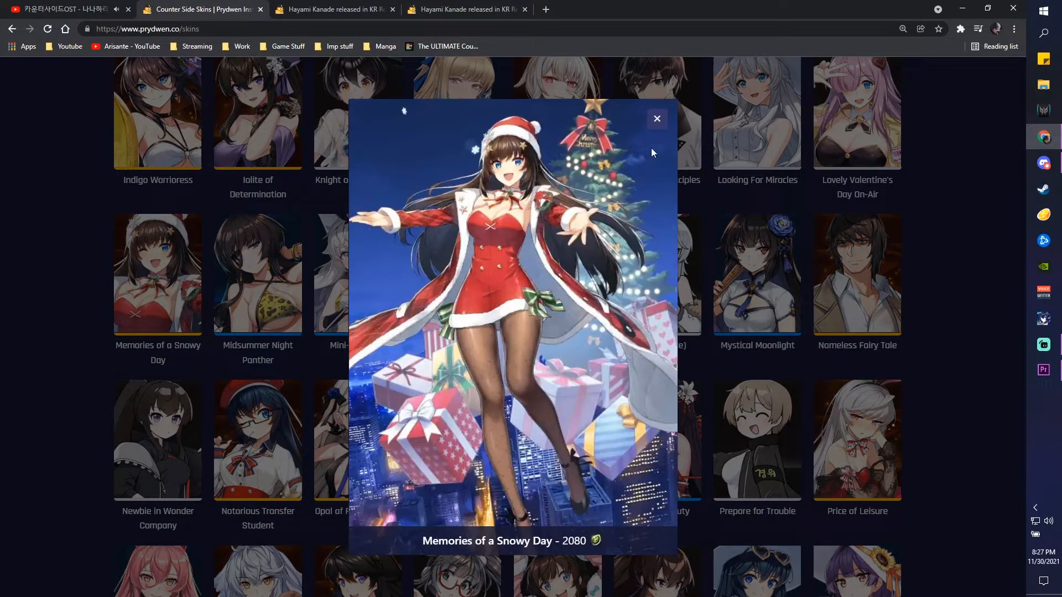
click(656, 118)
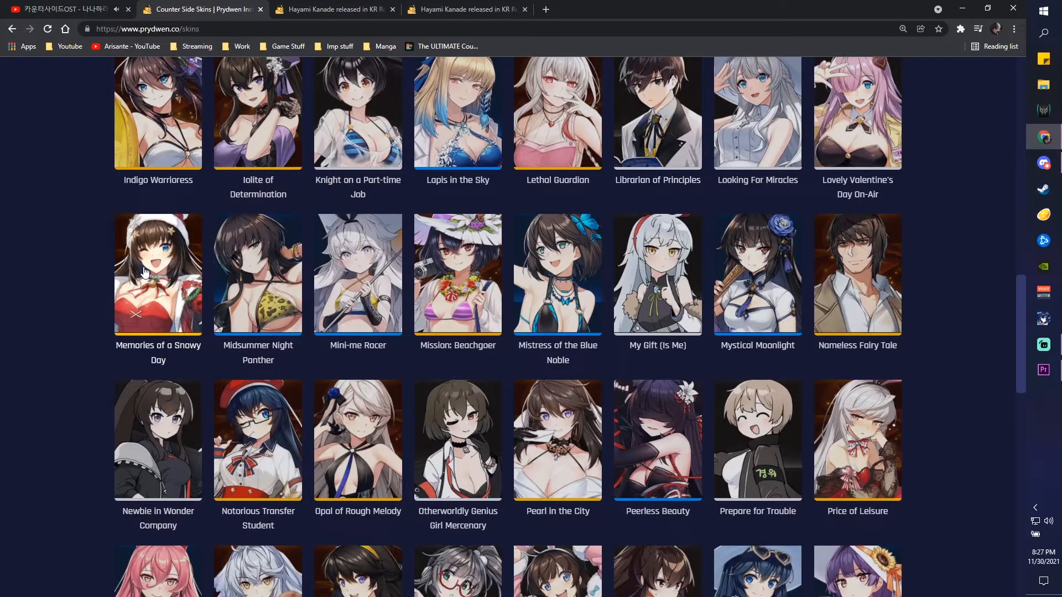
scroll(down, 3)
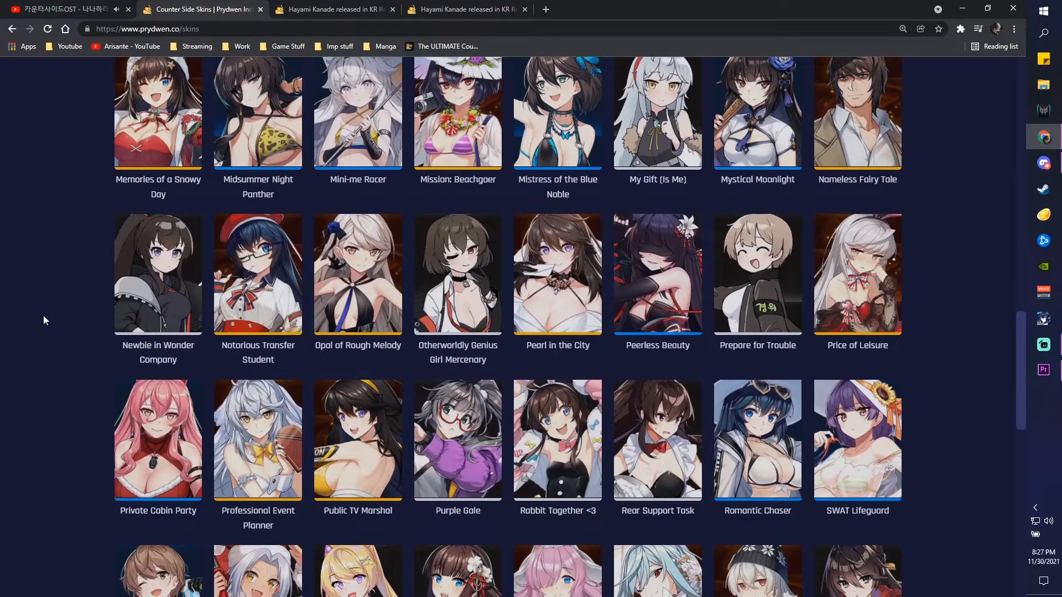
scroll(down, 3)
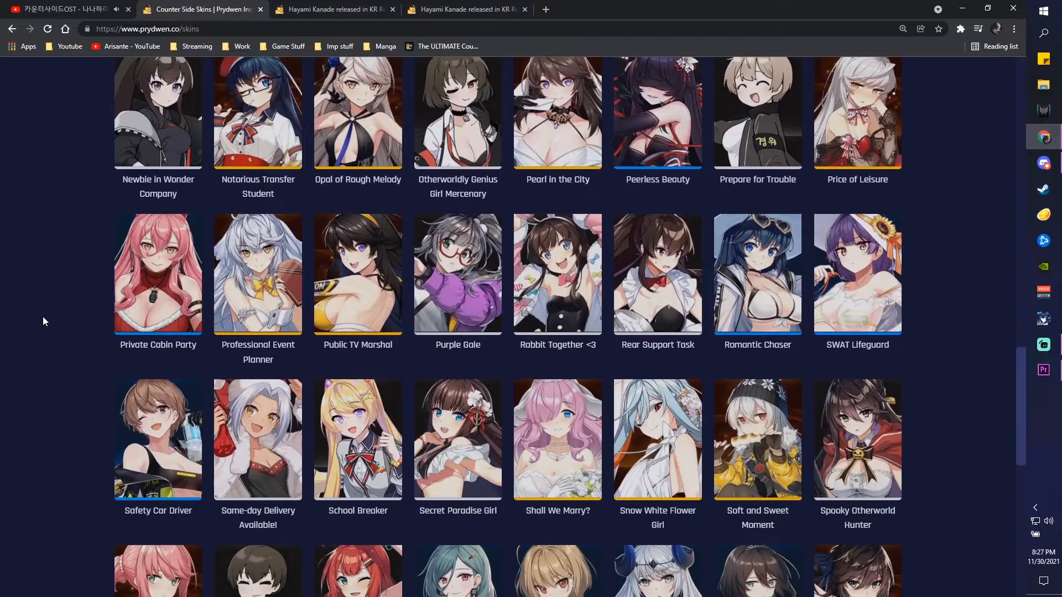
scroll(down, 3)
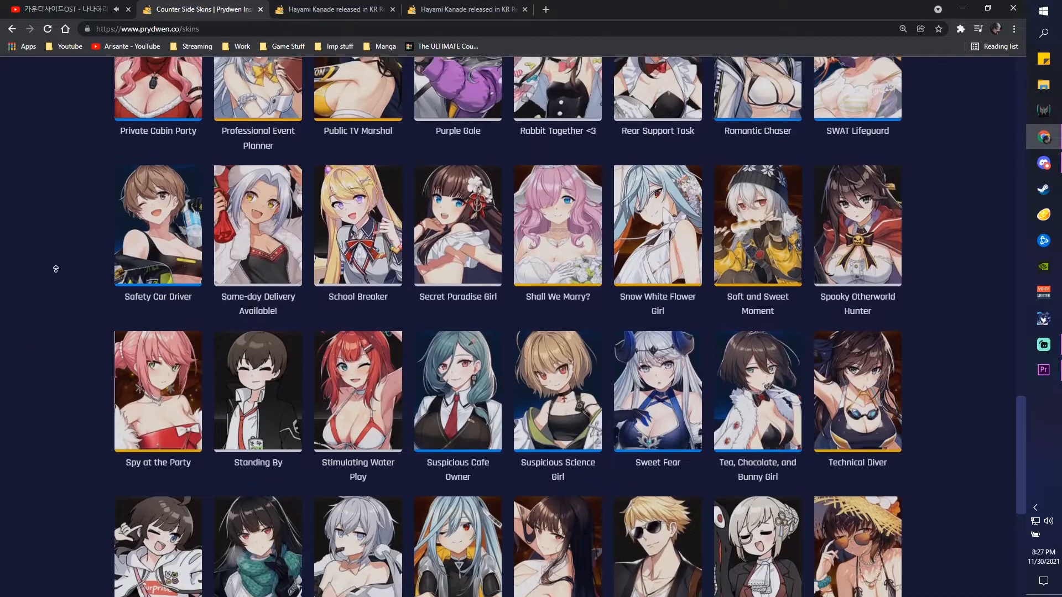
scroll(up, 3)
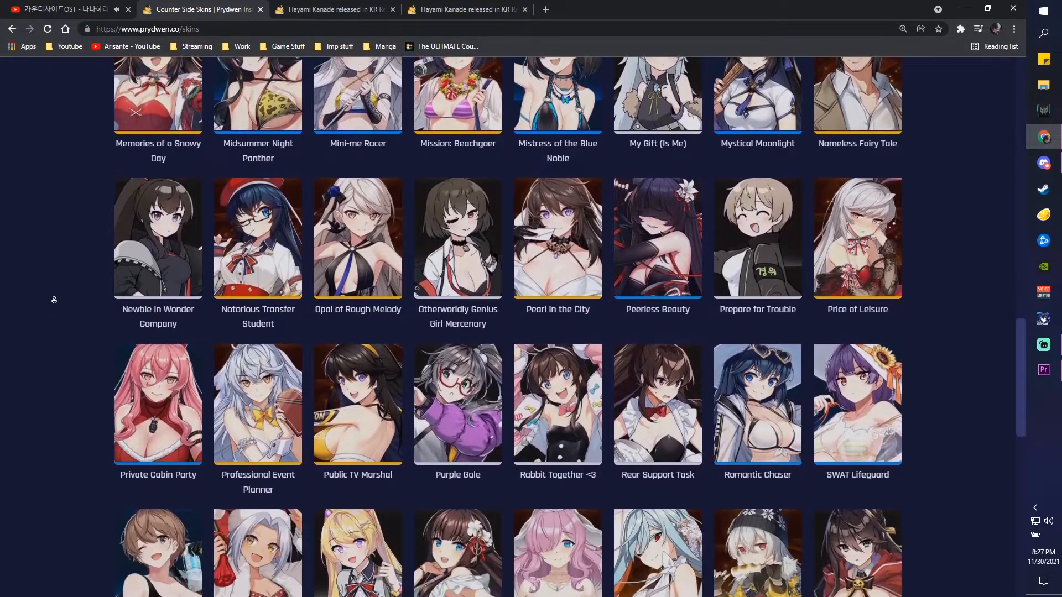
scroll(down, 3)
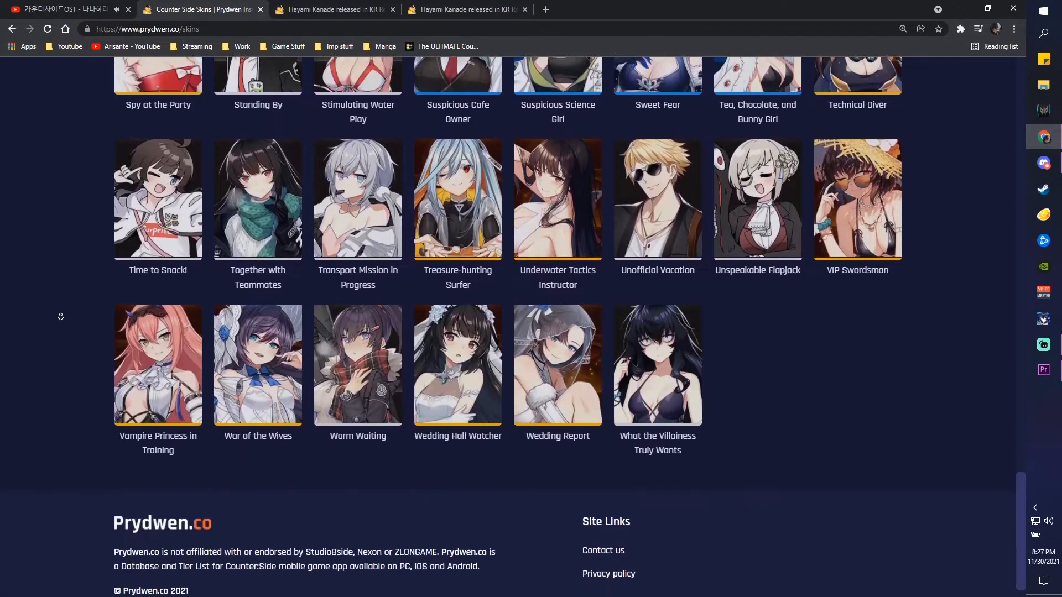
scroll(up, 3)
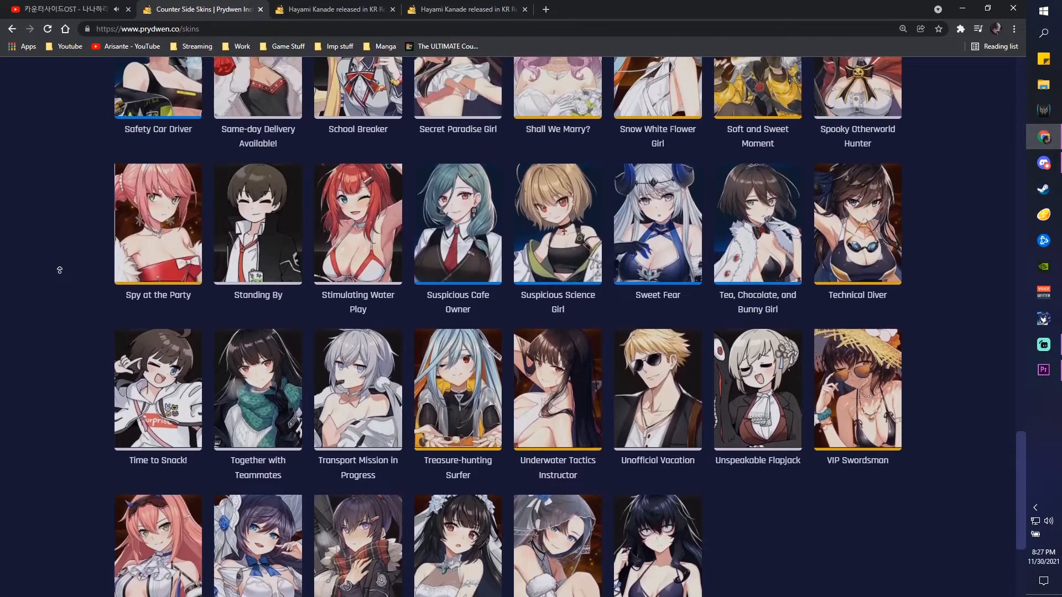
scroll(up, 3)
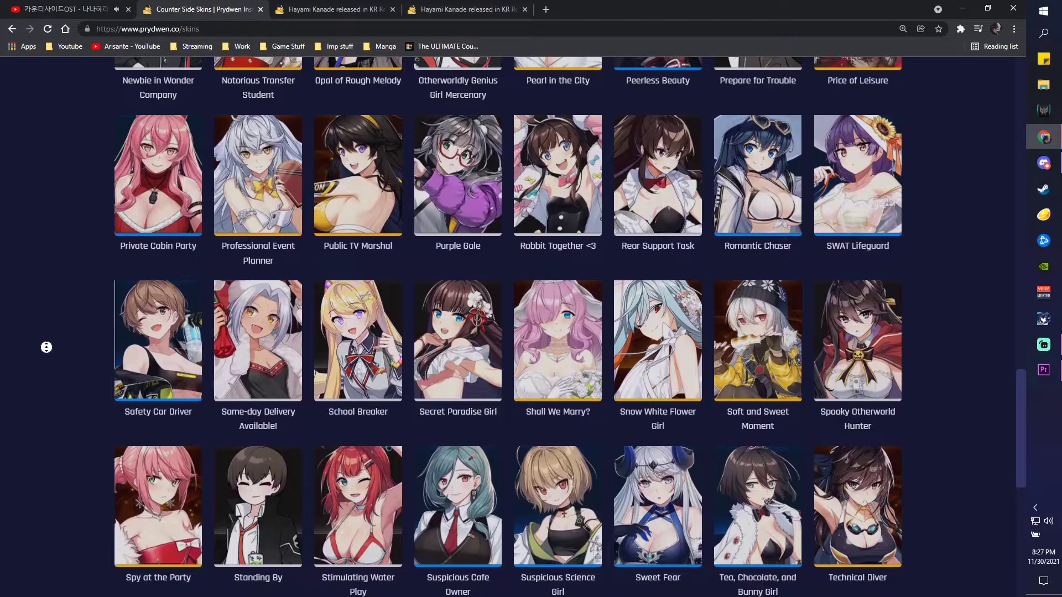
scroll(up, 3)
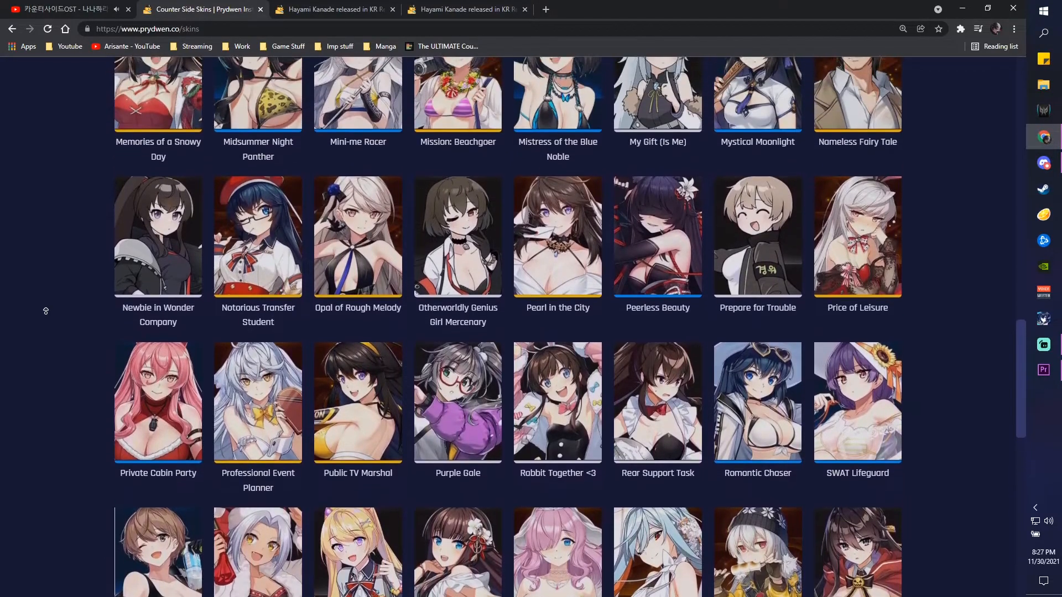
scroll(up, 3)
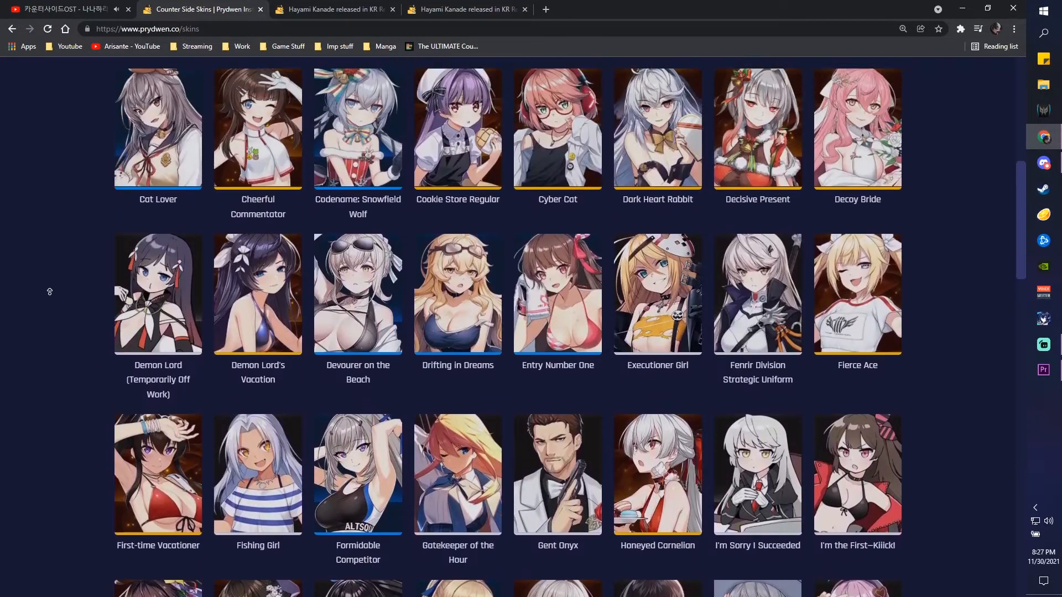
scroll(up, 3)
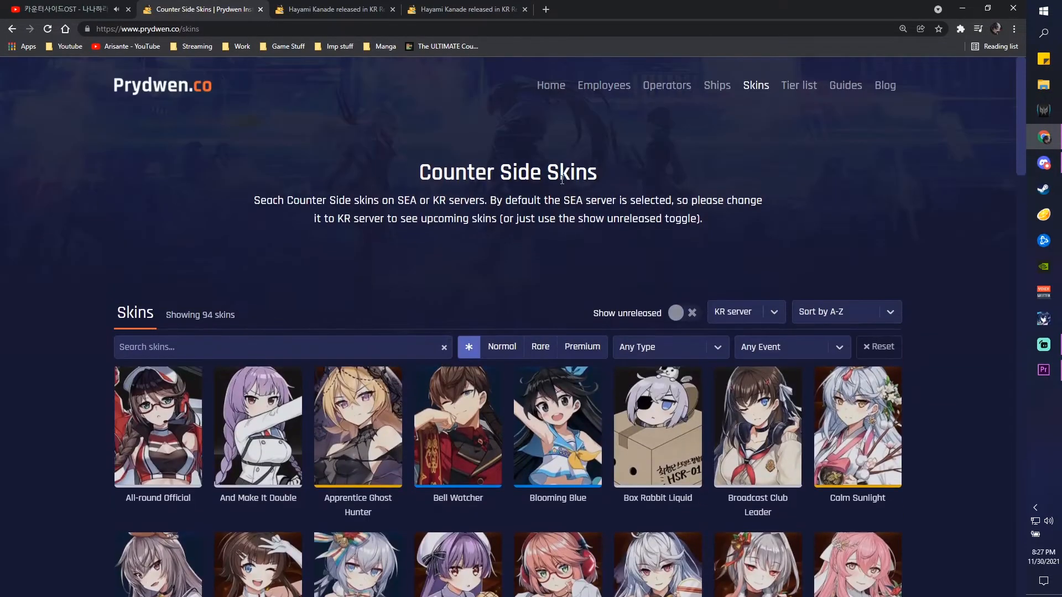
- Leave the skins catalogue for the Prydwen Institute home page
click(884, 85)
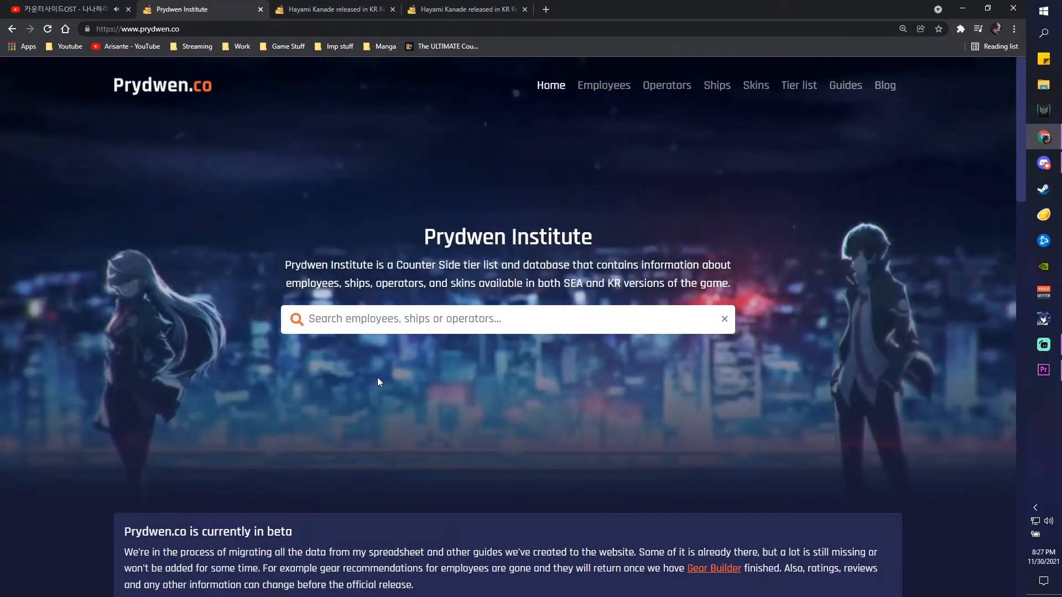
mouse_move(521, 405)
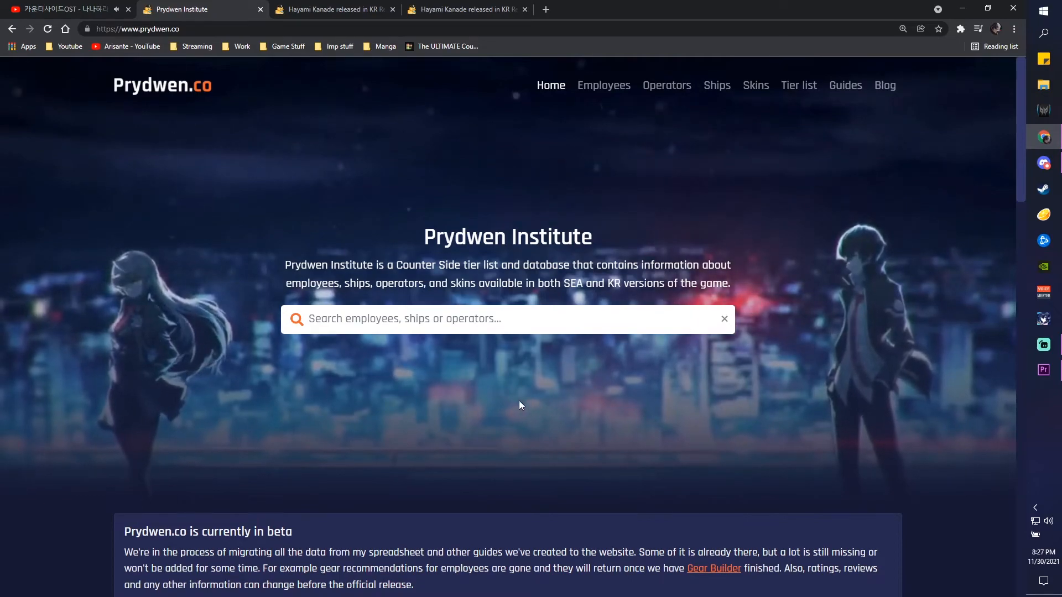